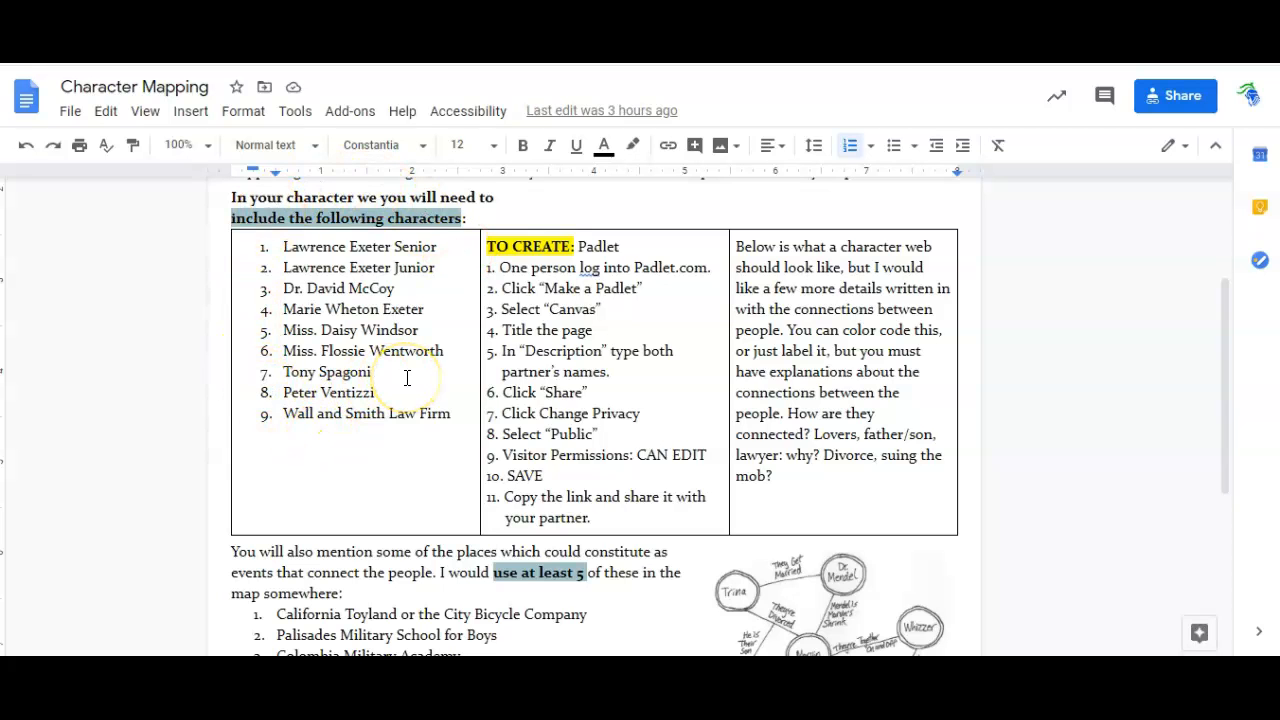
Step: Scroll through the Character Mapping document, rereading the character list and Padlet steps
{"action": "scroll", "scroll_direction": "down", "scroll_amount": 3}
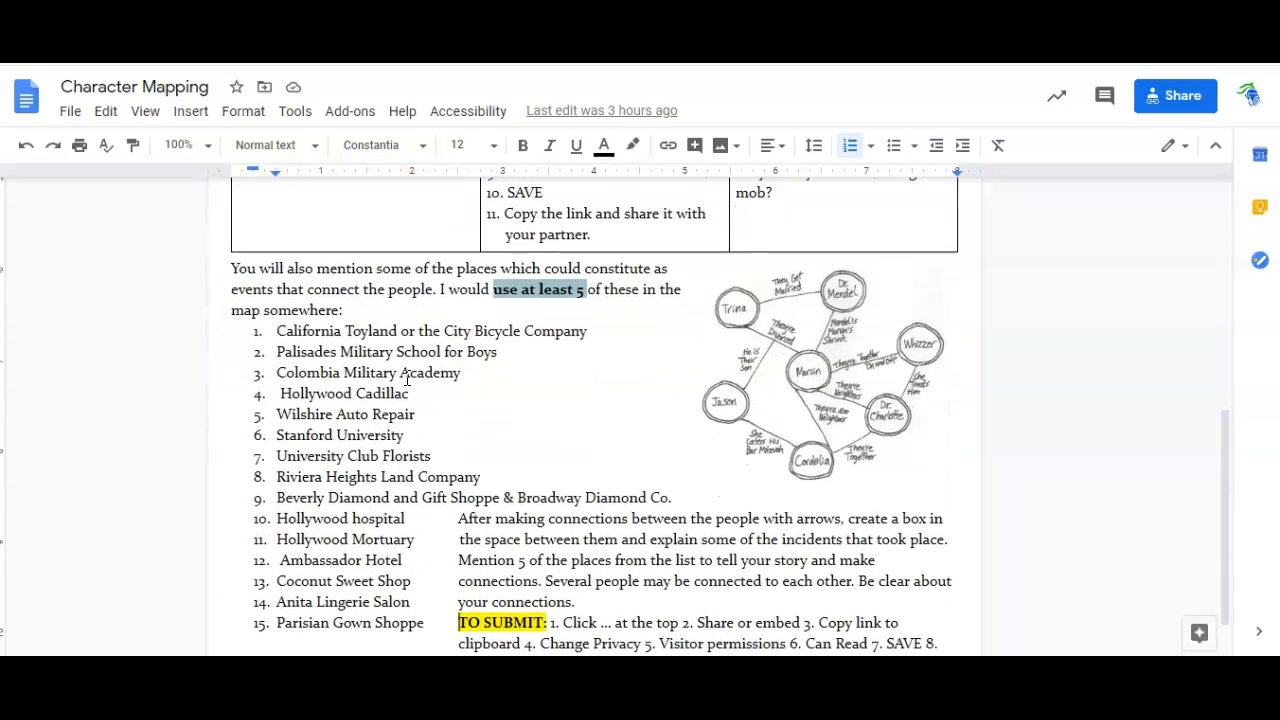
{"action": "mouse_move", "coordinate": [738, 478]}
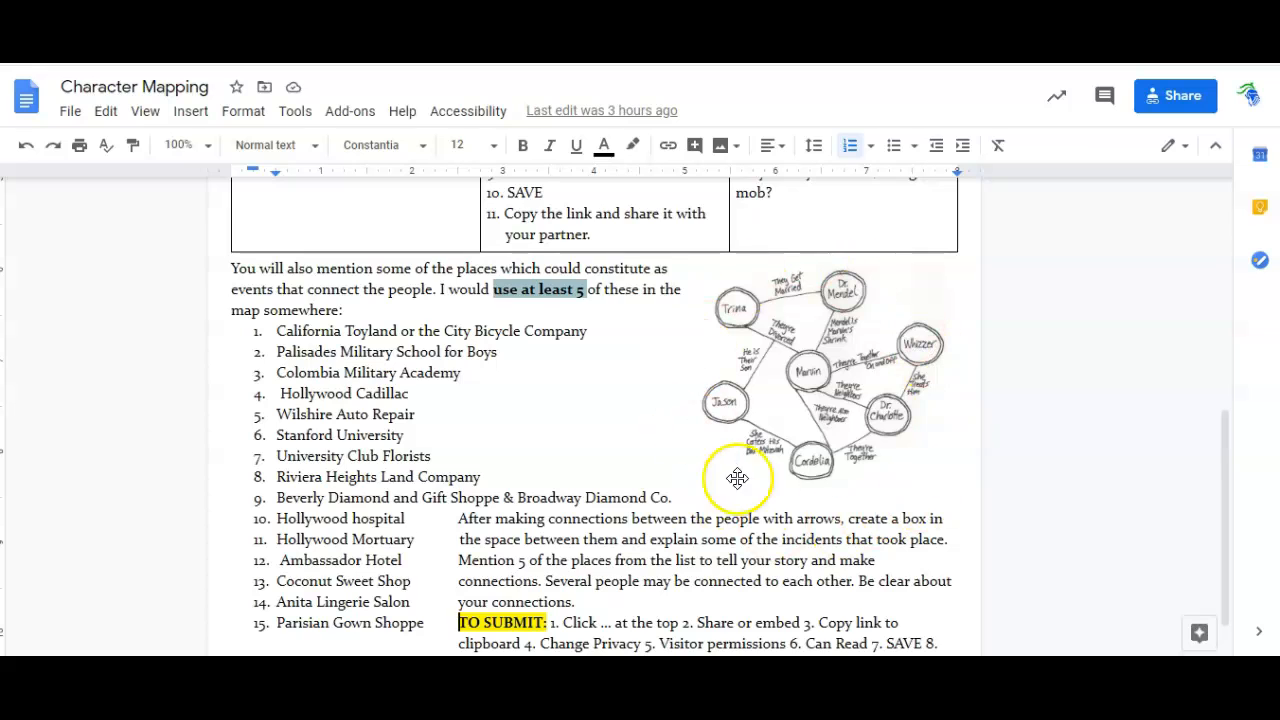
{"action": "mouse_move", "coordinate": [905, 270]}
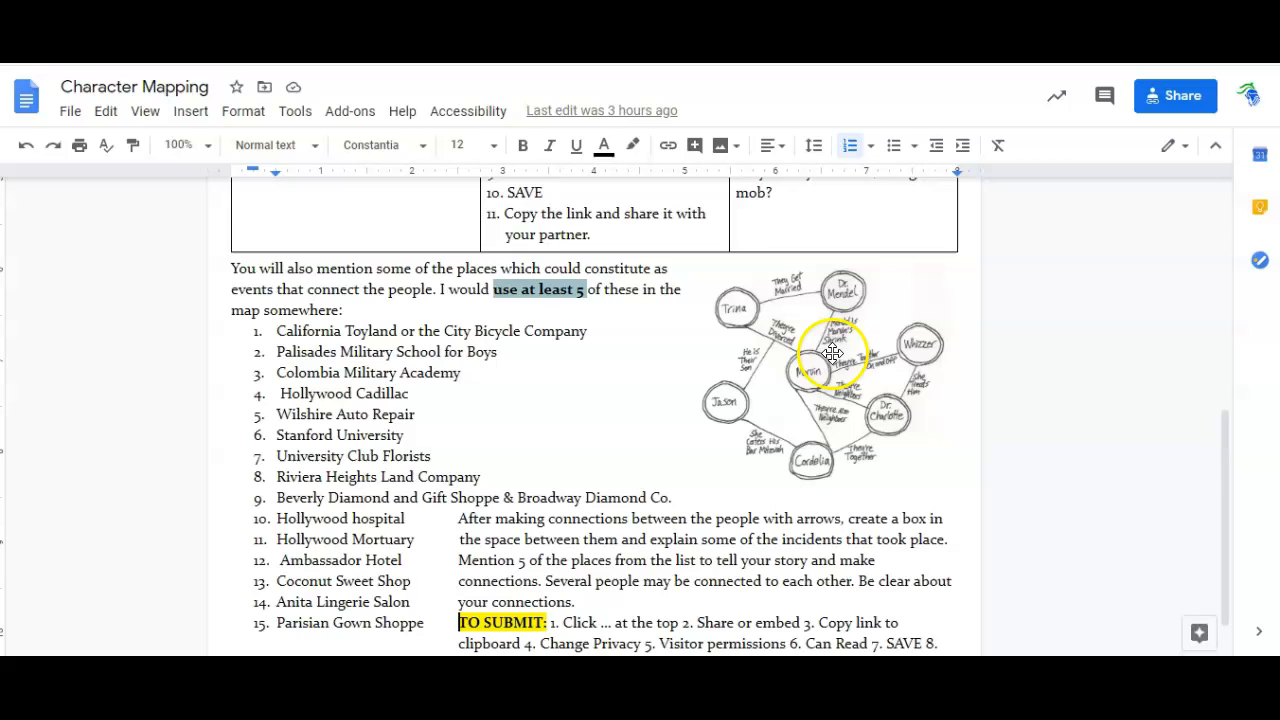
{"action": "mouse_move", "coordinate": [847, 282]}
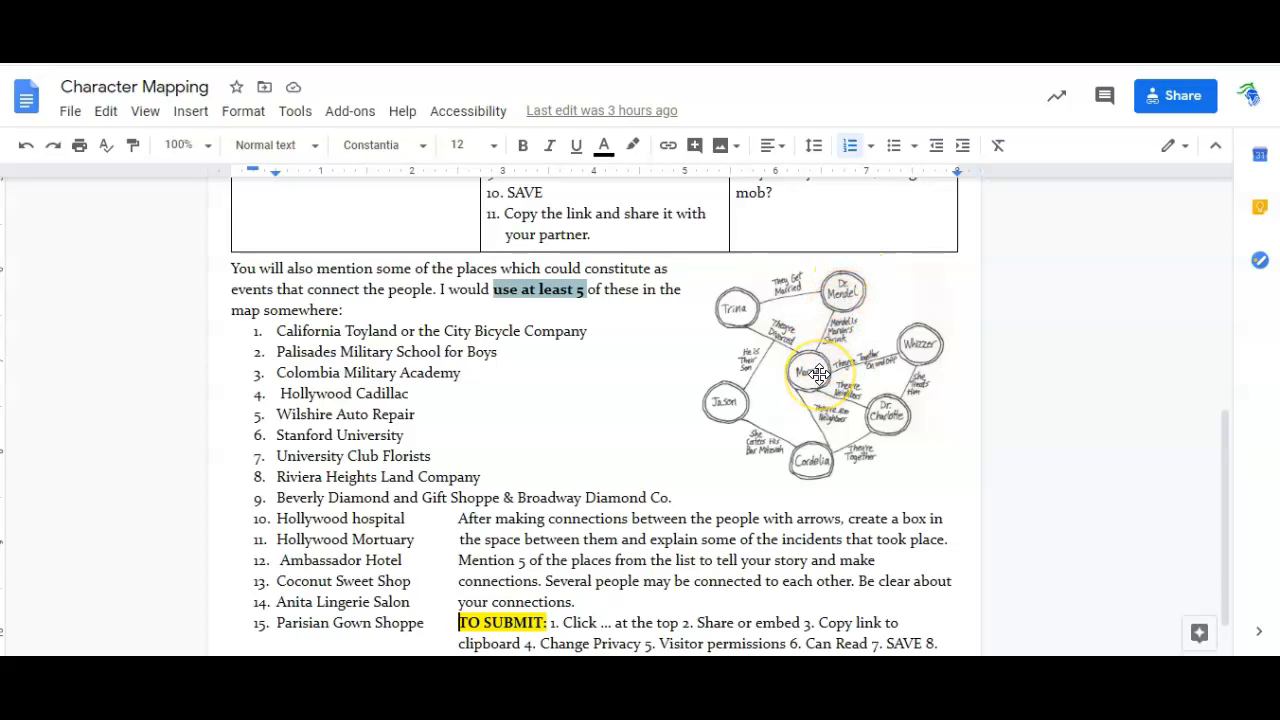
{"action": "left_click_drag", "start_coordinate": [820, 375], "coordinate": [765, 330]}
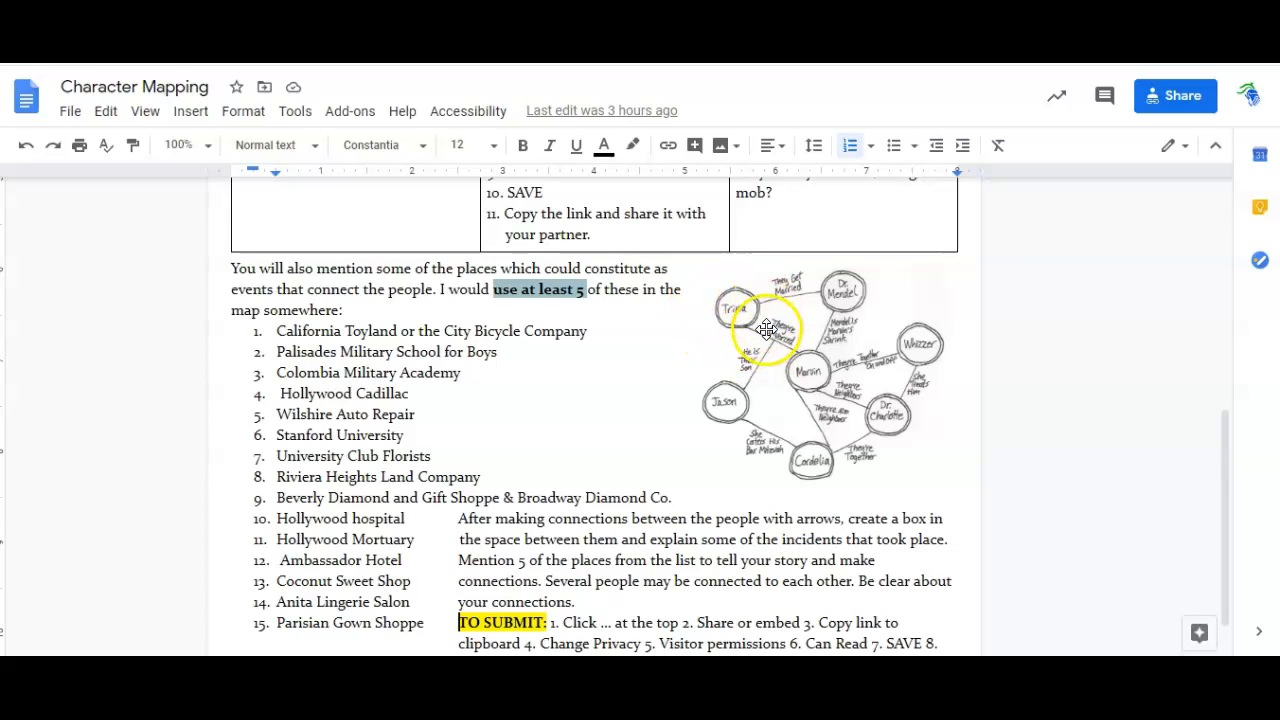
{"action": "mouse_move", "coordinate": [780, 340]}
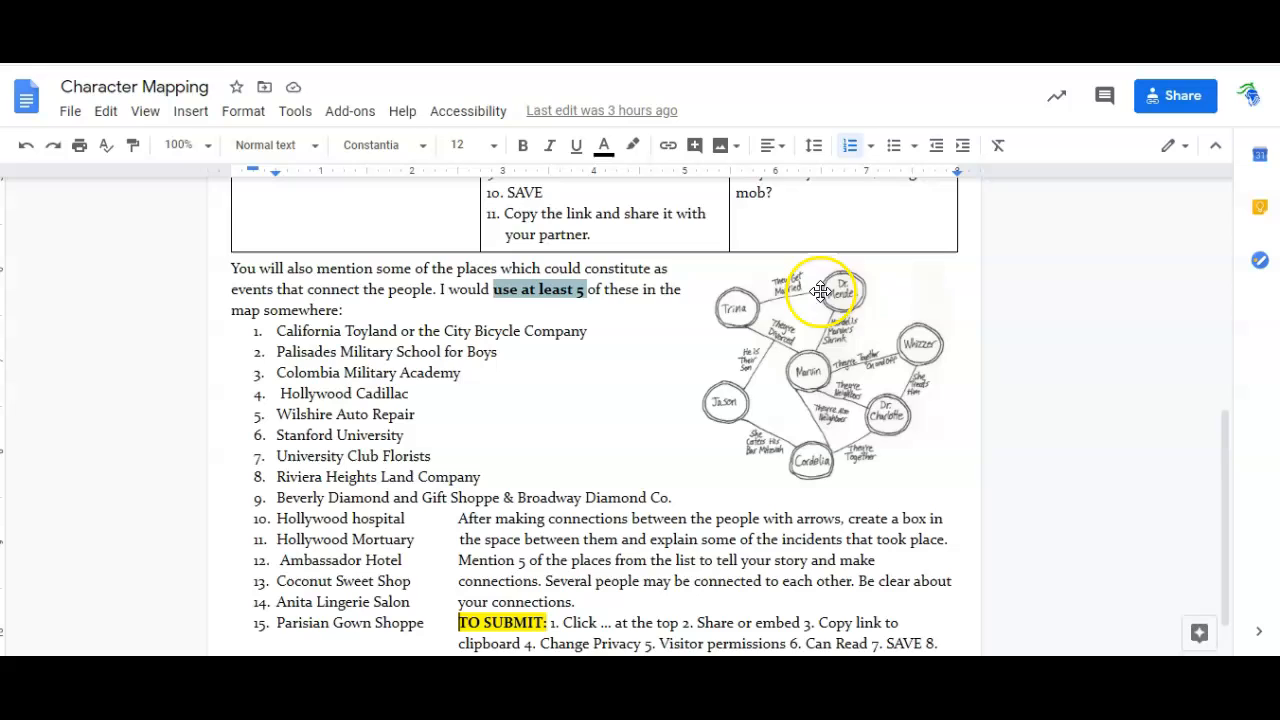
{"action": "mouse_move", "coordinate": [860, 305]}
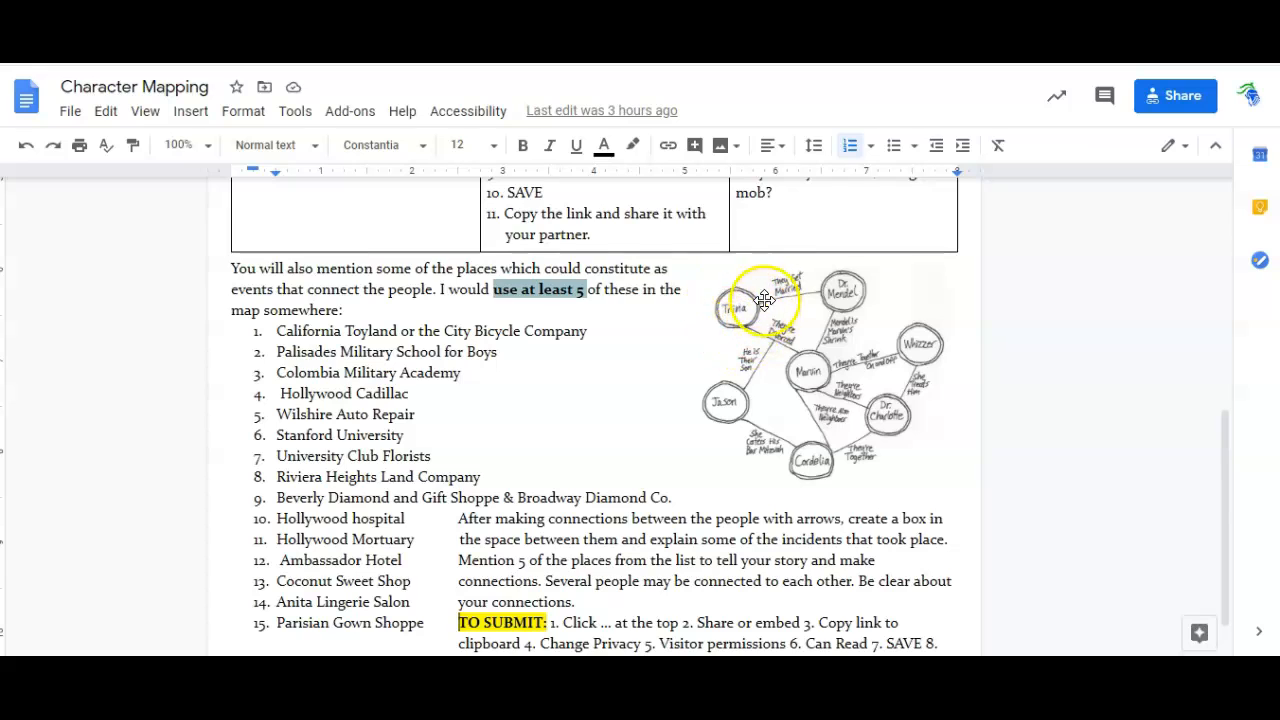
{"action": "mouse_move", "coordinate": [798, 305]}
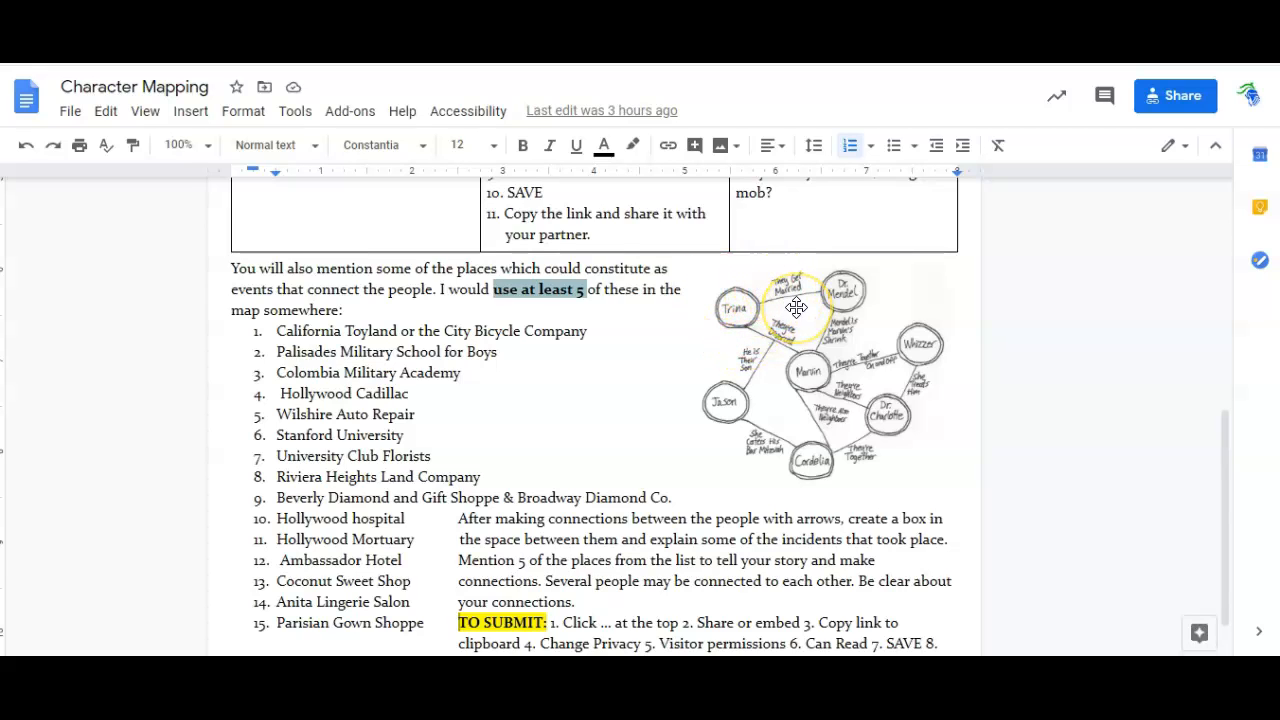
{"action": "mouse_move", "coordinate": [752, 481]}
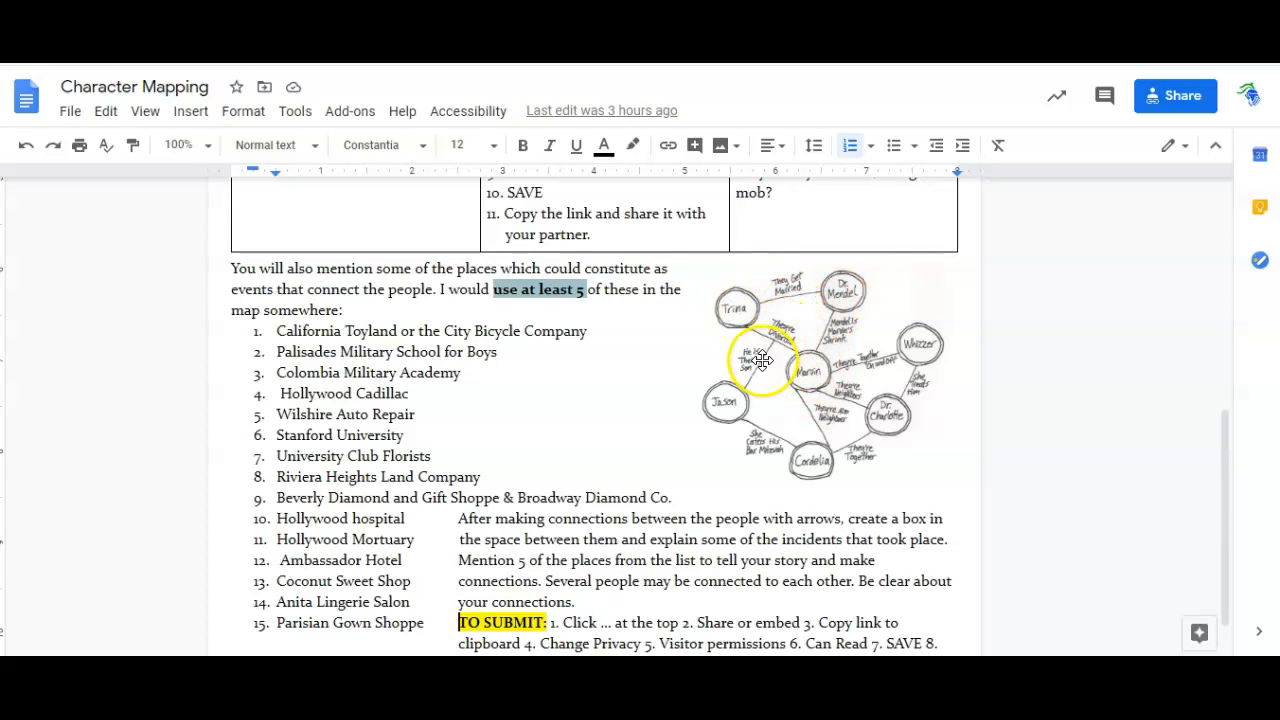
{"action": "mouse_move", "coordinate": [773, 430]}
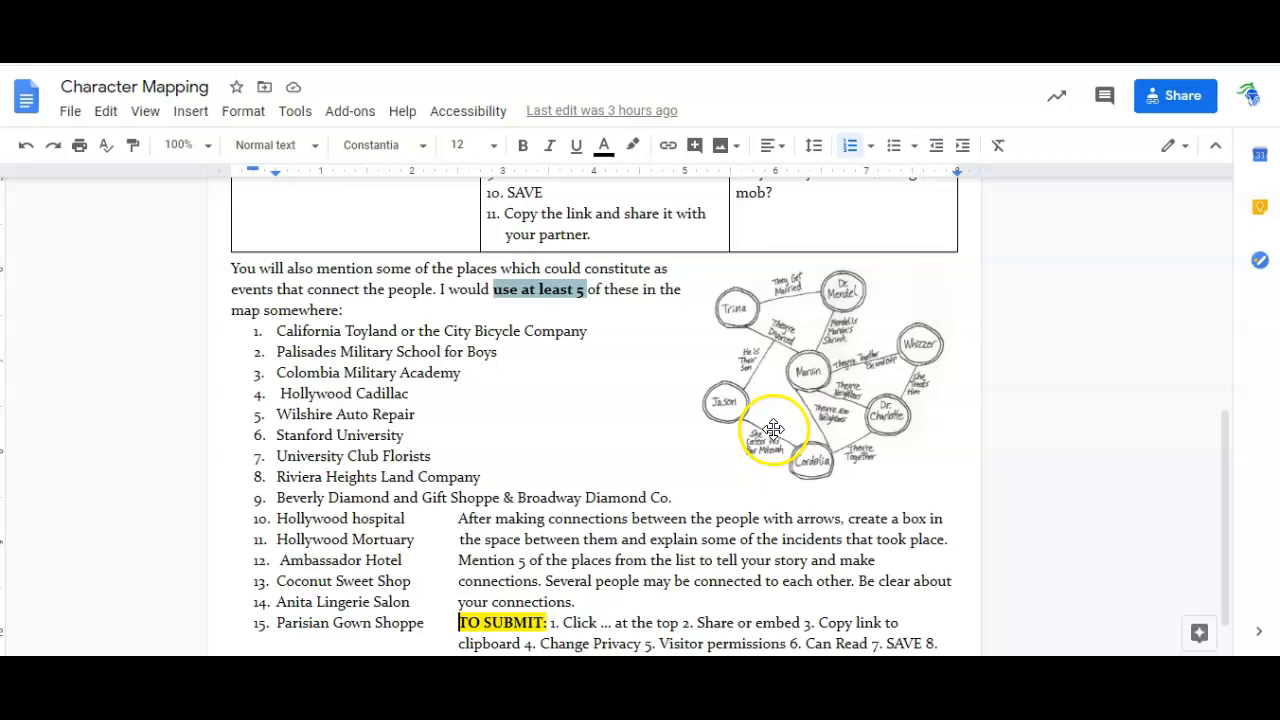
{"action": "mouse_move", "coordinate": [855, 410]}
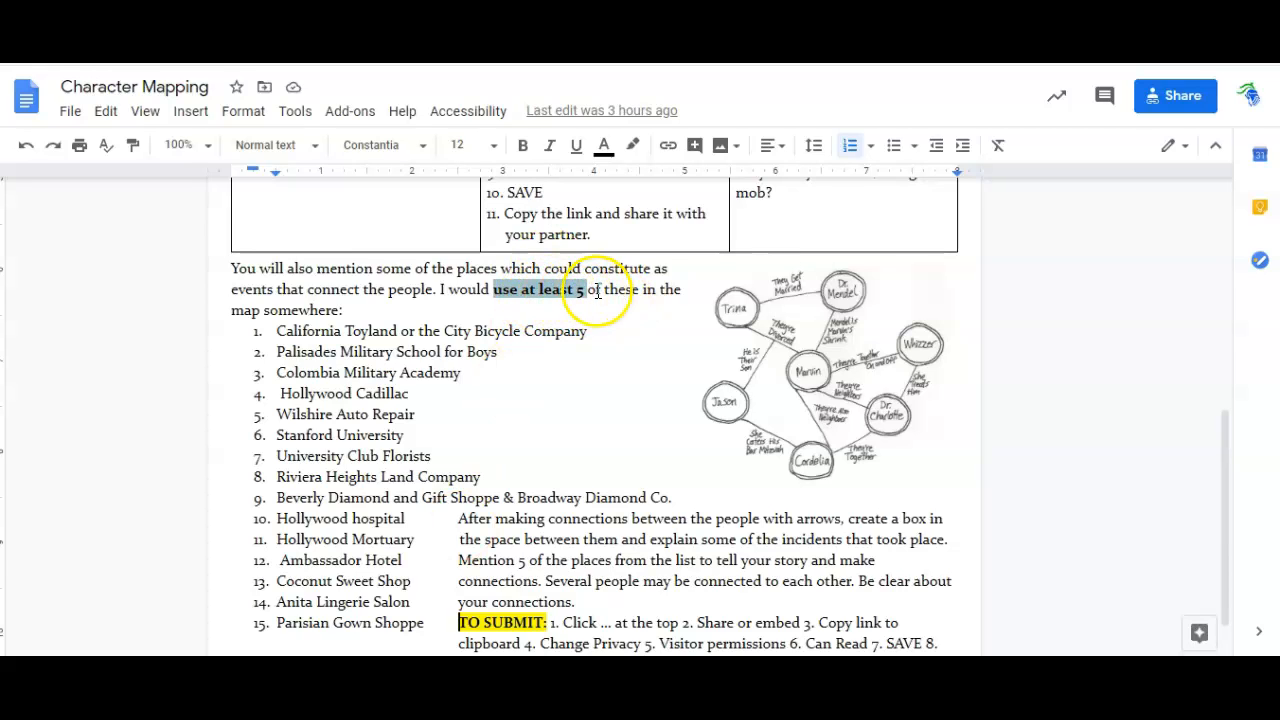
{"action": "mouse_move", "coordinate": [890, 284]}
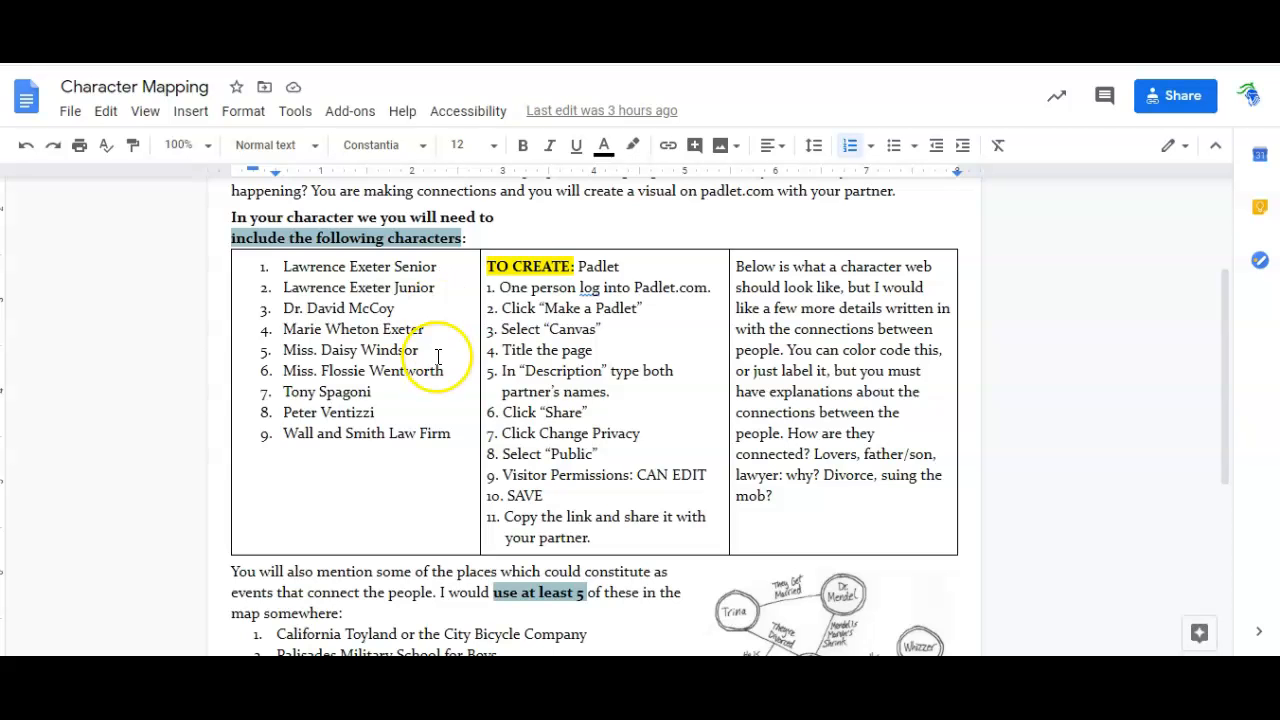
{"action": "scroll", "scroll_direction": "down", "scroll_amount": 3}
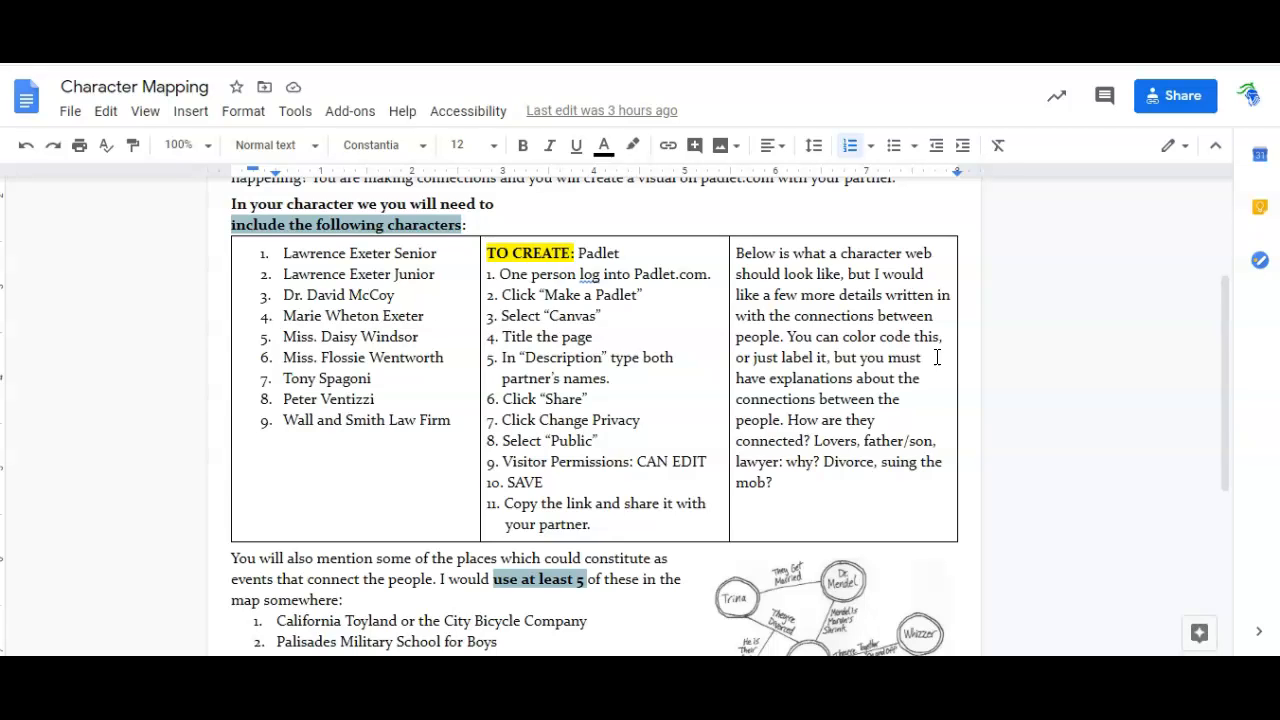
{"action": "scroll", "scroll_direction": "down", "scroll_amount": 3}
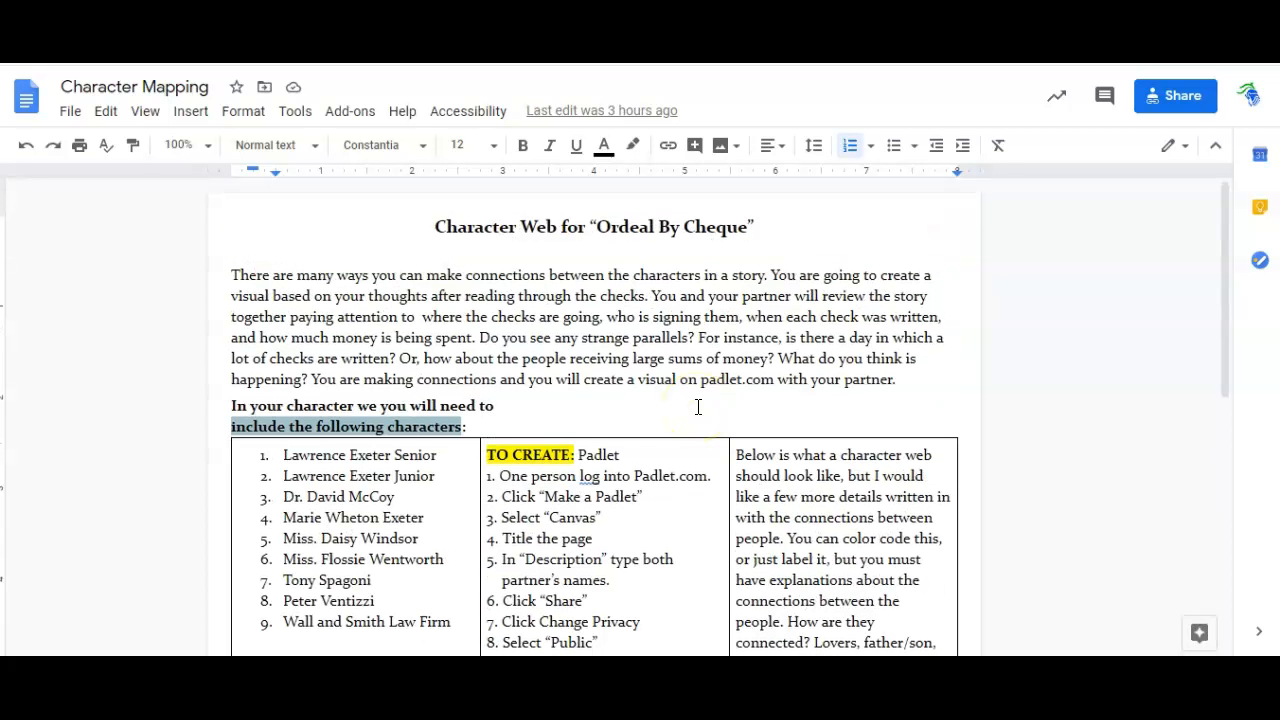
{"action": "scroll", "scroll_direction": "down", "scroll_amount": 3}
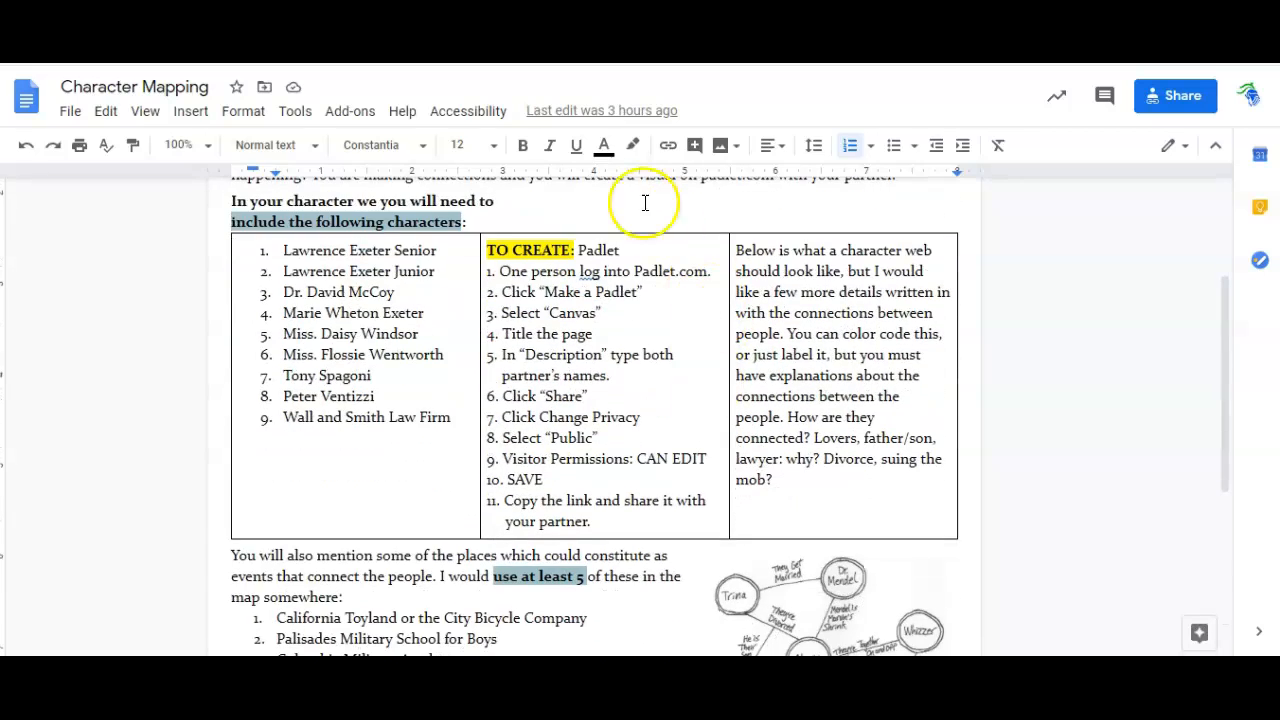
{"action": "mouse_move", "coordinate": [565, 558]}
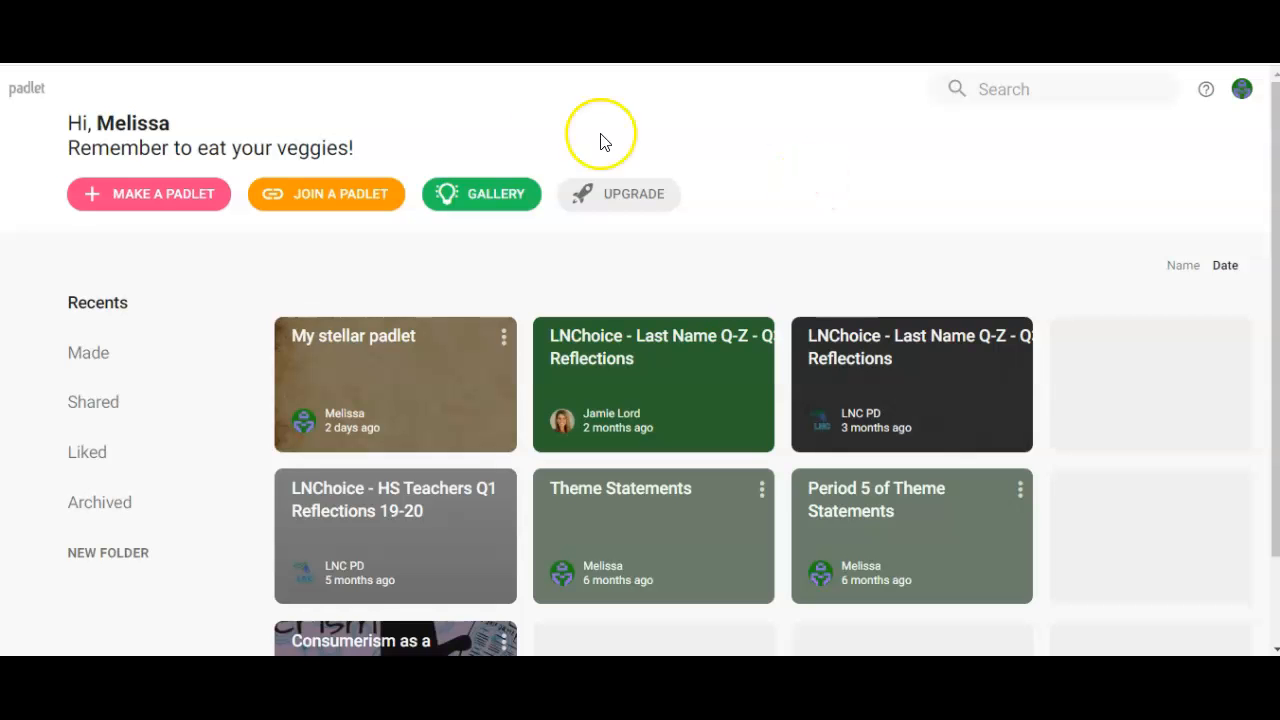
{"action": "mouse_move", "coordinate": [85, 225]}
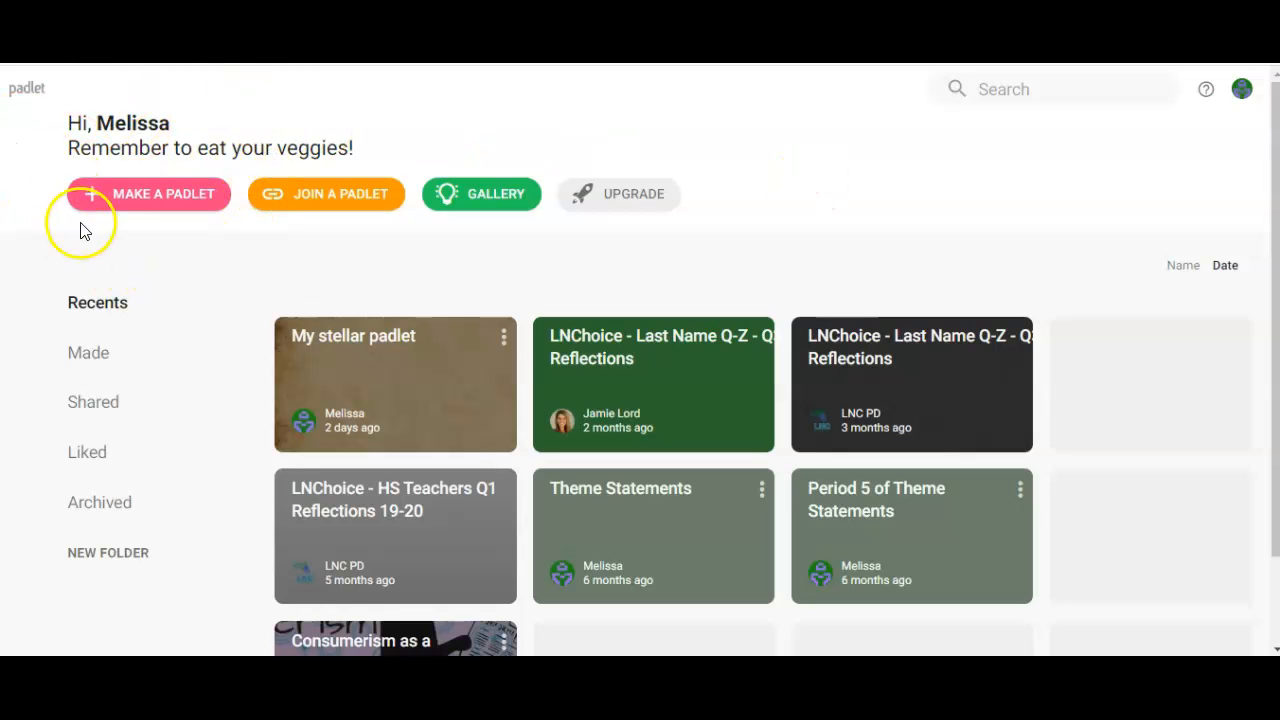
Step: Make a new padlet from the blank Canvas layout
{"action": "left_click", "coordinate": [149, 194]}
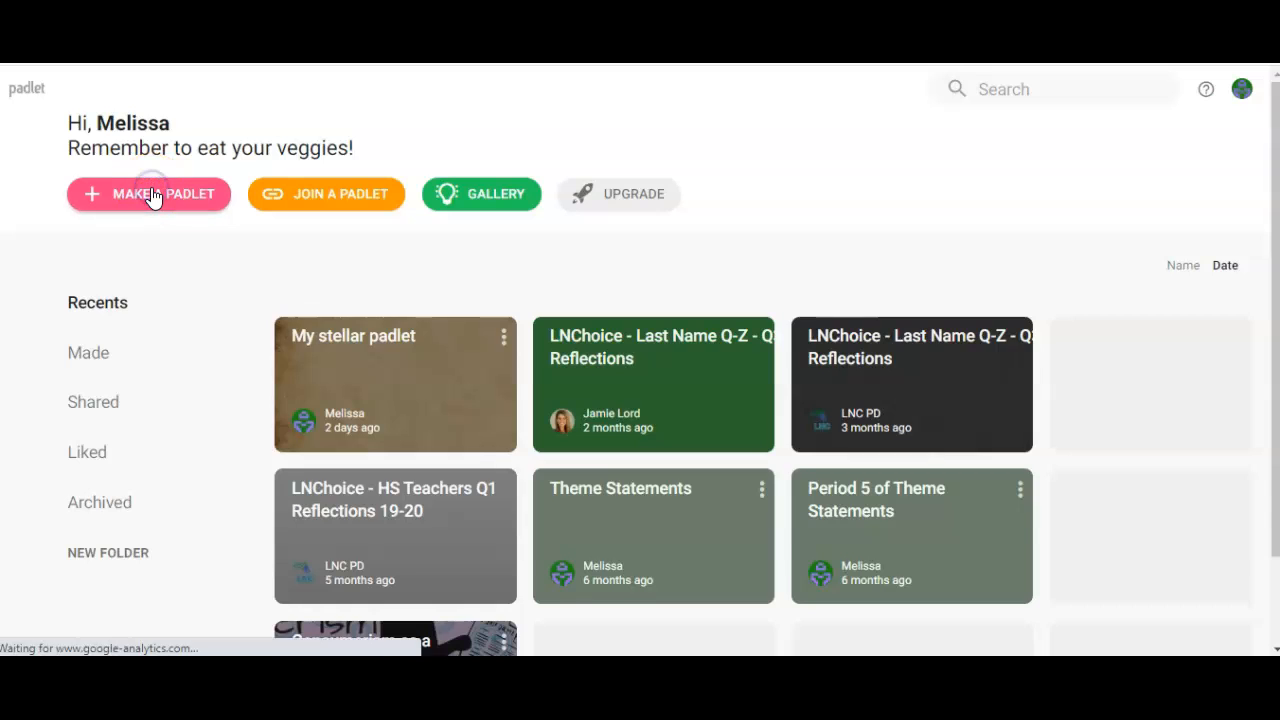
{"action": "left_click", "coordinate": [148, 194]}
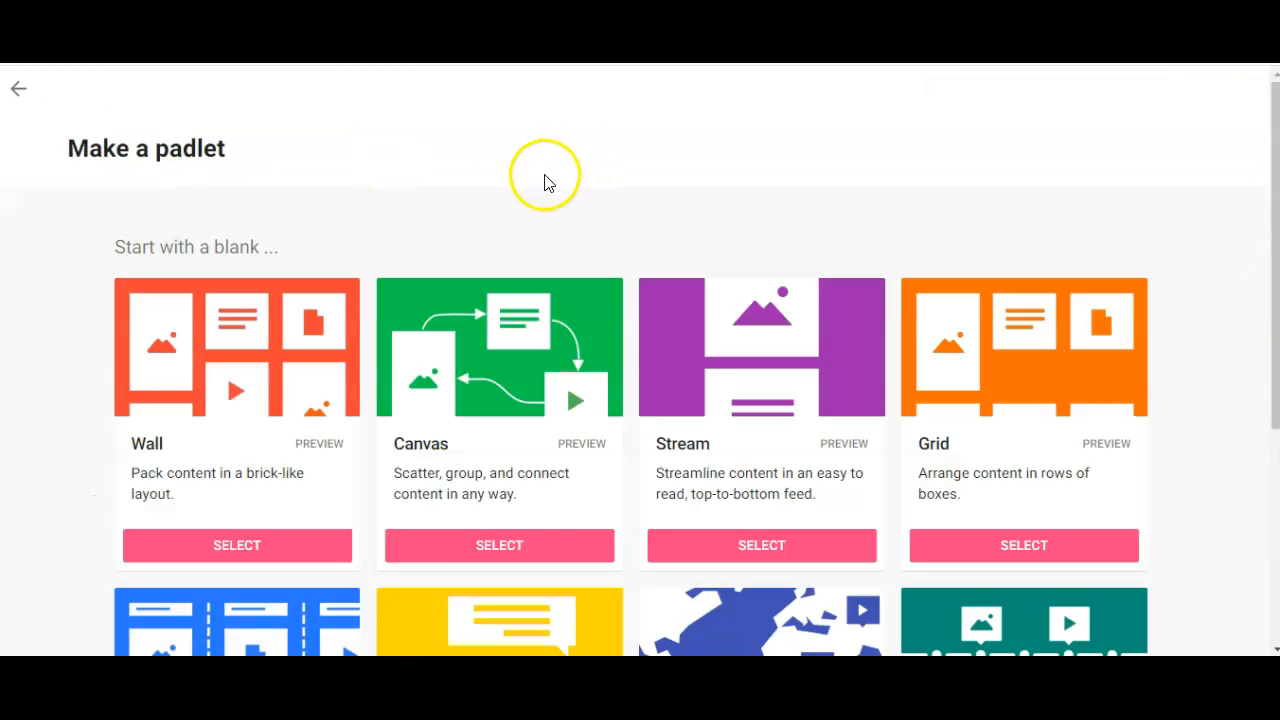
{"action": "mouse_move", "coordinate": [518, 488]}
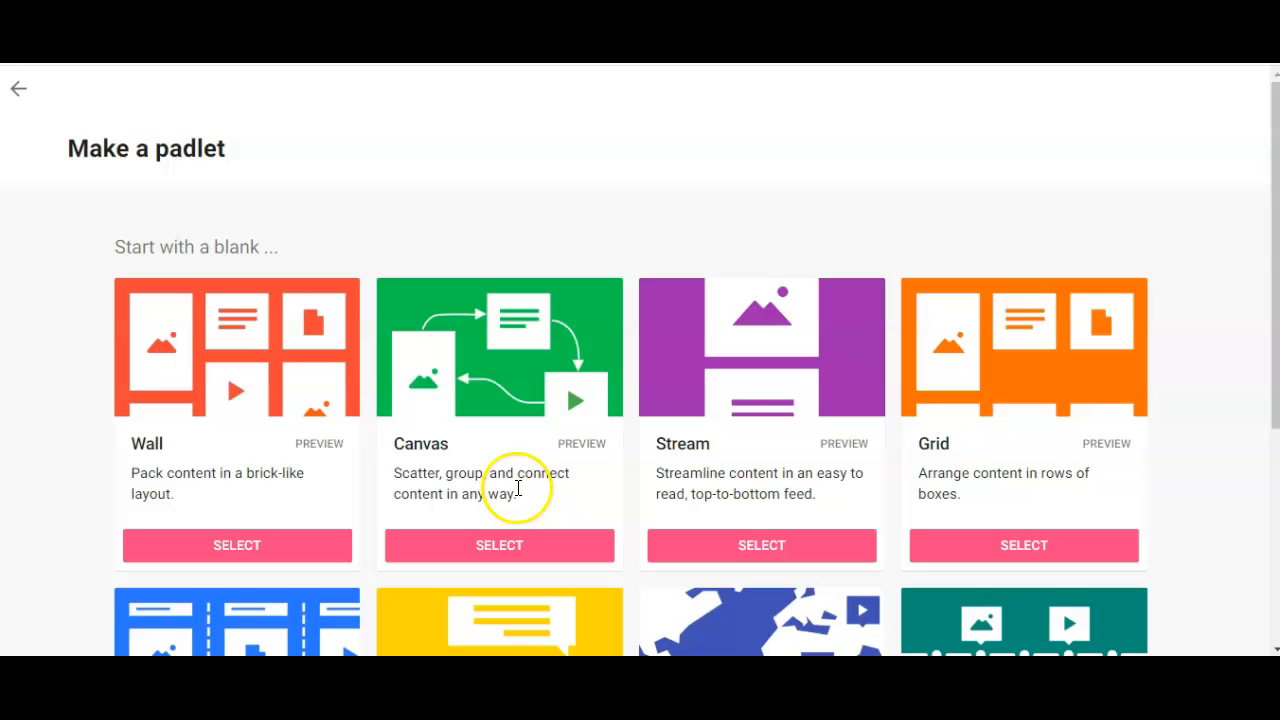
{"action": "mouse_move", "coordinate": [460, 388]}
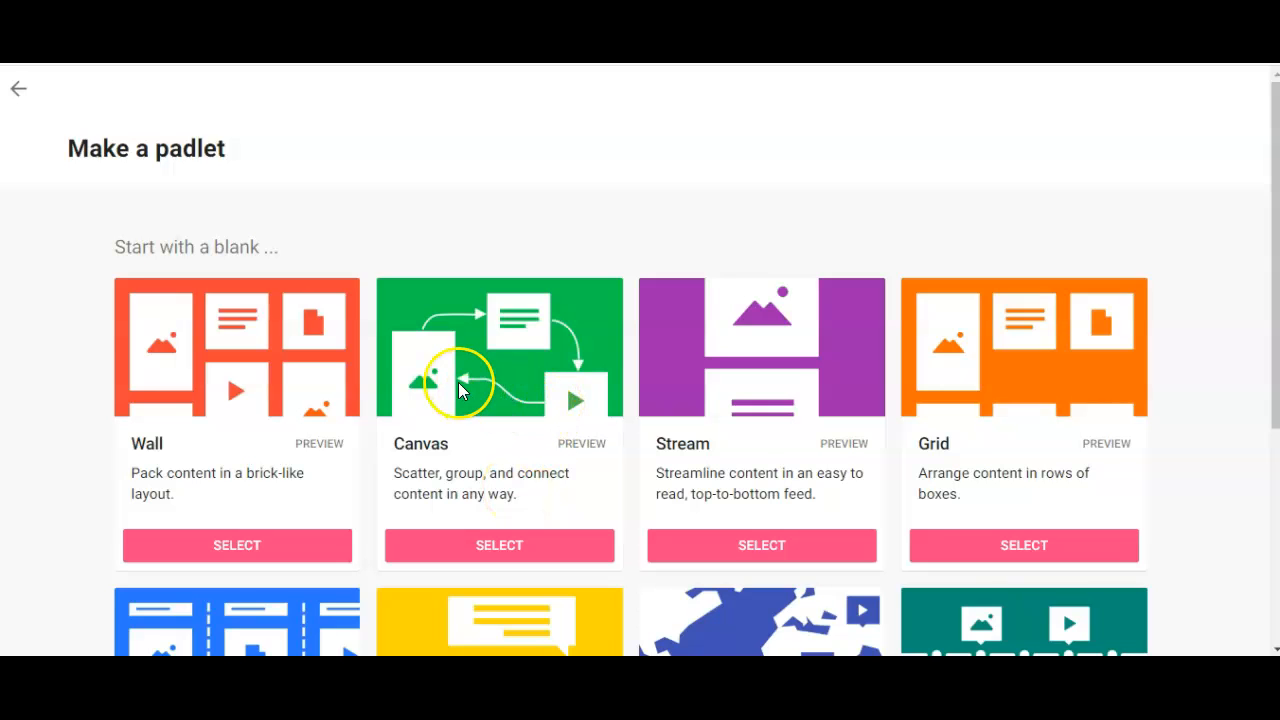
{"action": "mouse_move", "coordinate": [575, 395]}
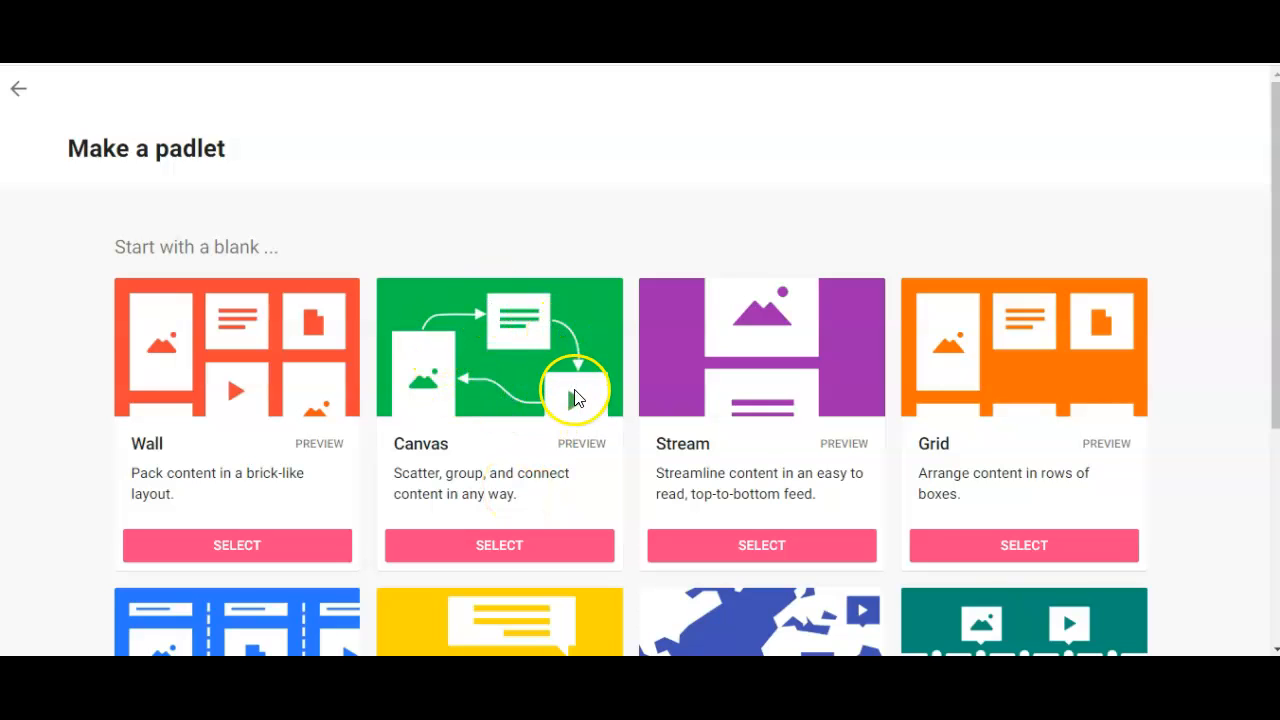
{"action": "left_click", "coordinate": [499, 545]}
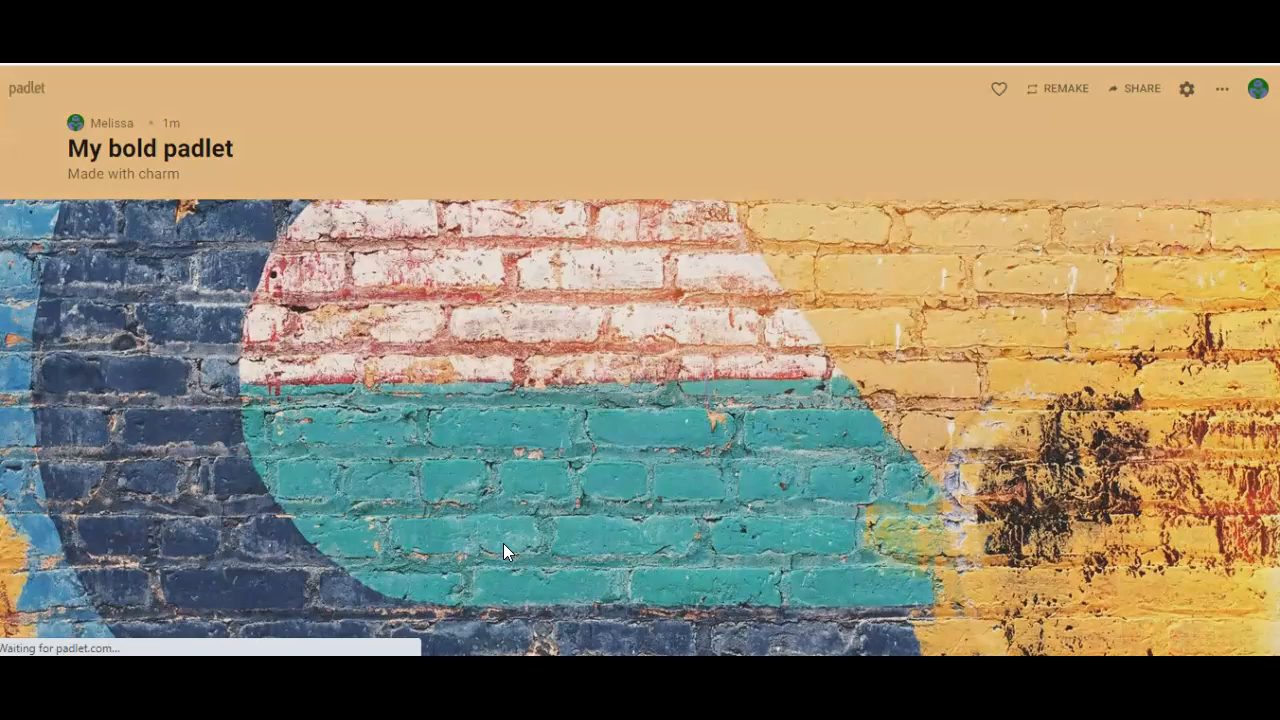
Step: Replace the default padlet title with 'Character Web'
{"action": "left_click", "coordinate": [1187, 89]}
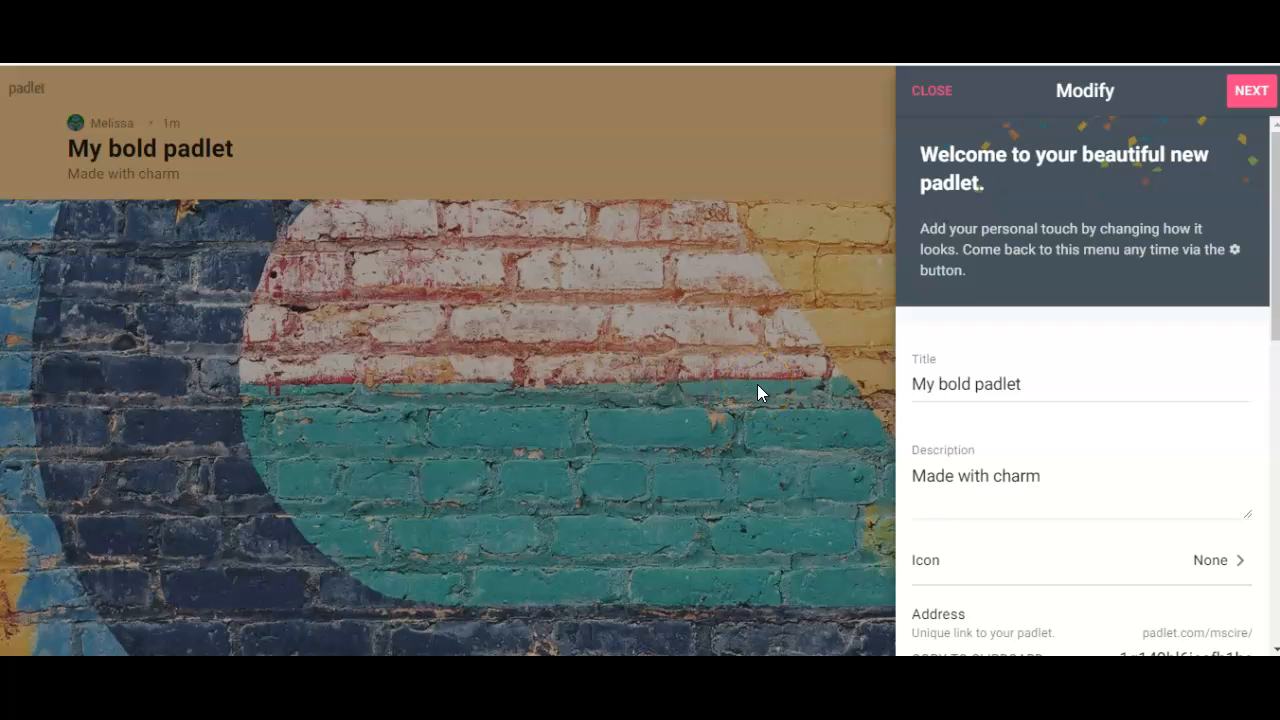
{"action": "mouse_move", "coordinate": [1045, 360]}
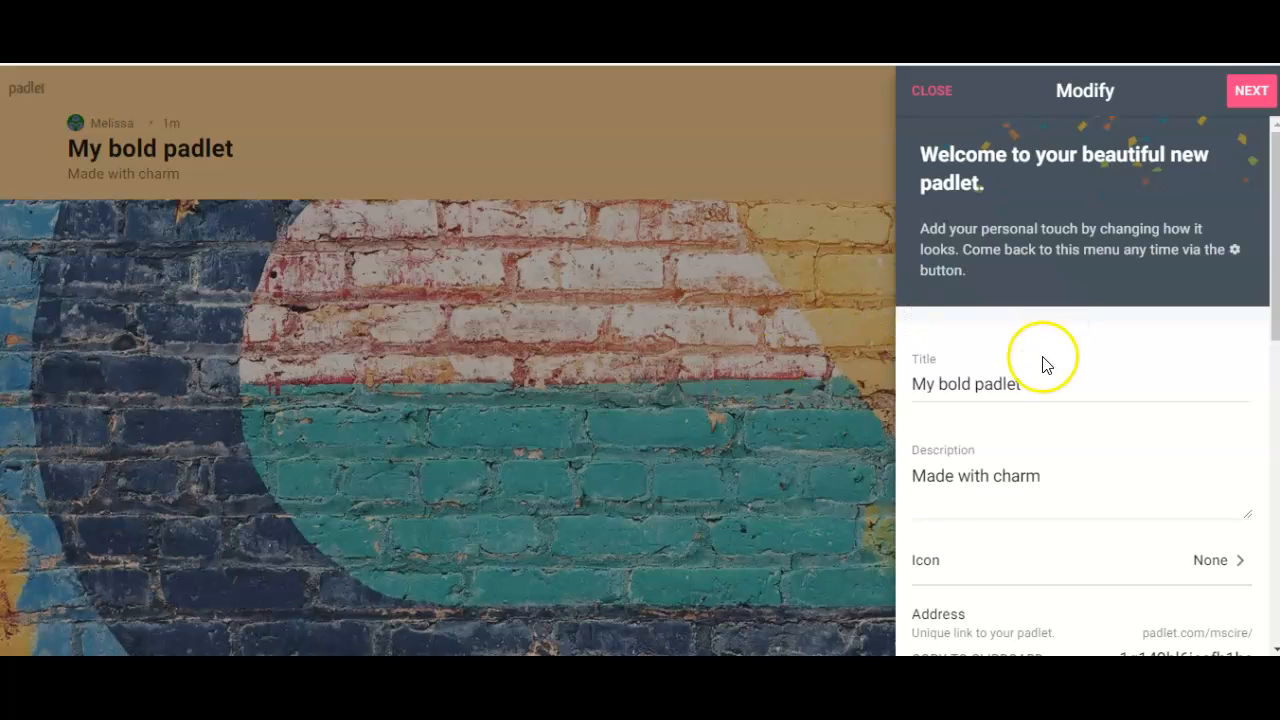
{"action": "left_click", "coordinate": [1040, 384]}
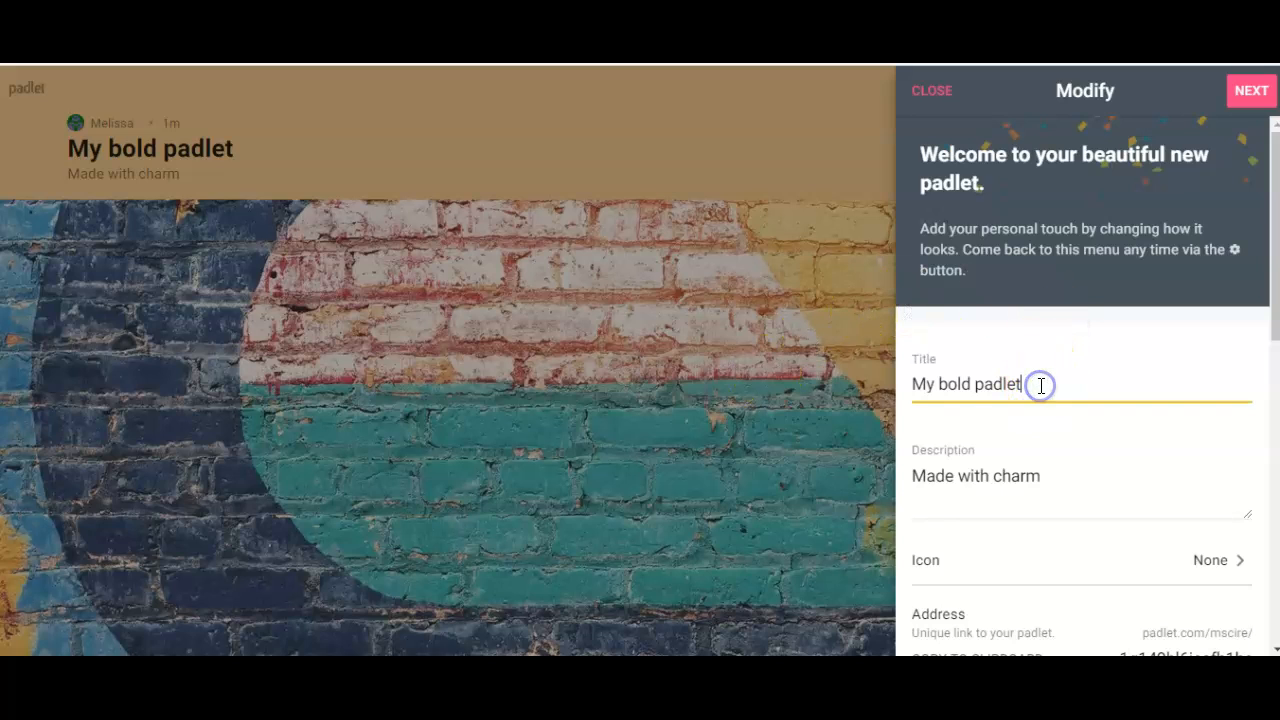
{"action": "triple_click", "coordinate": [965, 384]}
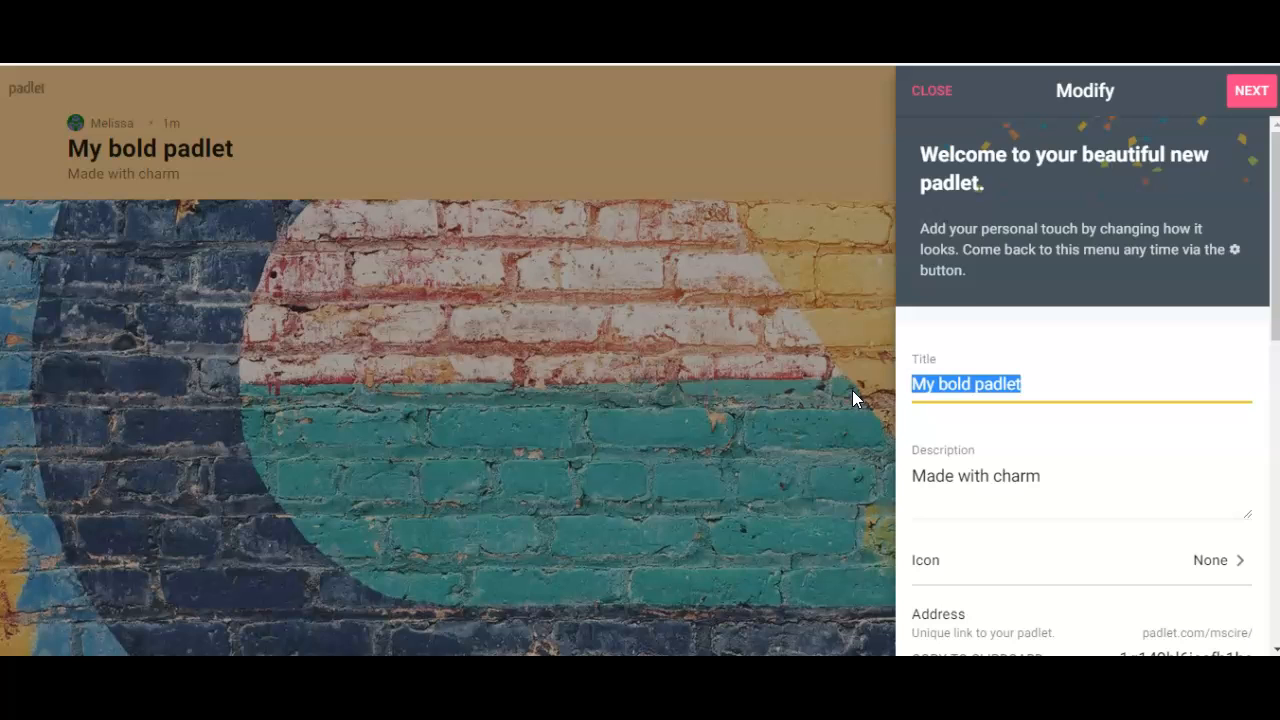
{"action": "type", "text": "C"}
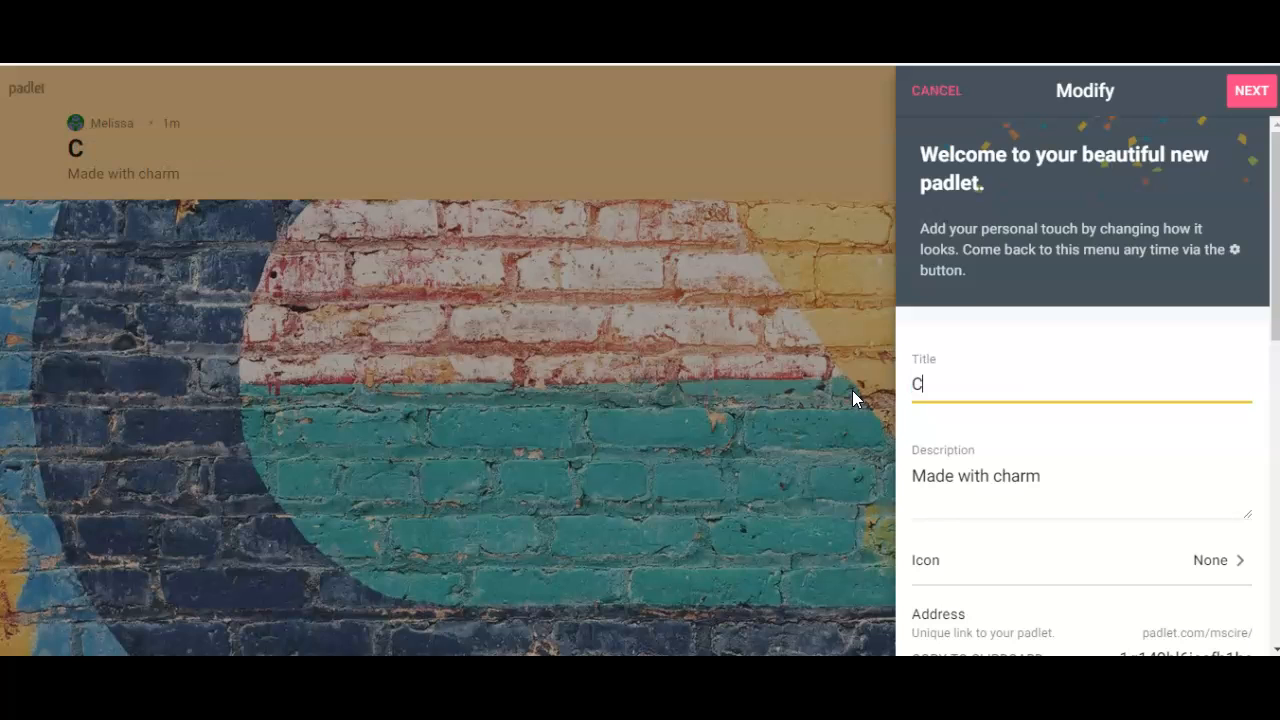
{"action": "type", "text": "haracter Web"}
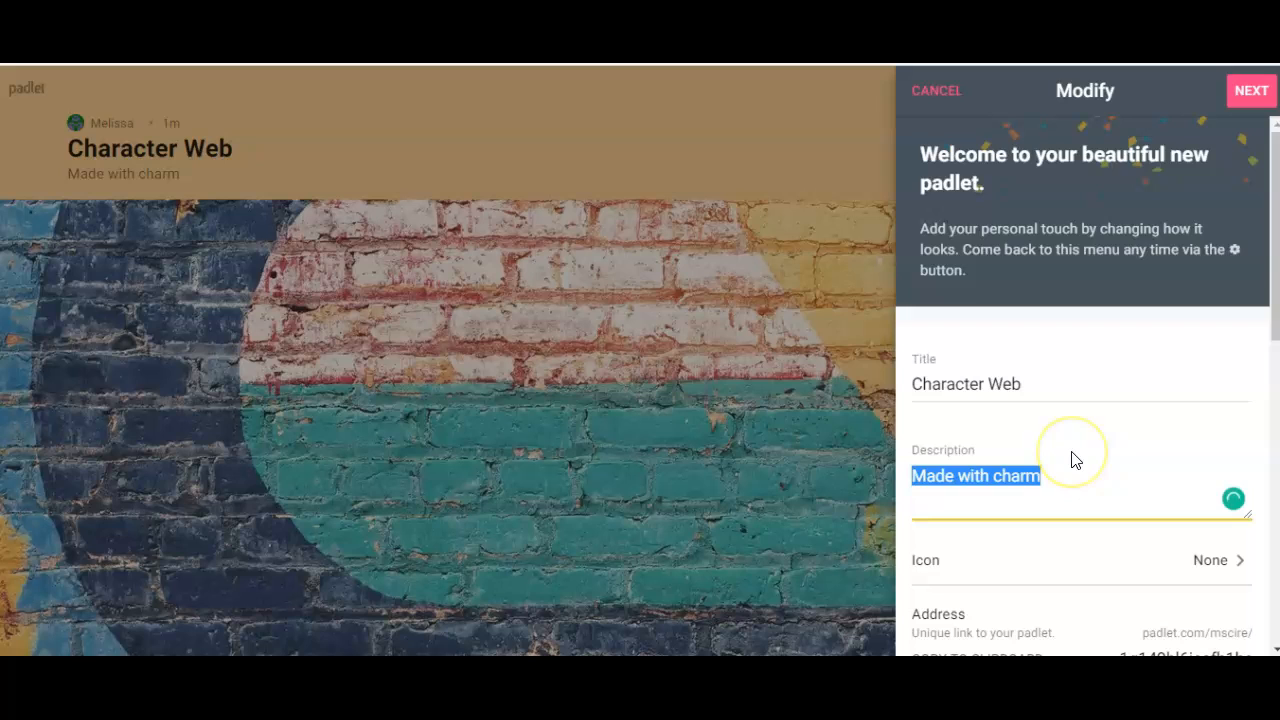
Step: Add the description 'Partner Names' and close the setup panel
{"action": "type", "text": "Par"}
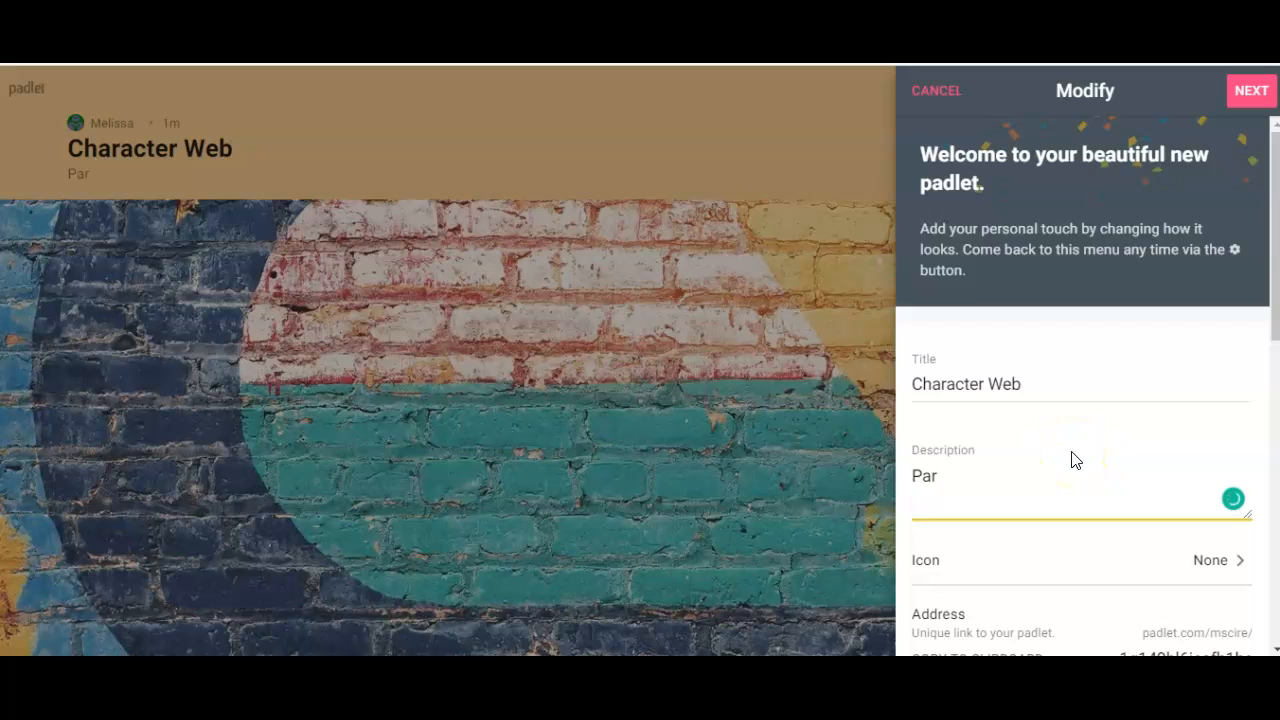
{"action": "type", "text": "tner"}
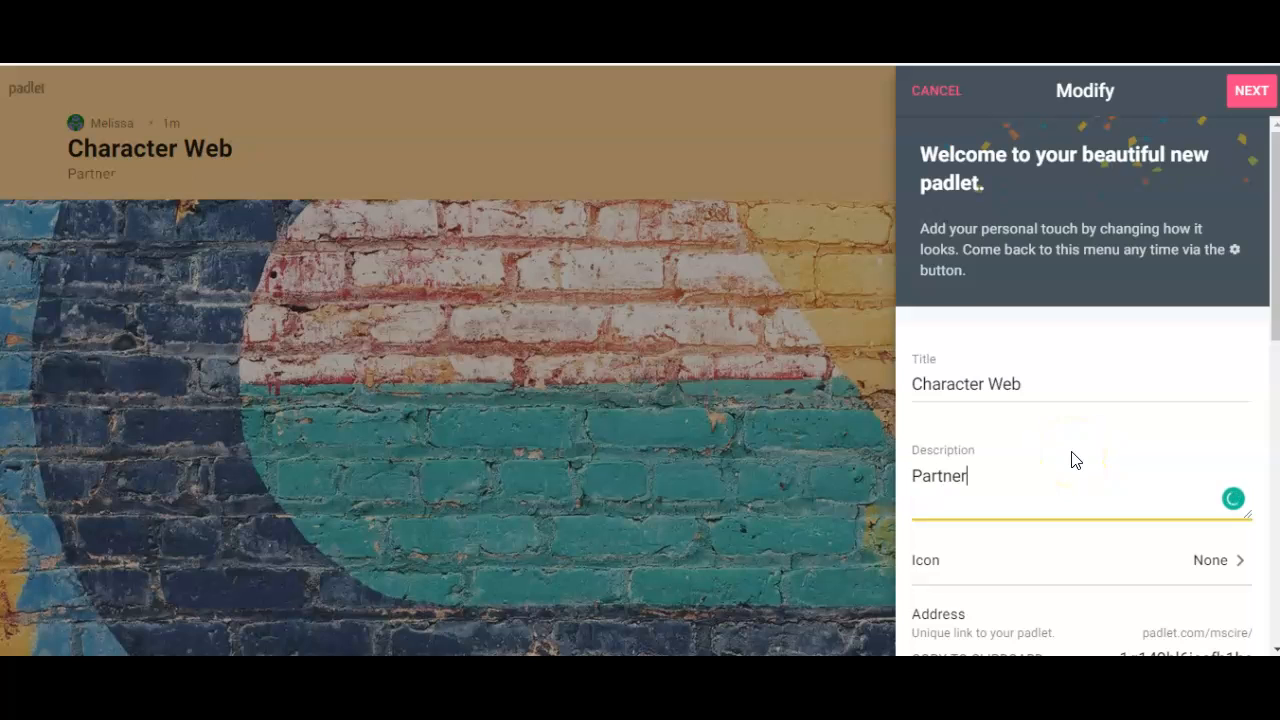
{"action": "type", "text": "Names"}
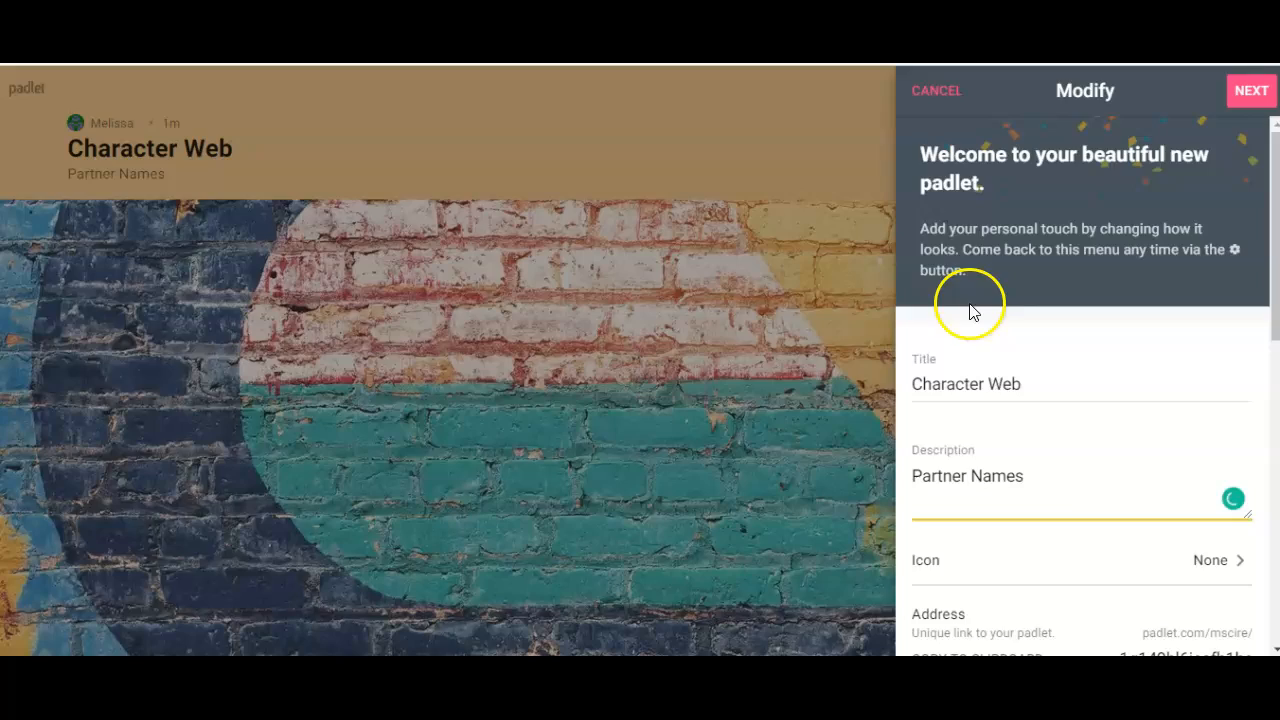
{"action": "left_click", "coordinate": [935, 90]}
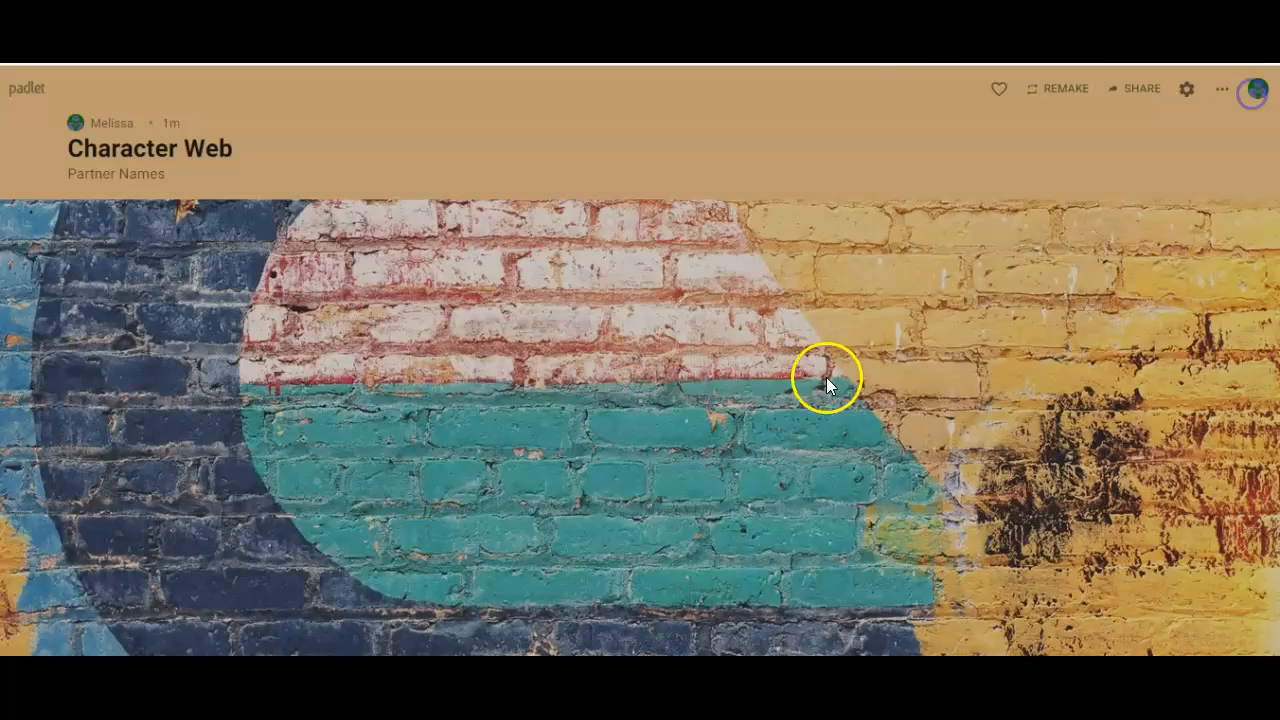
{"action": "left_click", "coordinate": [1186, 89]}
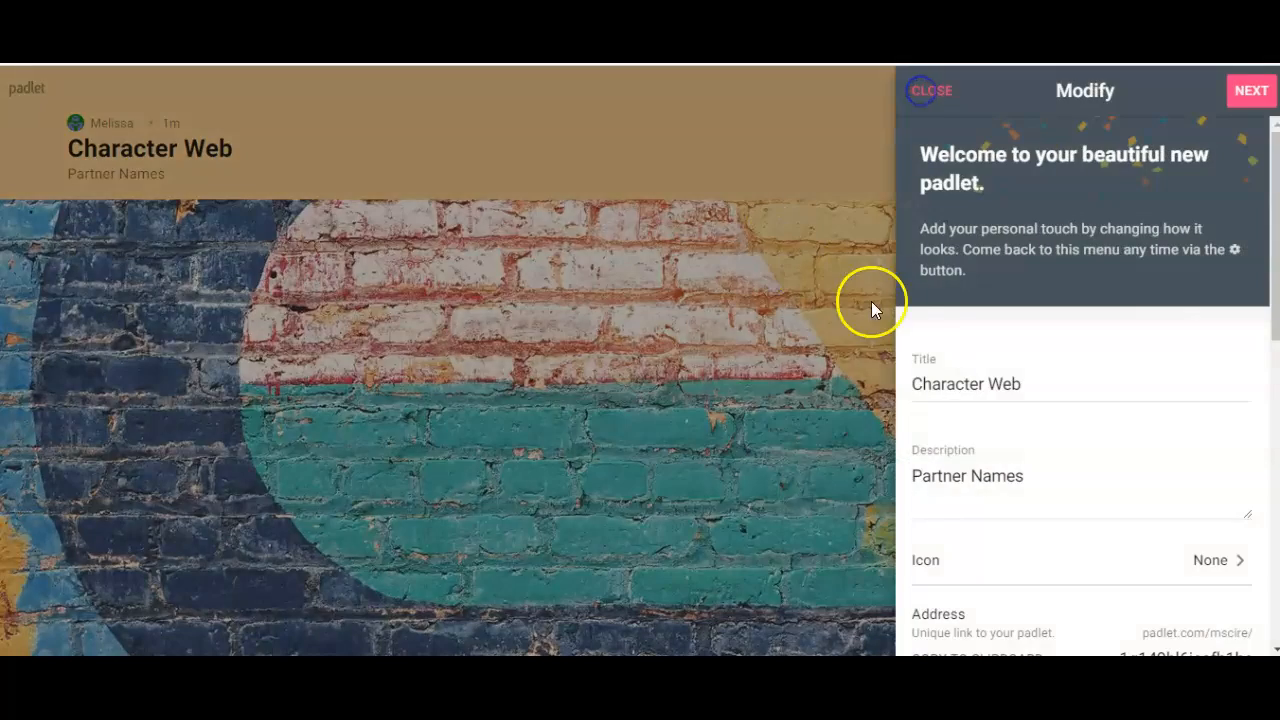
{"action": "left_click", "coordinate": [930, 90]}
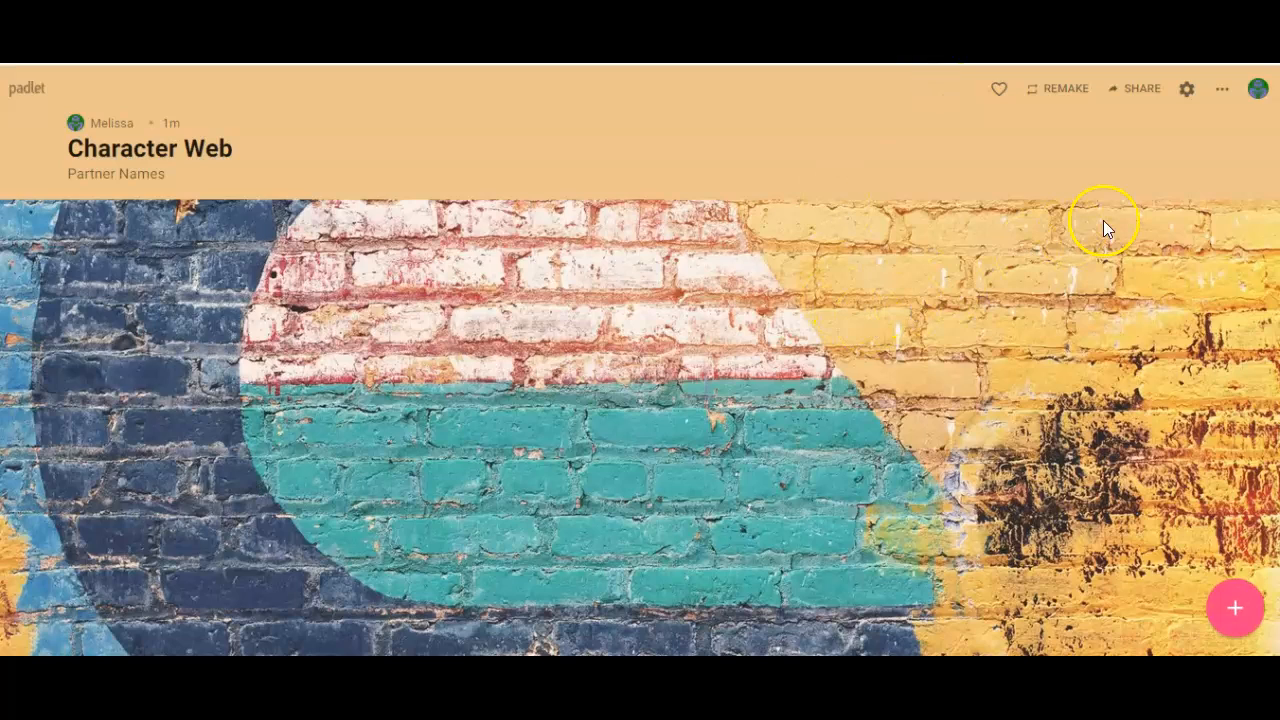
{"action": "mouse_move", "coordinate": [1140, 120]}
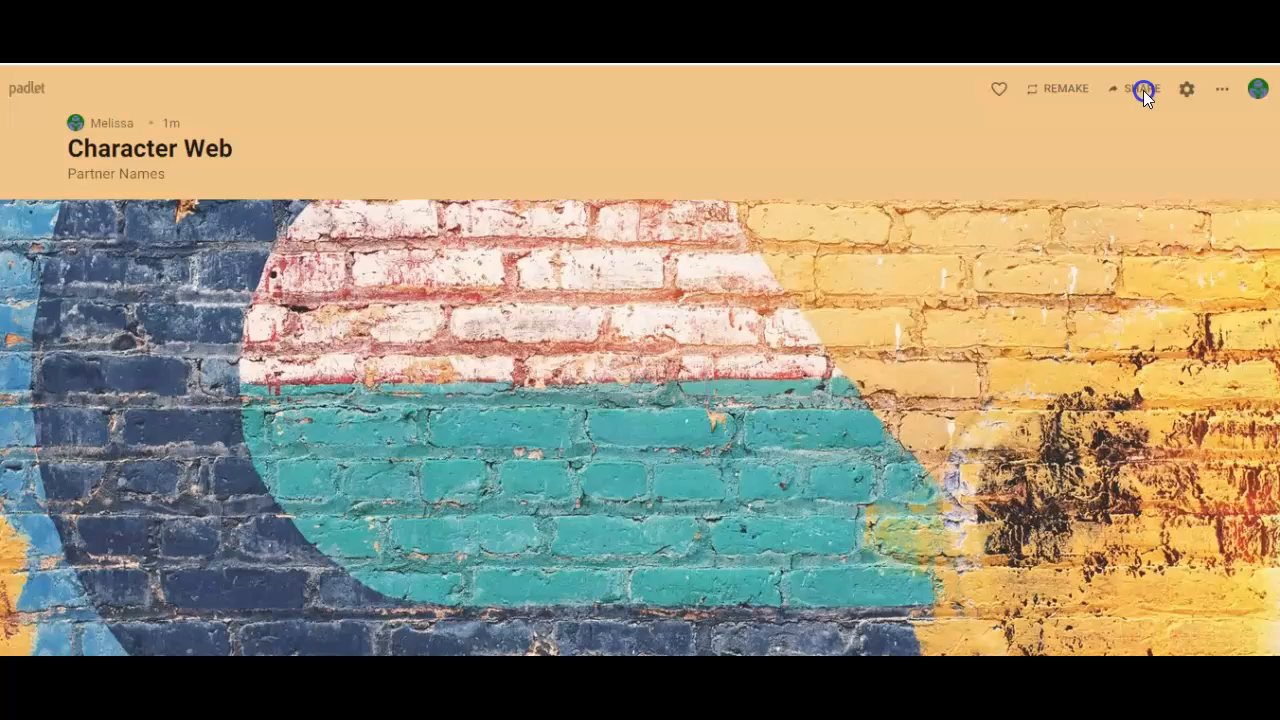
Step: Save the padlet's privacy as Public with visitor permission set to Can edit
{"action": "left_click", "coordinate": [1140, 89]}
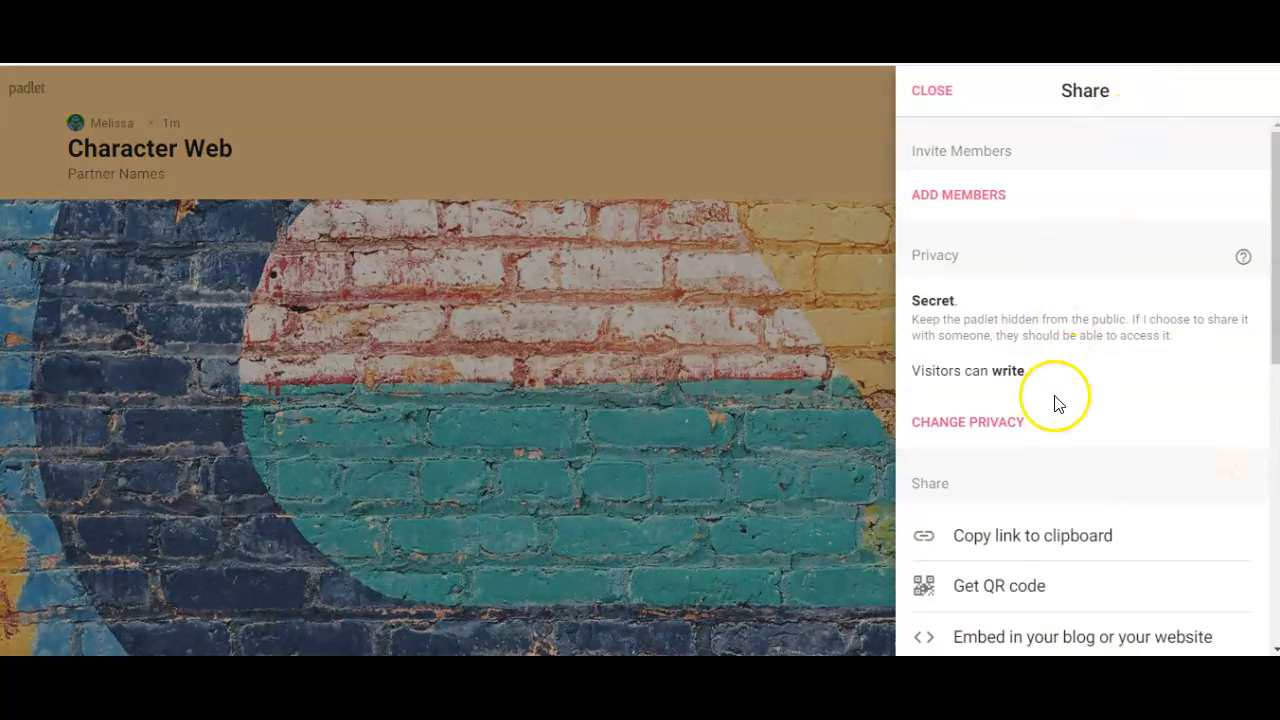
{"action": "mouse_move", "coordinate": [1025, 420]}
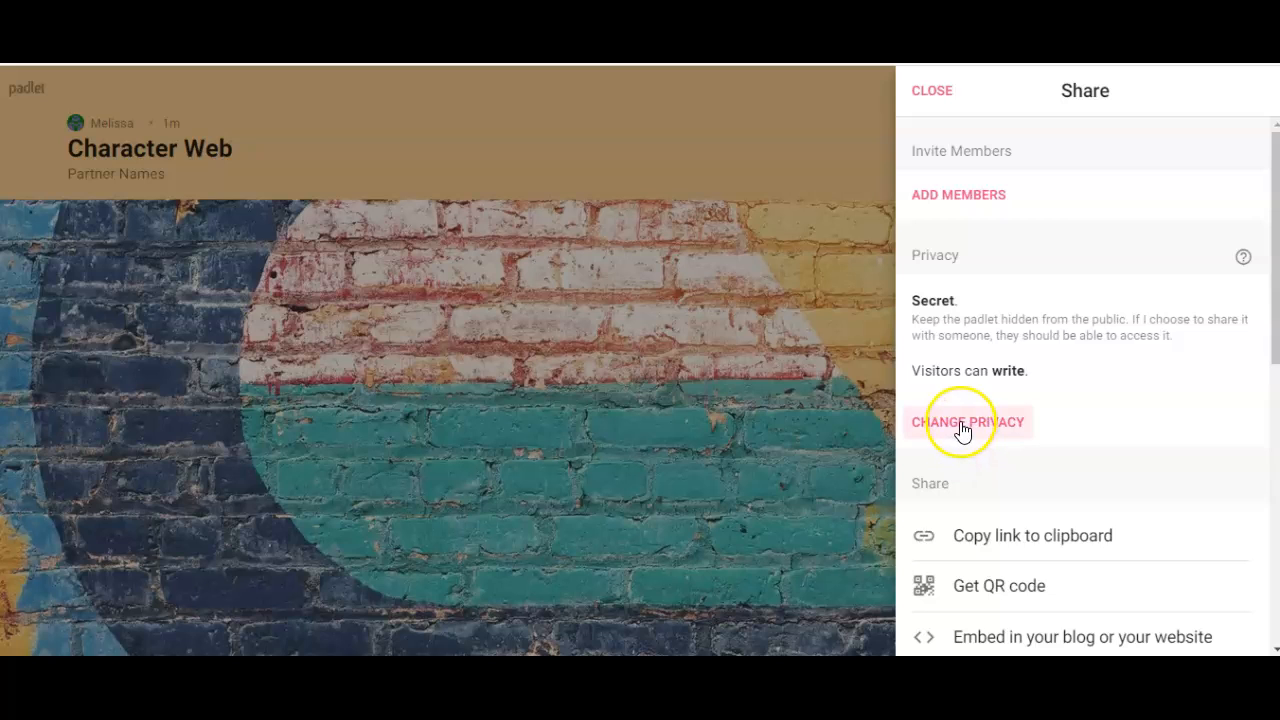
{"action": "left_click", "coordinate": [967, 421]}
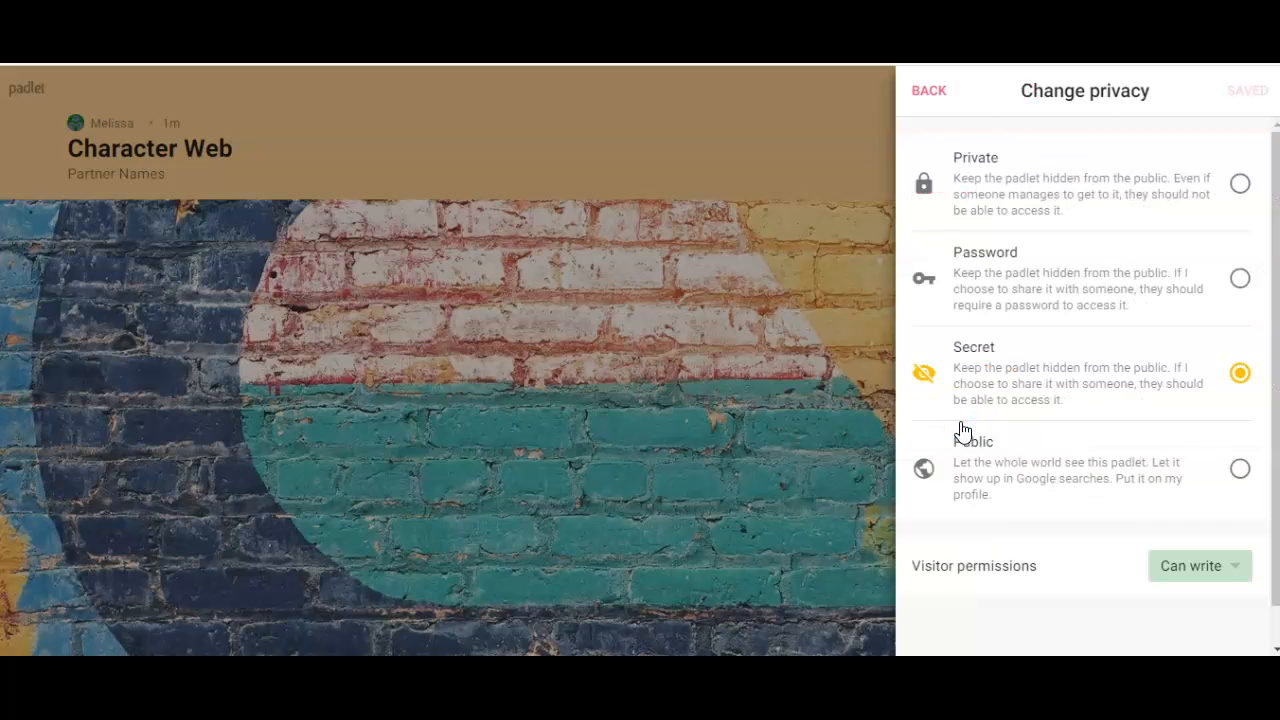
{"action": "left_click", "coordinate": [1239, 468]}
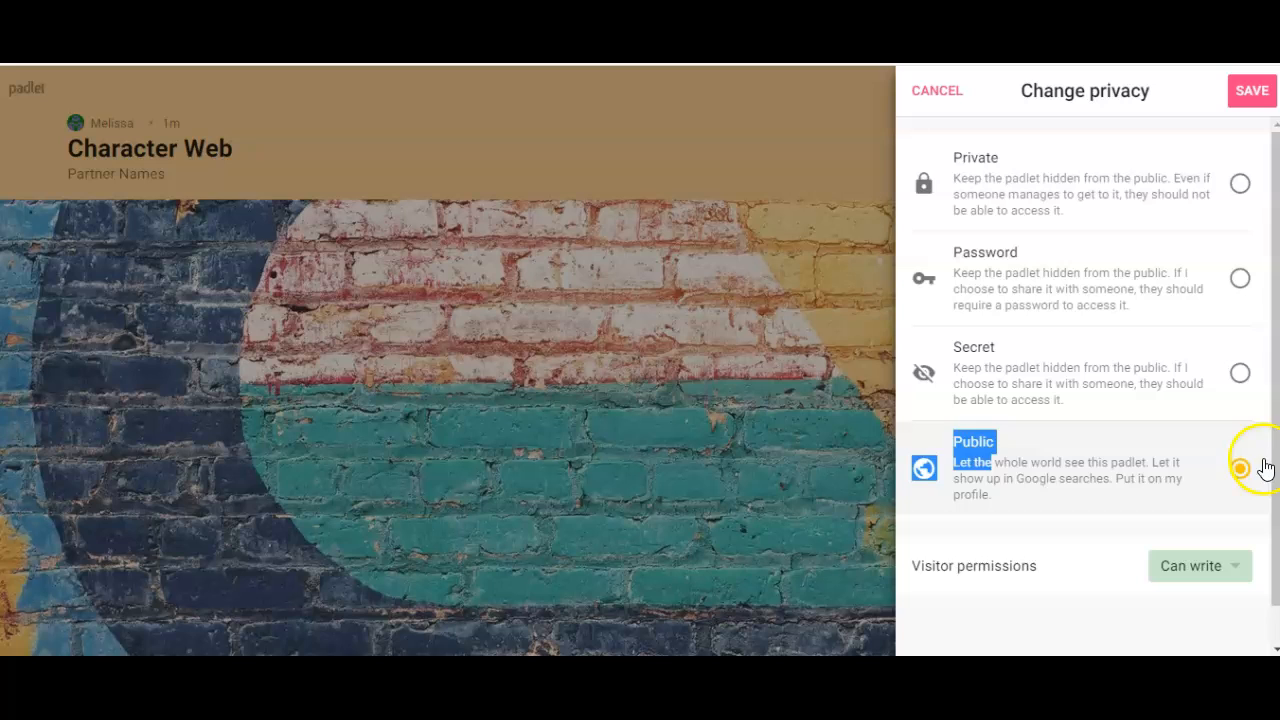
{"action": "left_click", "coordinate": [1240, 468]}
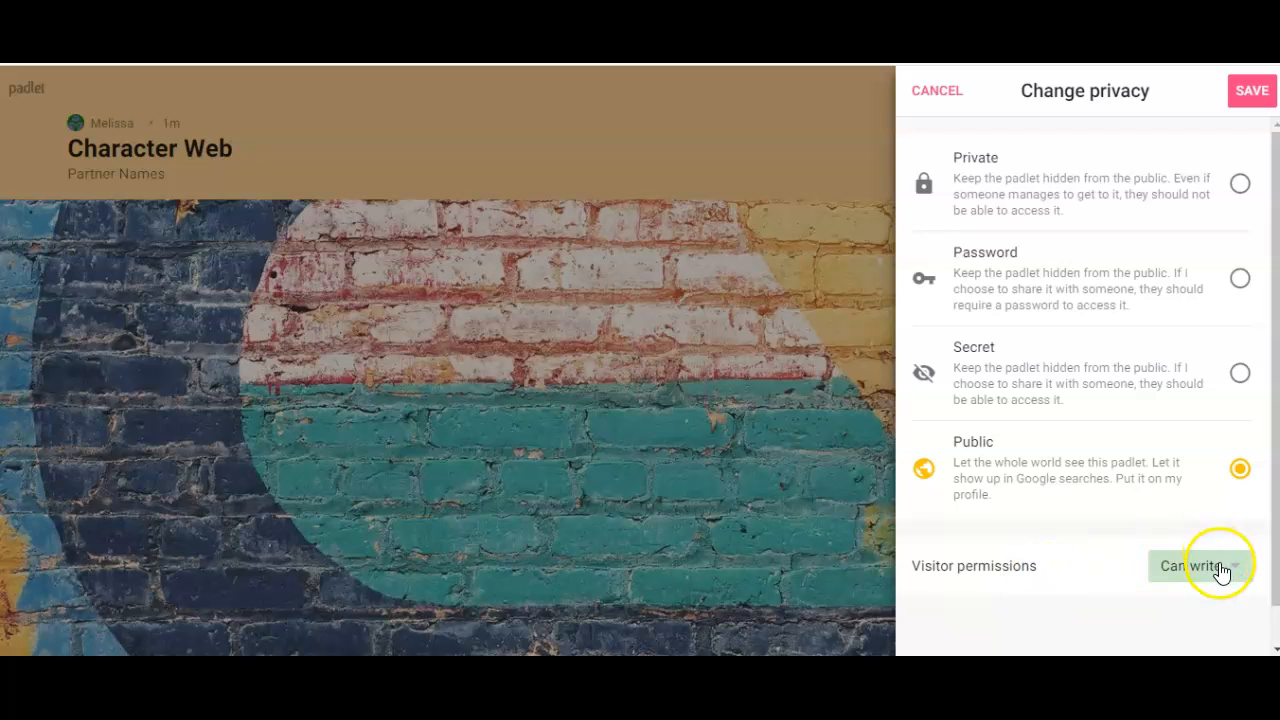
{"action": "left_click", "coordinate": [1197, 565]}
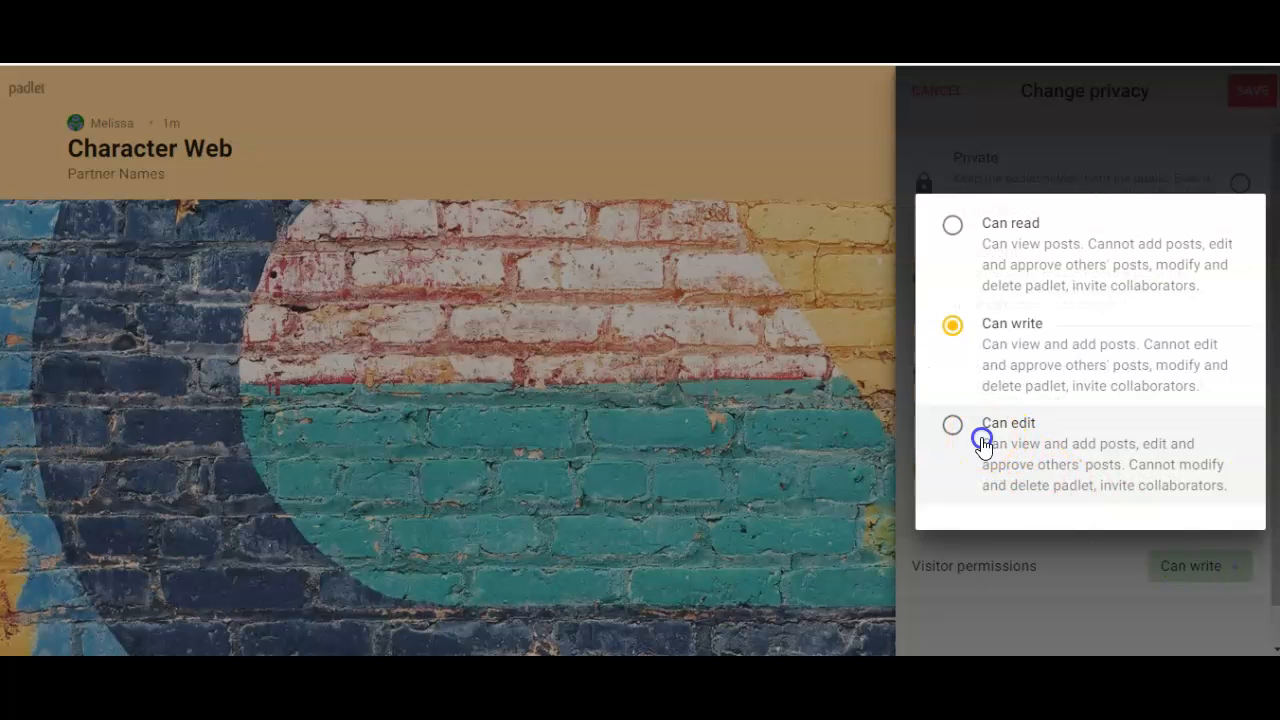
{"action": "left_click", "coordinate": [951, 424]}
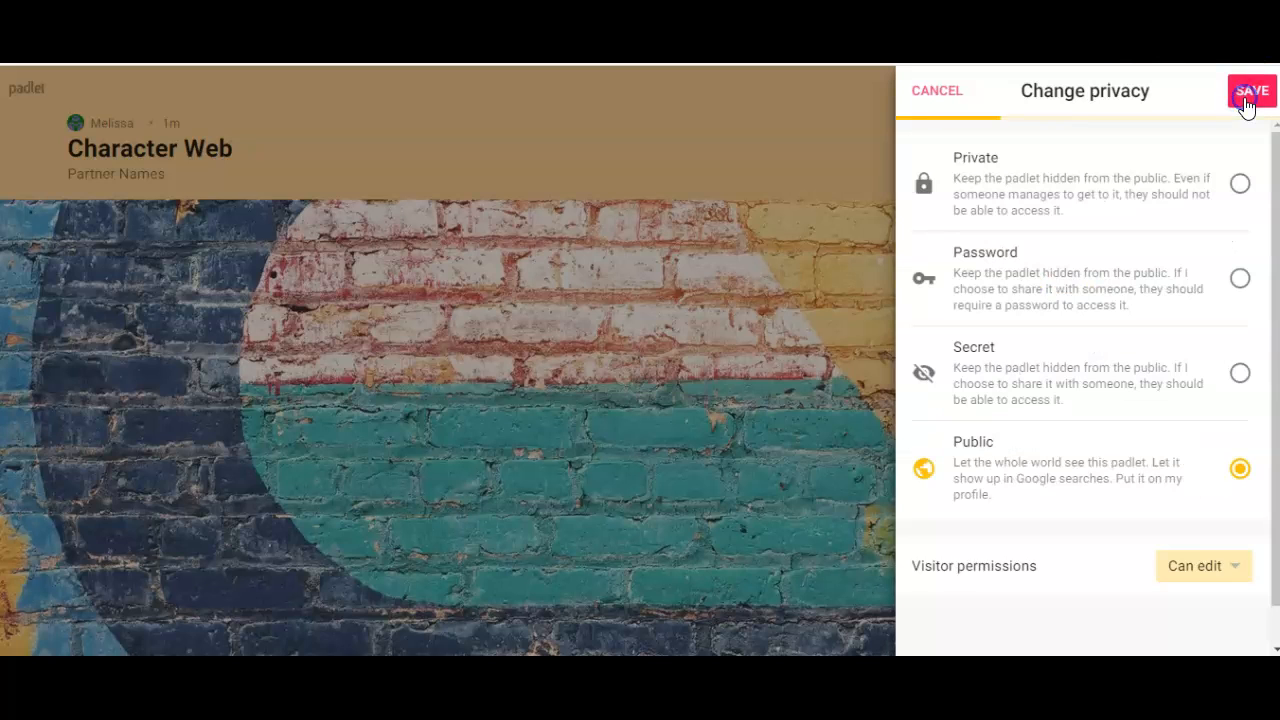
{"action": "left_click", "coordinate": [1251, 90]}
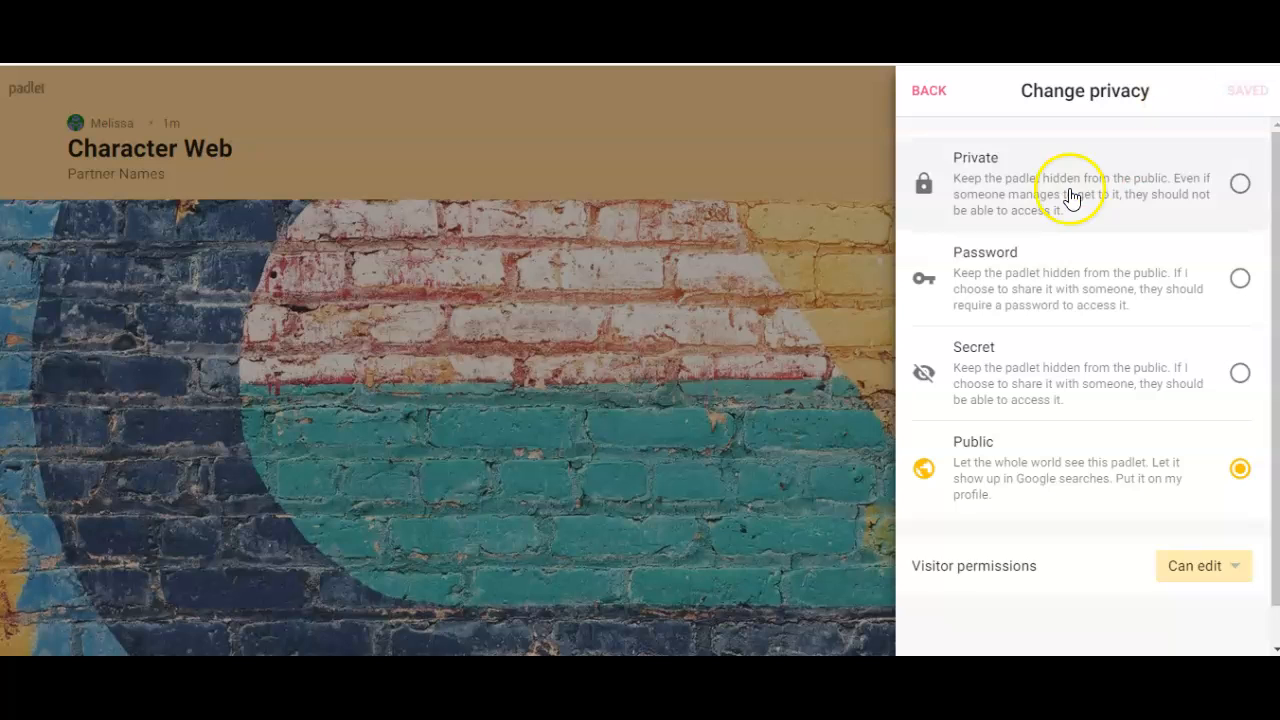
{"action": "left_click", "coordinate": [928, 90]}
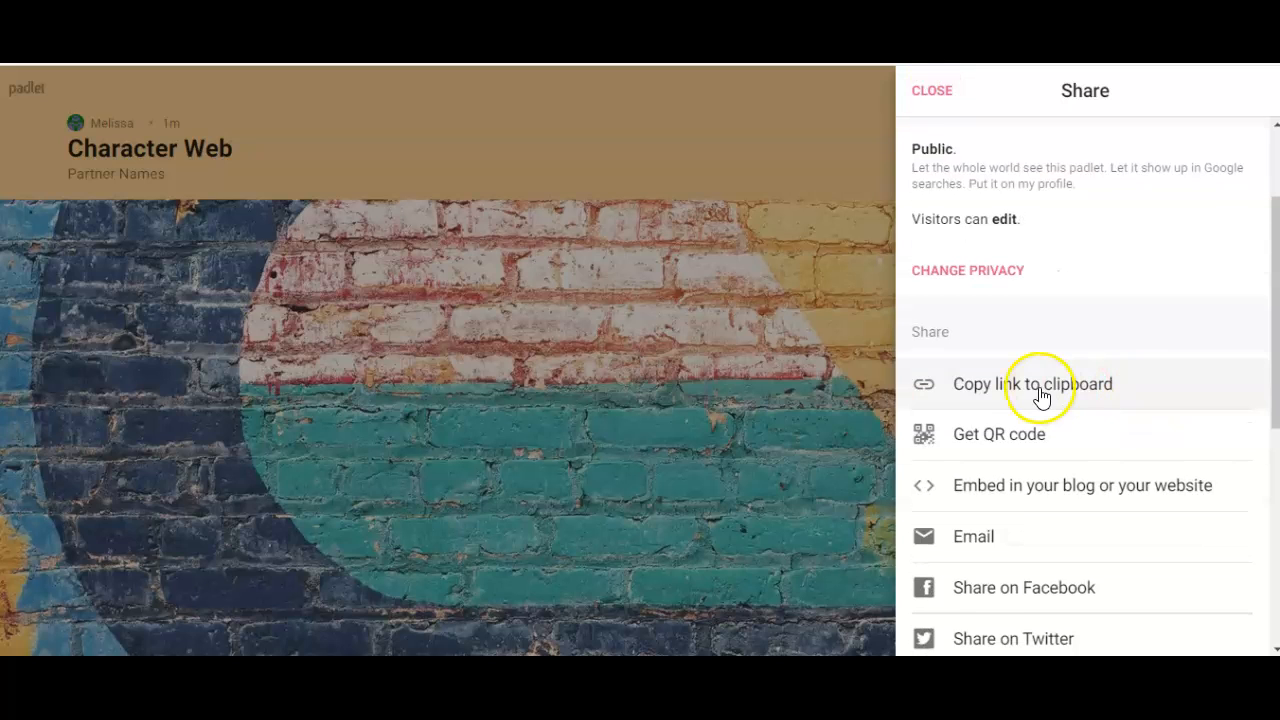
Step: Copy the Character Web link to the clipboard and close the Share panel
{"action": "left_click", "coordinate": [1033, 384]}
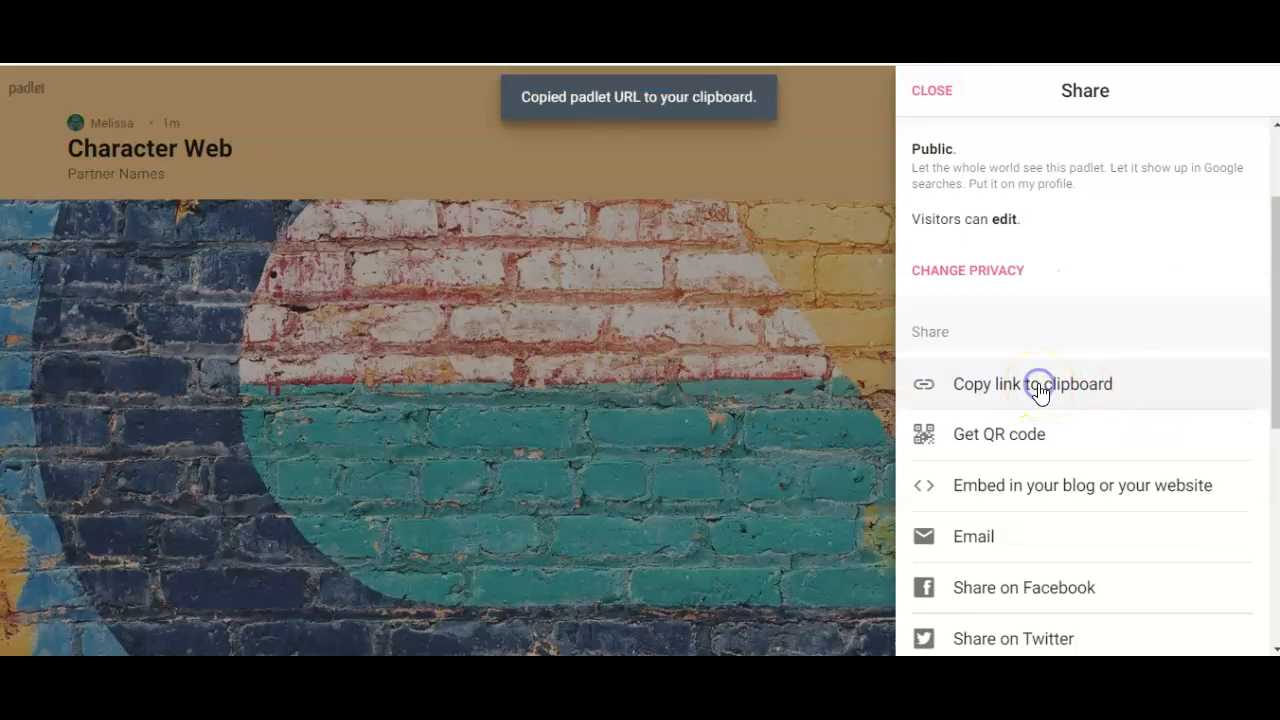
{"action": "mouse_move", "coordinate": [818, 408]}
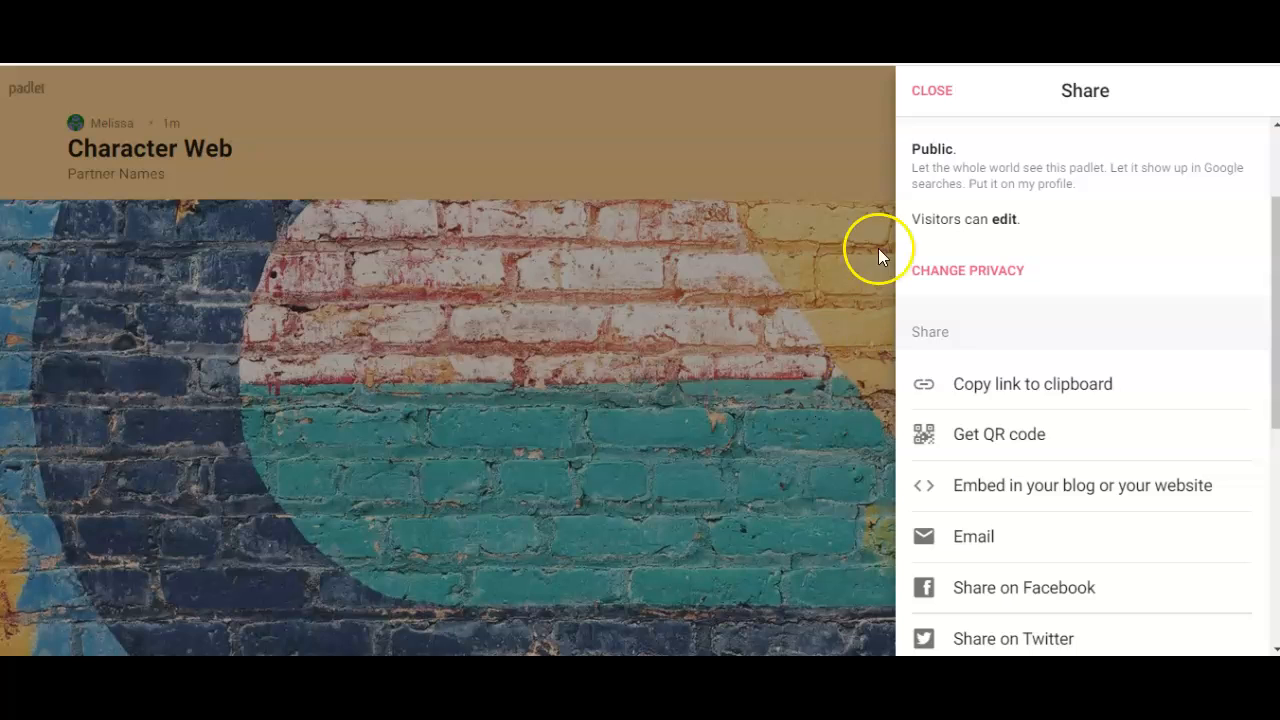
{"action": "left_click", "coordinate": [931, 90]}
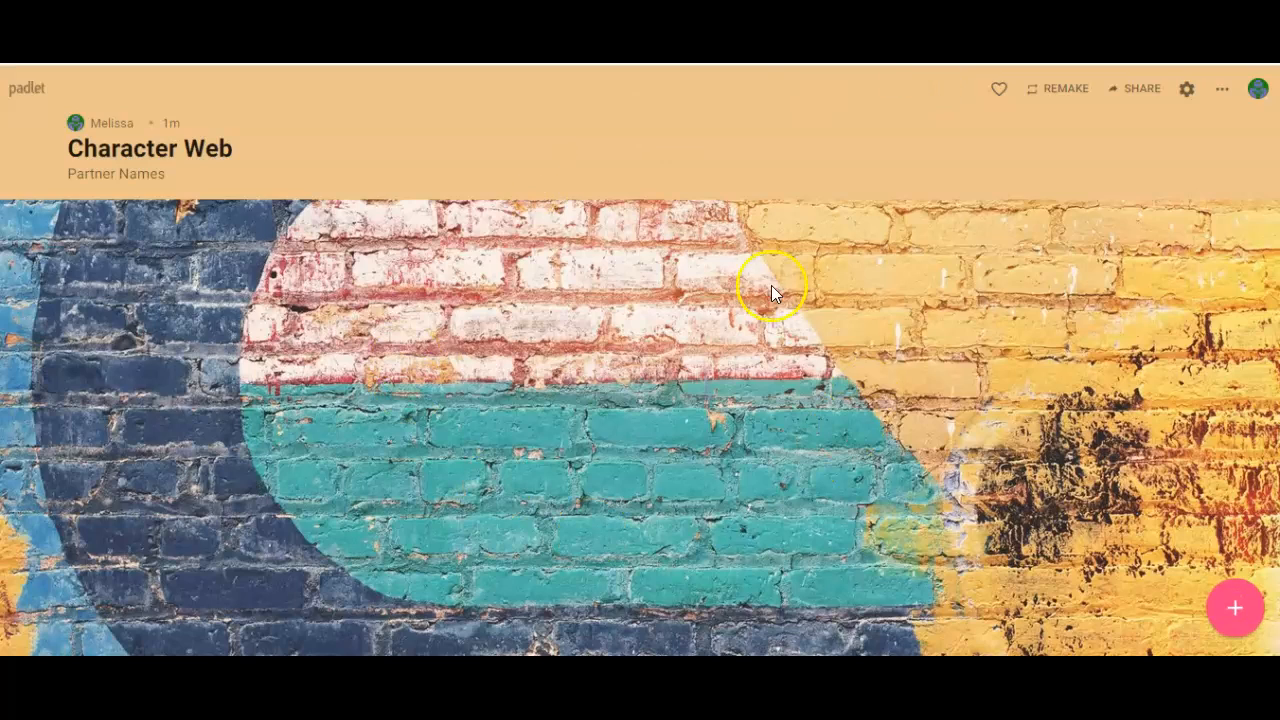
{"action": "mouse_move", "coordinate": [257, 390]}
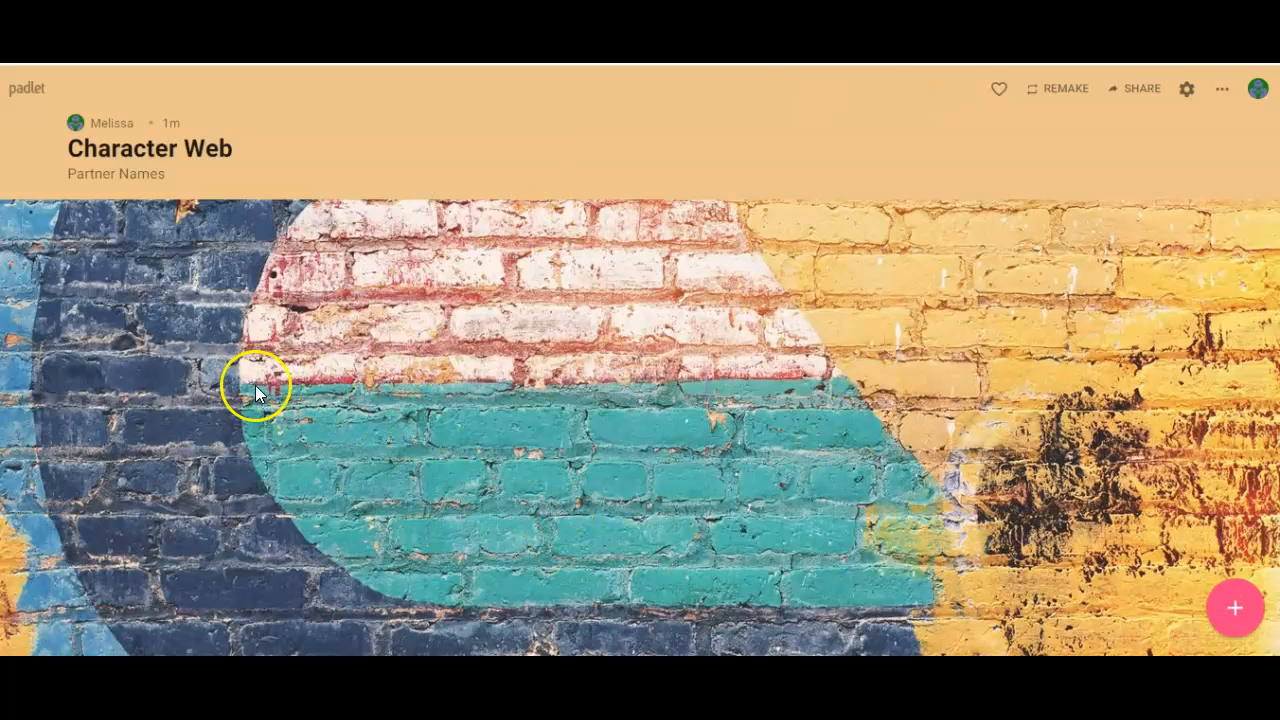
{"action": "mouse_move", "coordinate": [233, 347]}
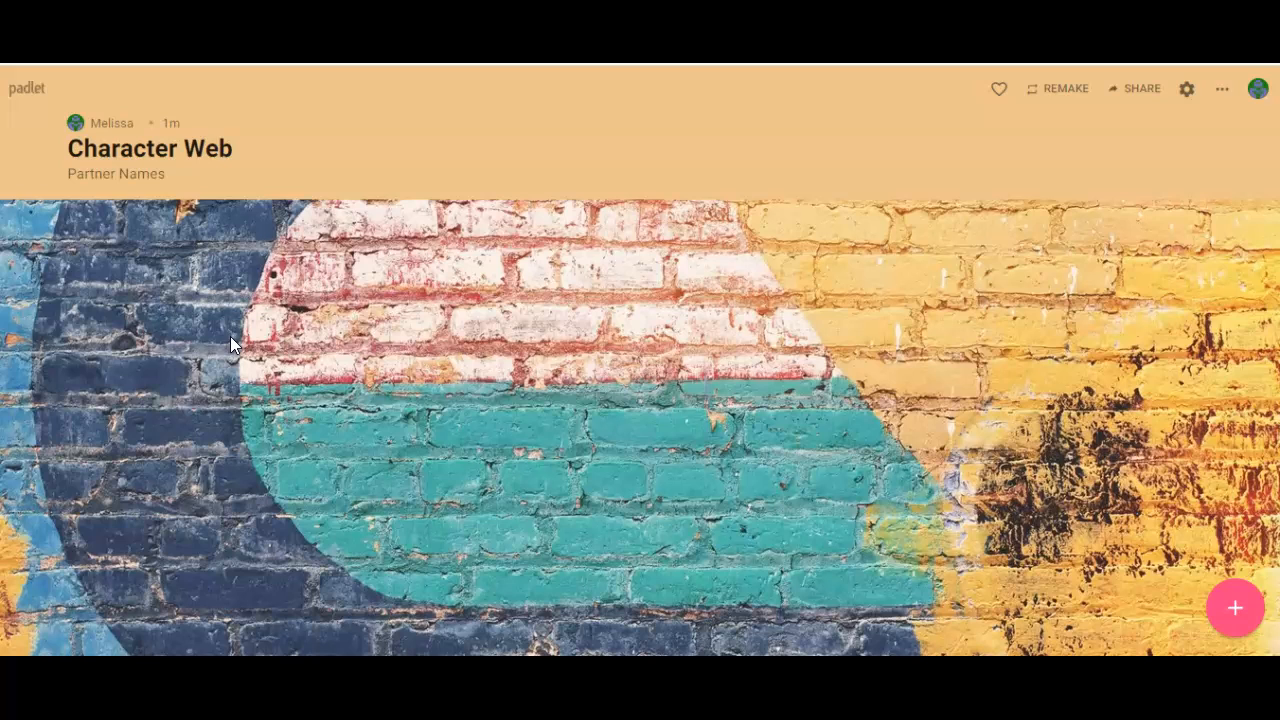
Step: Add a canvas post titled 'Lawrence Exeter Sr' beside the character-names post
{"action": "left_click", "coordinate": [235, 328]}
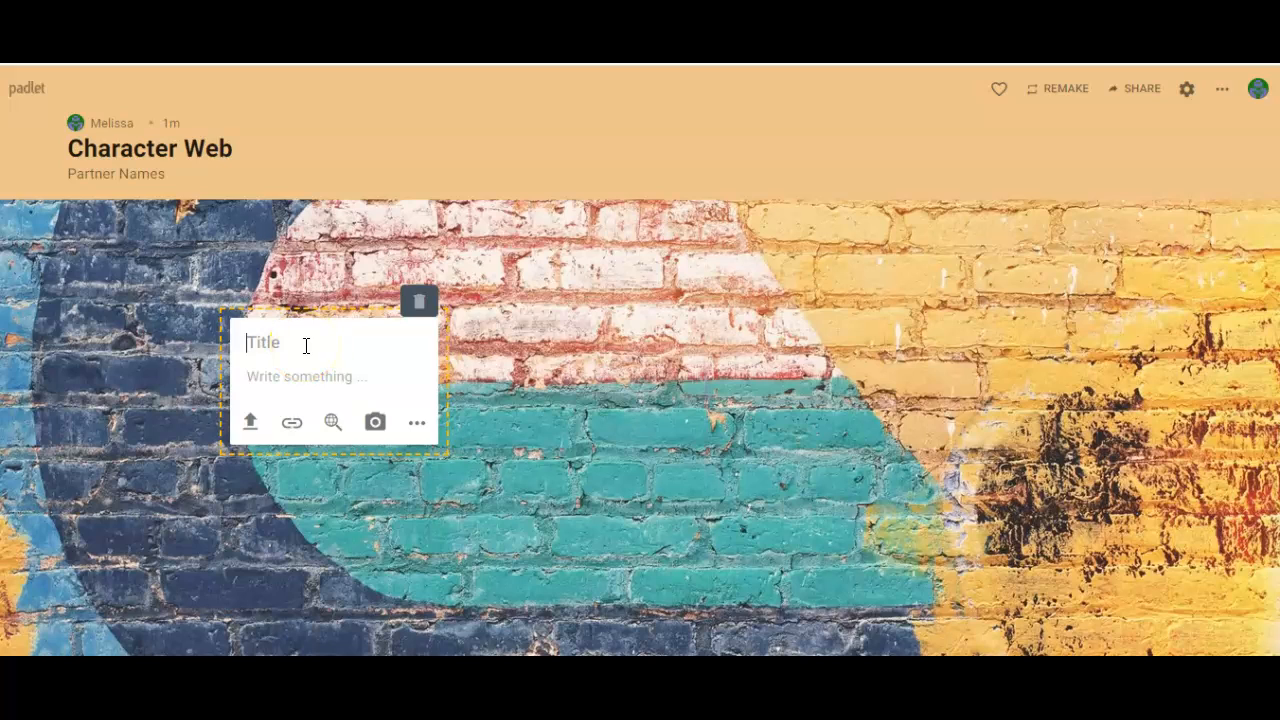
{"action": "type", "text": "Lawren"}
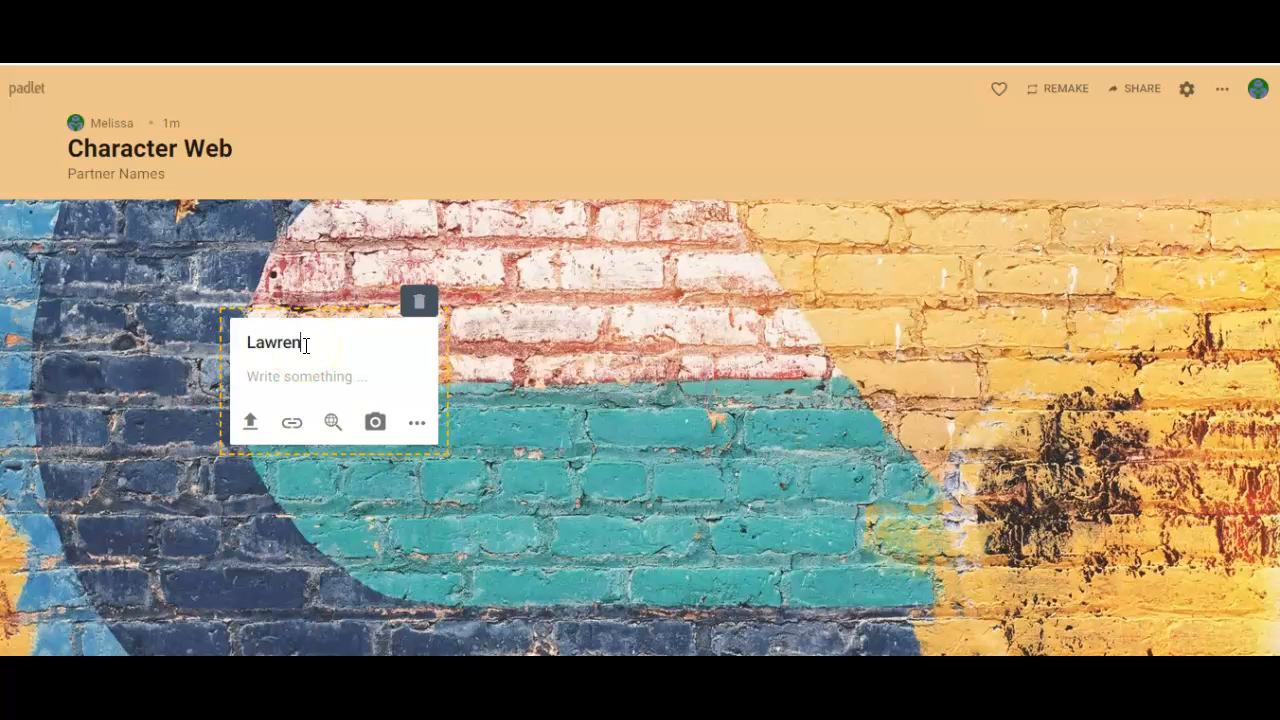
{"action": "type", "text": "ce Exeter"}
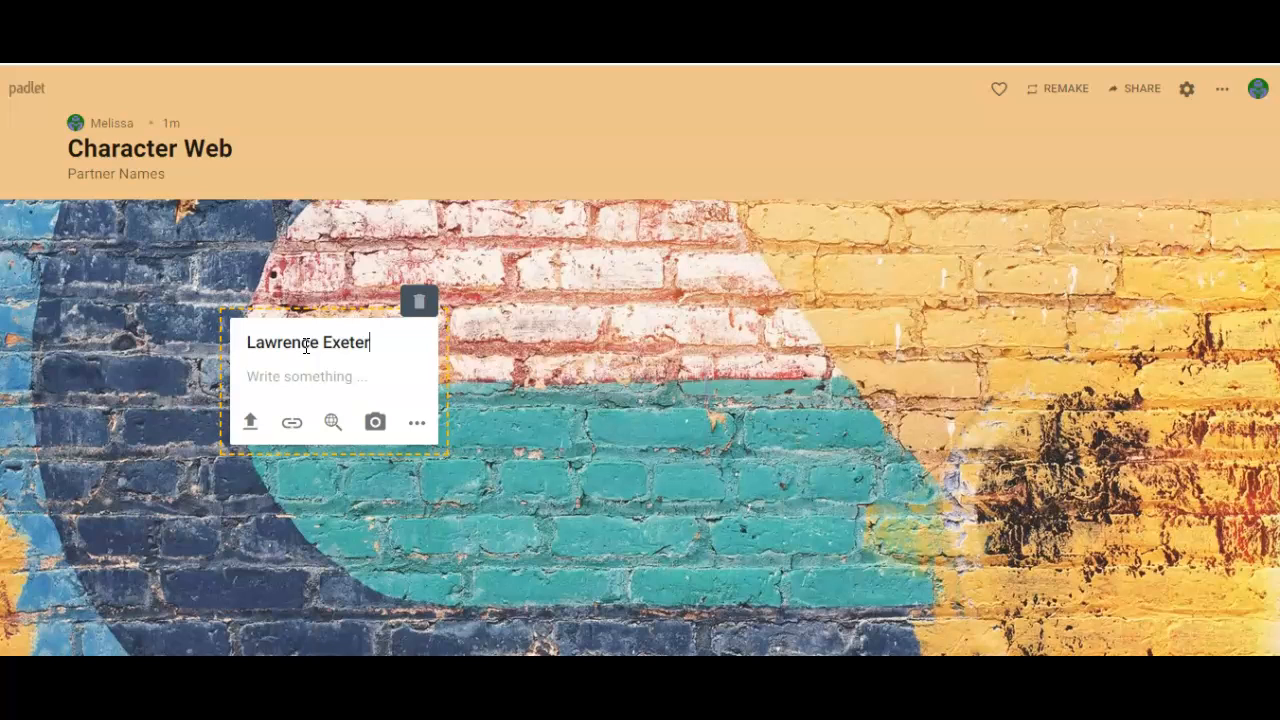
{"action": "type", "text": "Sr"}
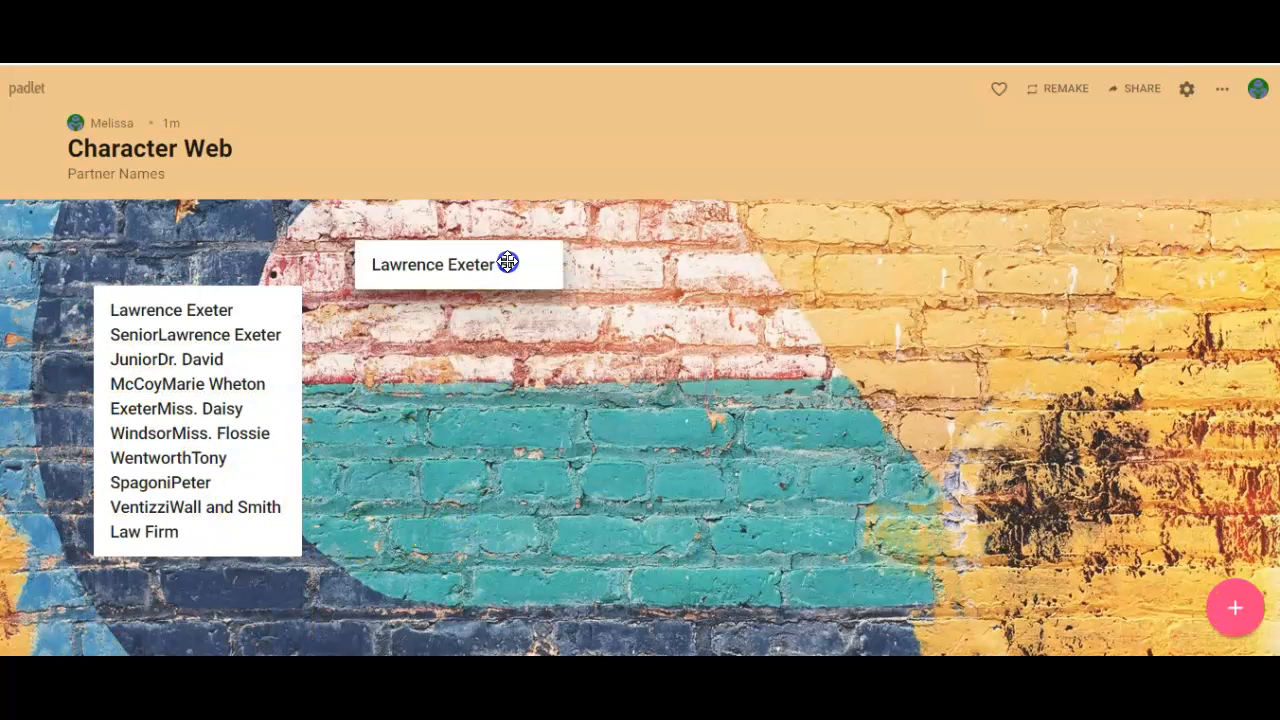
{"action": "type", "text": "Sr"}
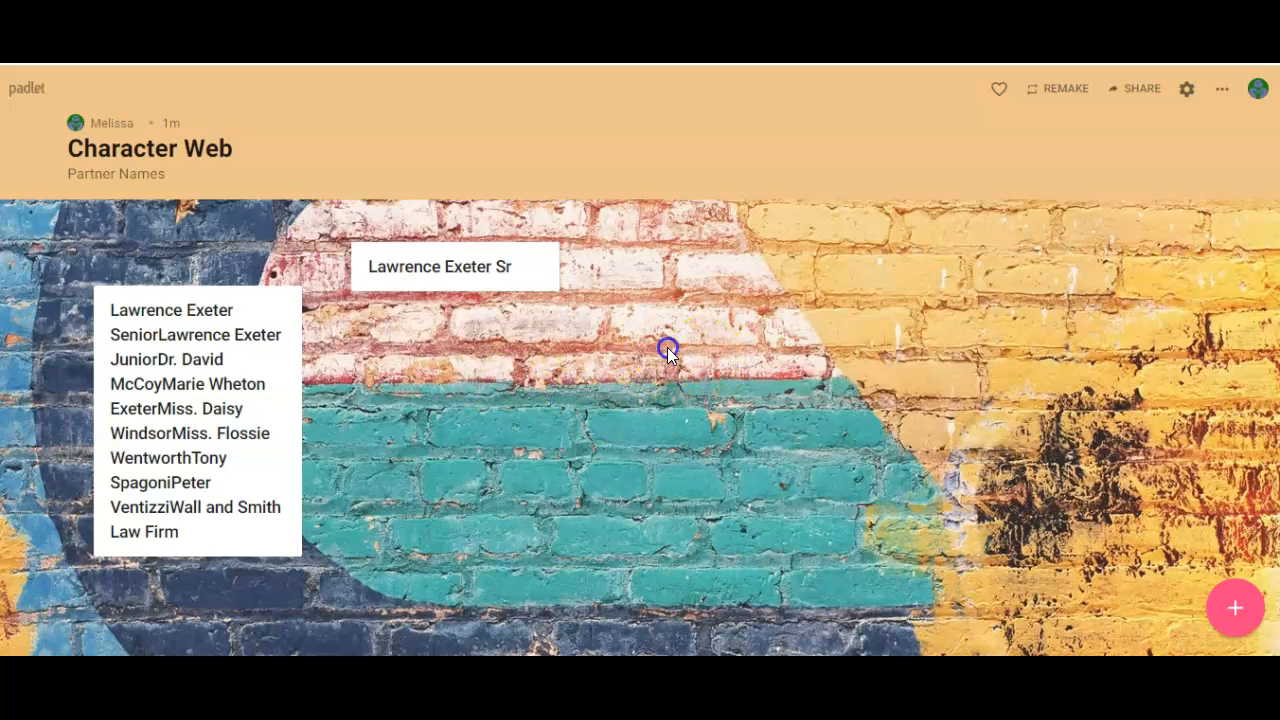
Step: Add and publish a 'Lawrence Exeter jr.' post to the right of the Sr post
{"action": "left_click", "coordinate": [668, 351]}
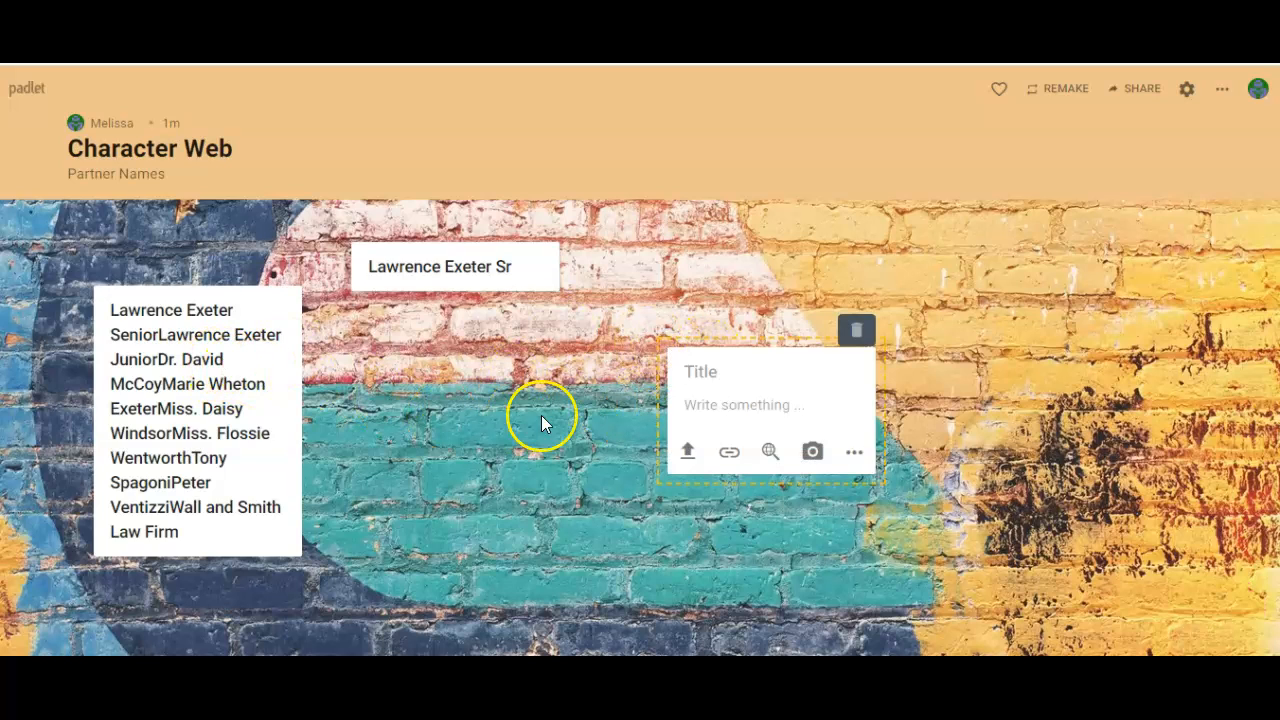
{"action": "type", "text": "La"}
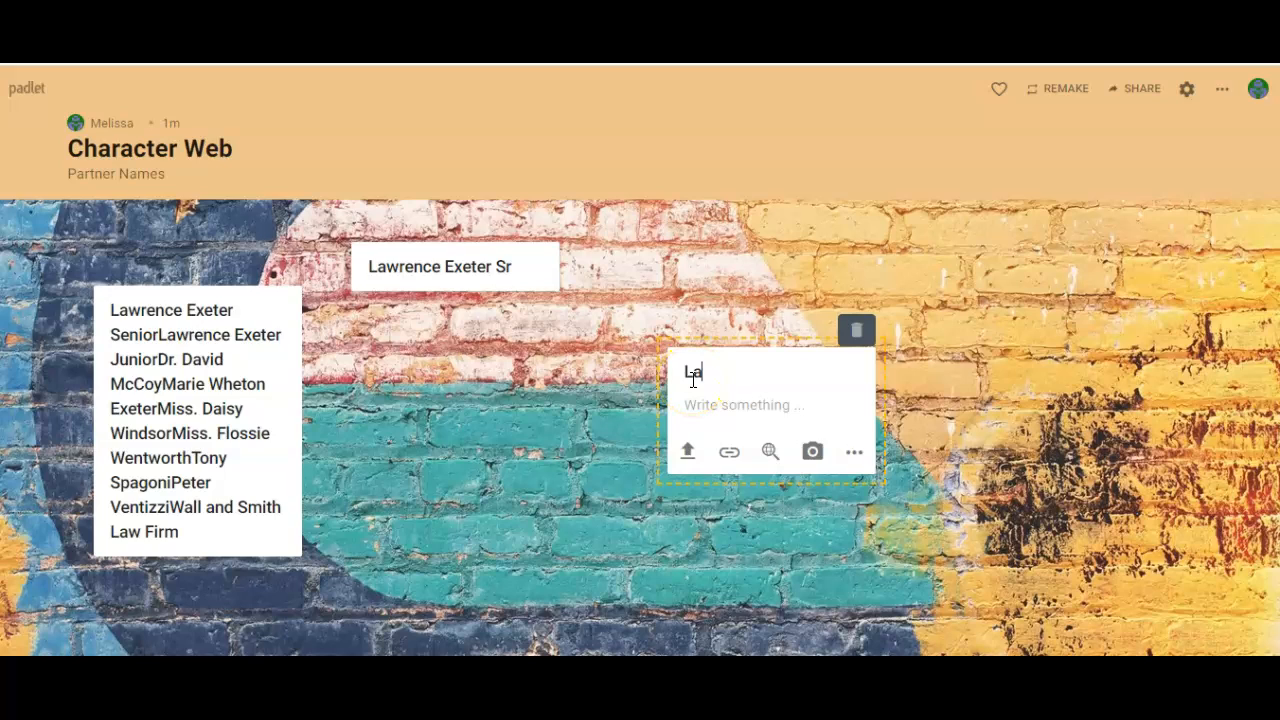
{"action": "type", "text": "wrence Exeter"}
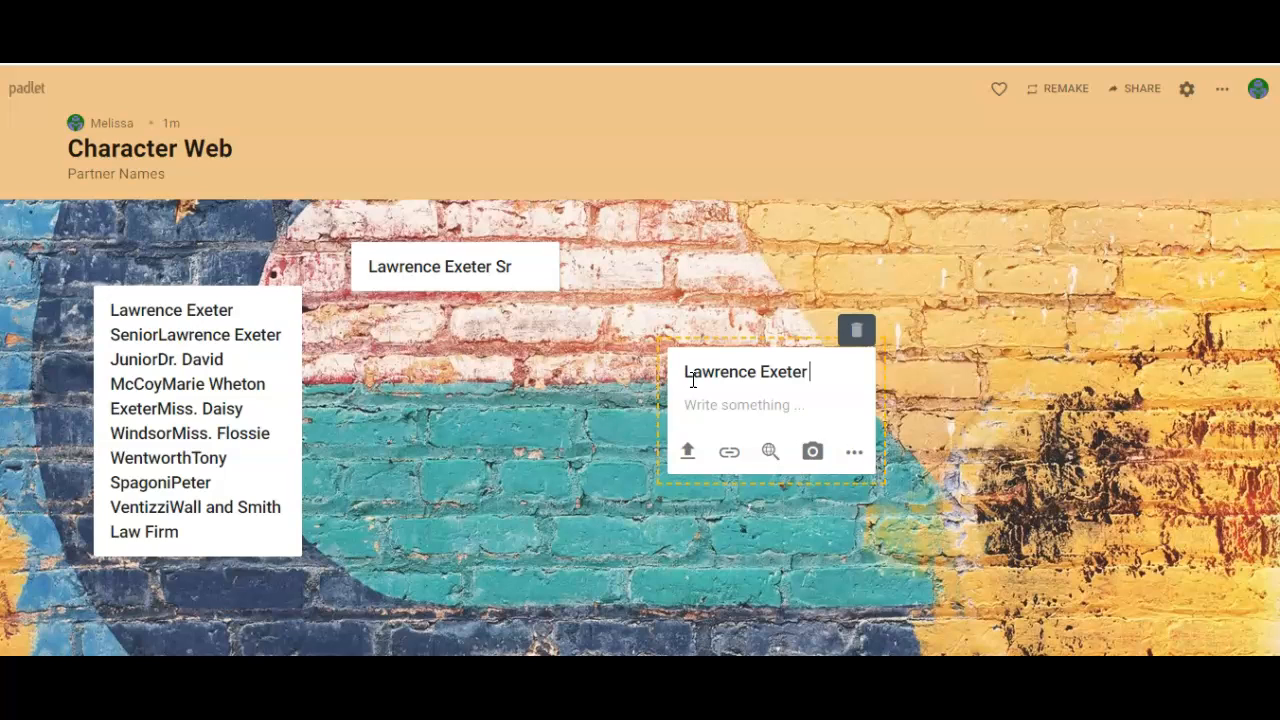
{"action": "type", "text": "jr"}
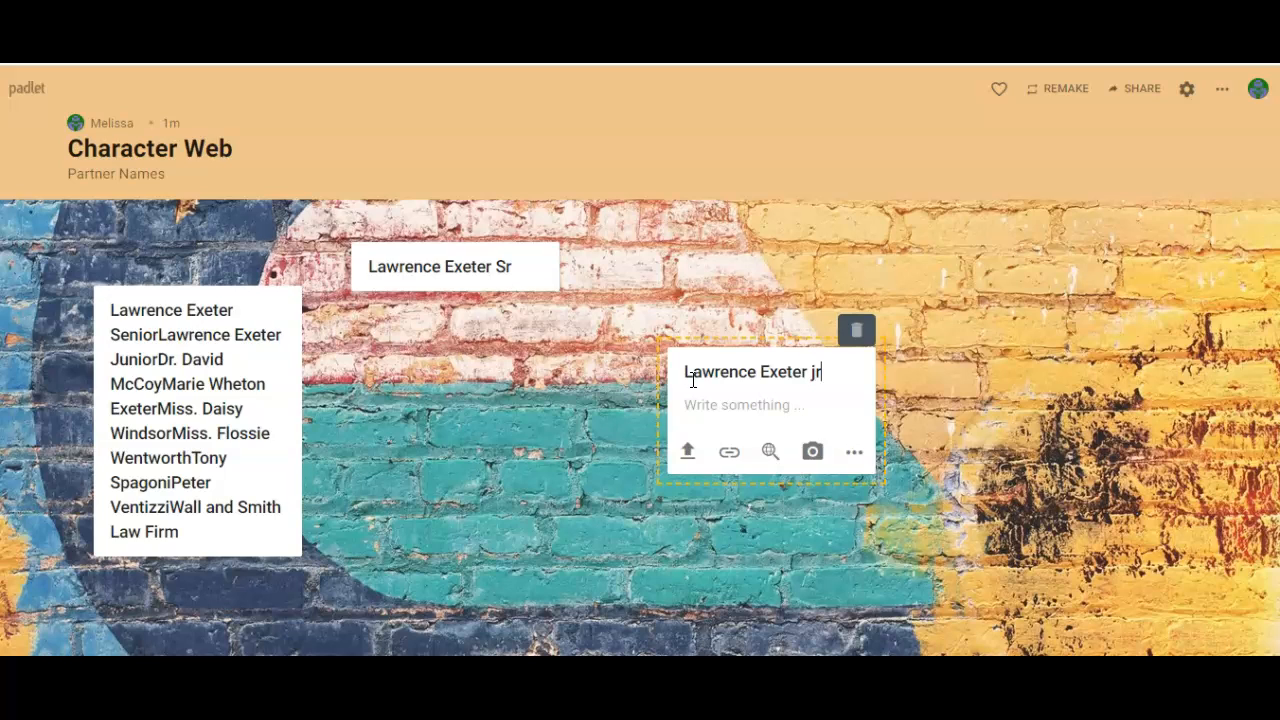
{"action": "left_click", "coordinate": [565, 480]}
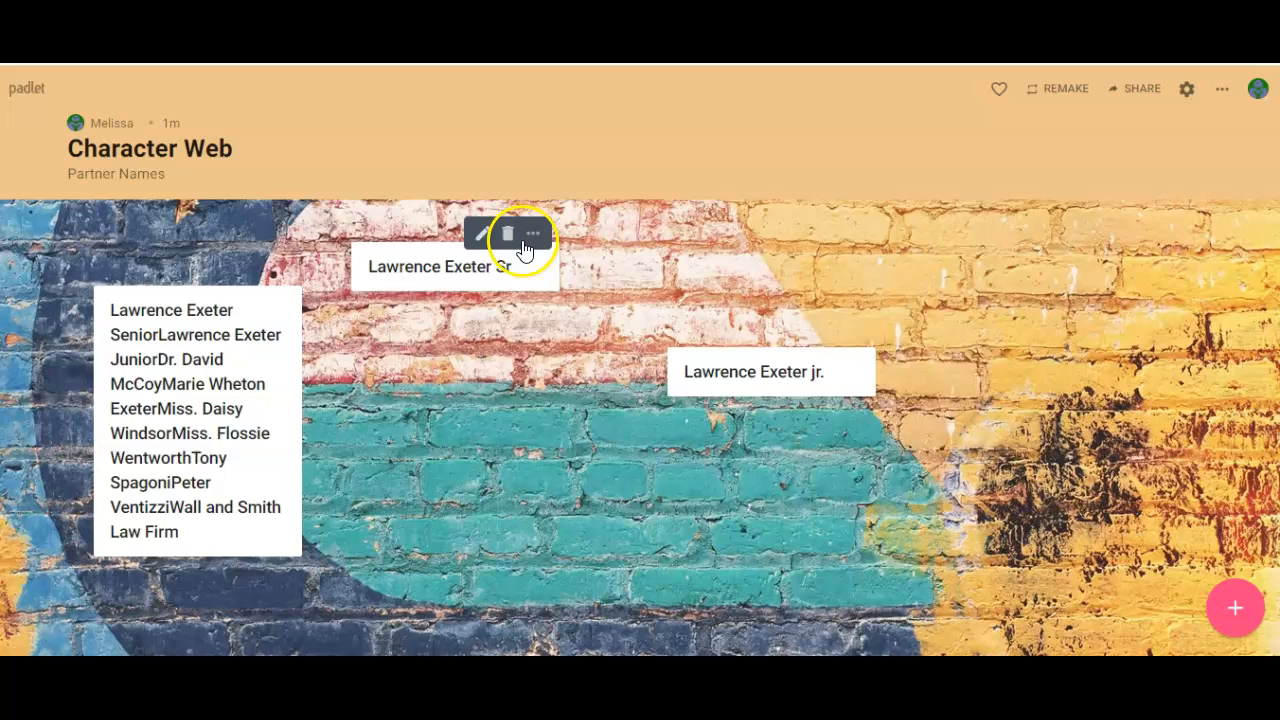
{"action": "mouse_move", "coordinate": [508, 233]}
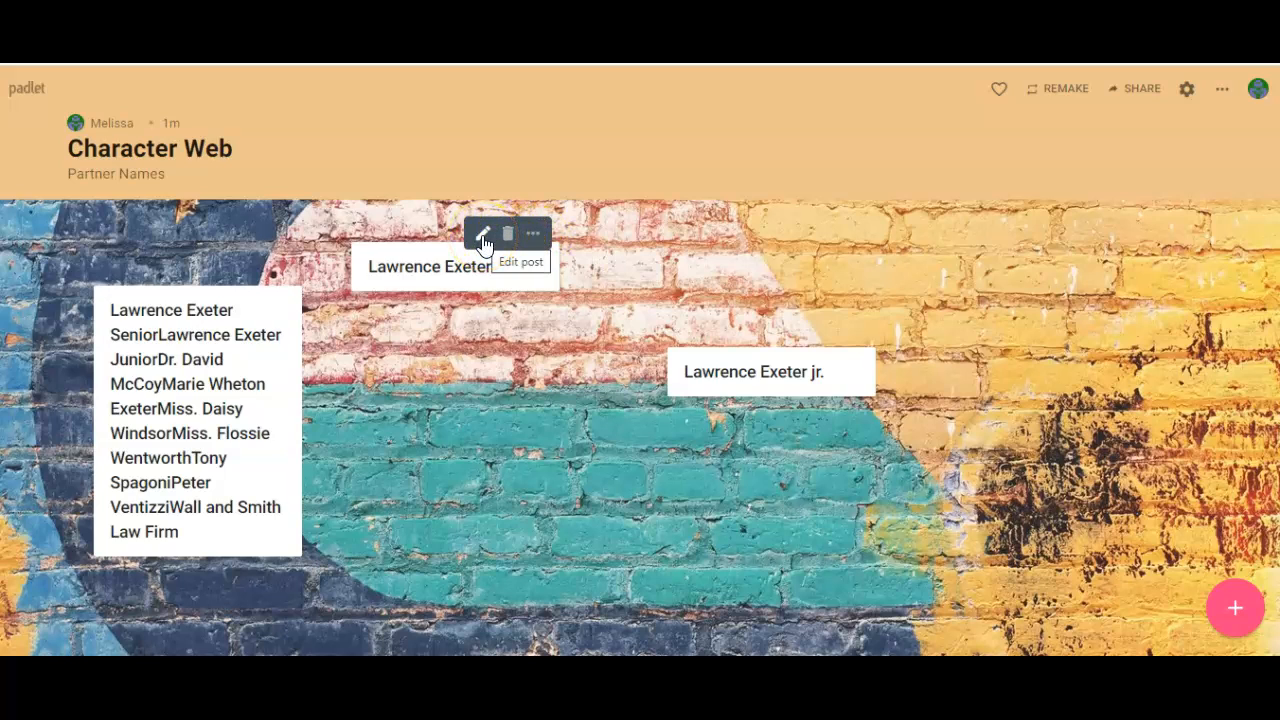
Step: Connect the Lawrence Exeter Sr post to the Lawrence Exeter jr. post
{"action": "left_click", "coordinate": [533, 232]}
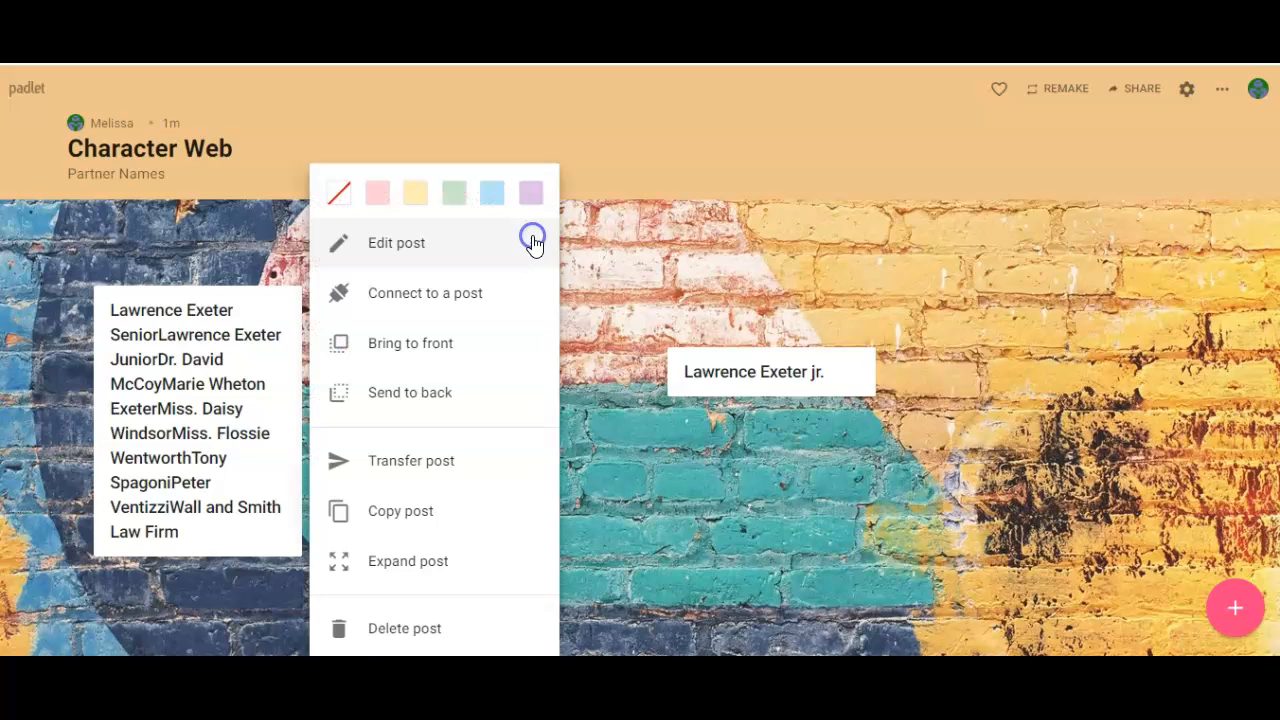
{"action": "mouse_move", "coordinate": [420, 293]}
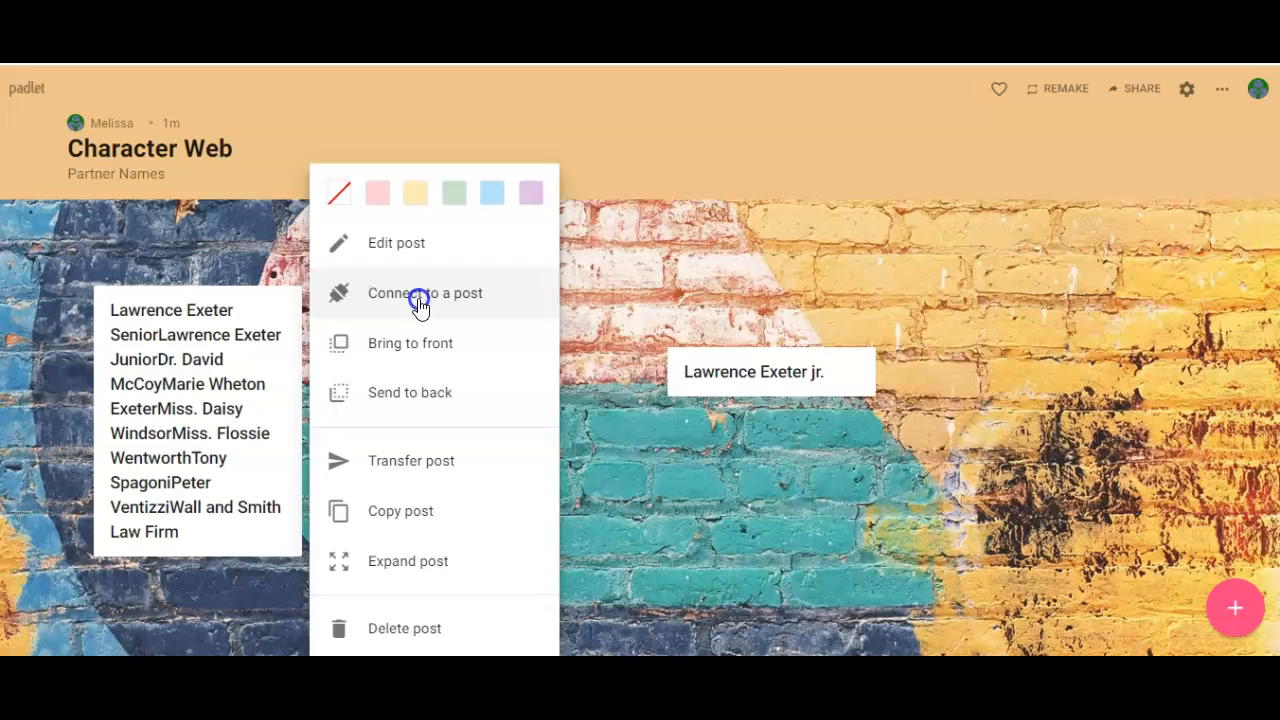
{"action": "left_click", "coordinate": [424, 293]}
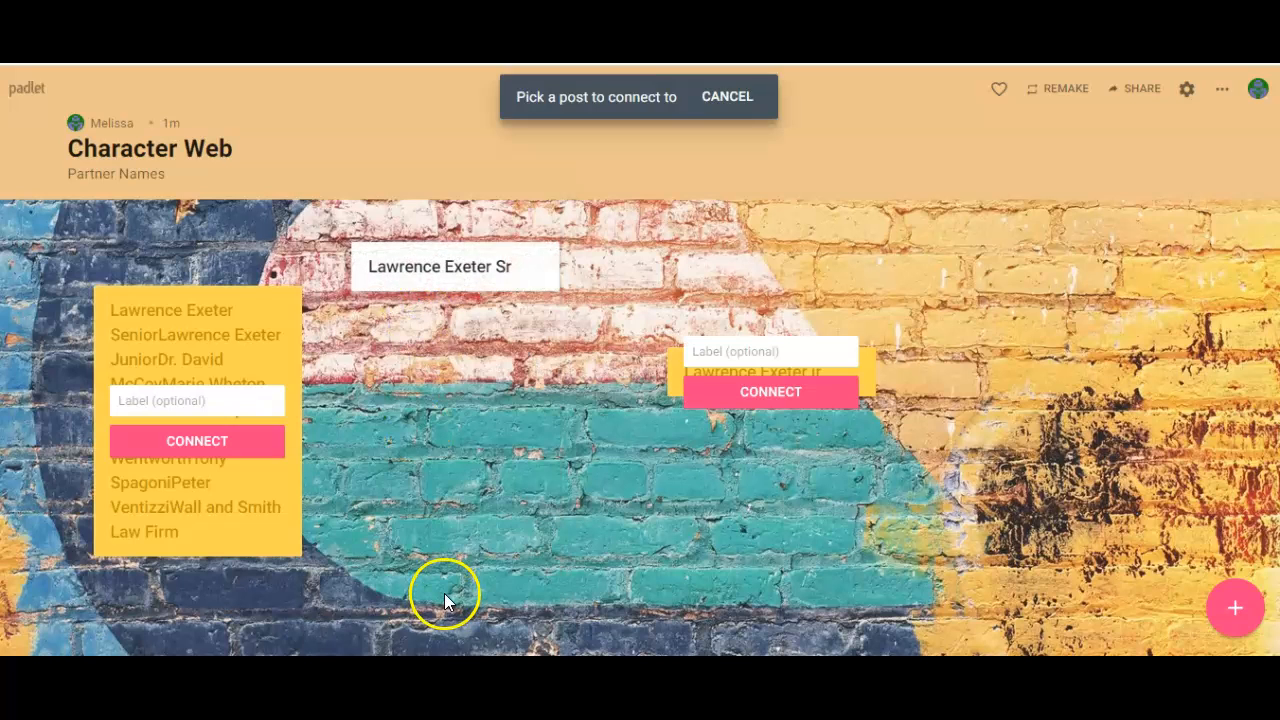
{"action": "mouse_move", "coordinate": [460, 370]}
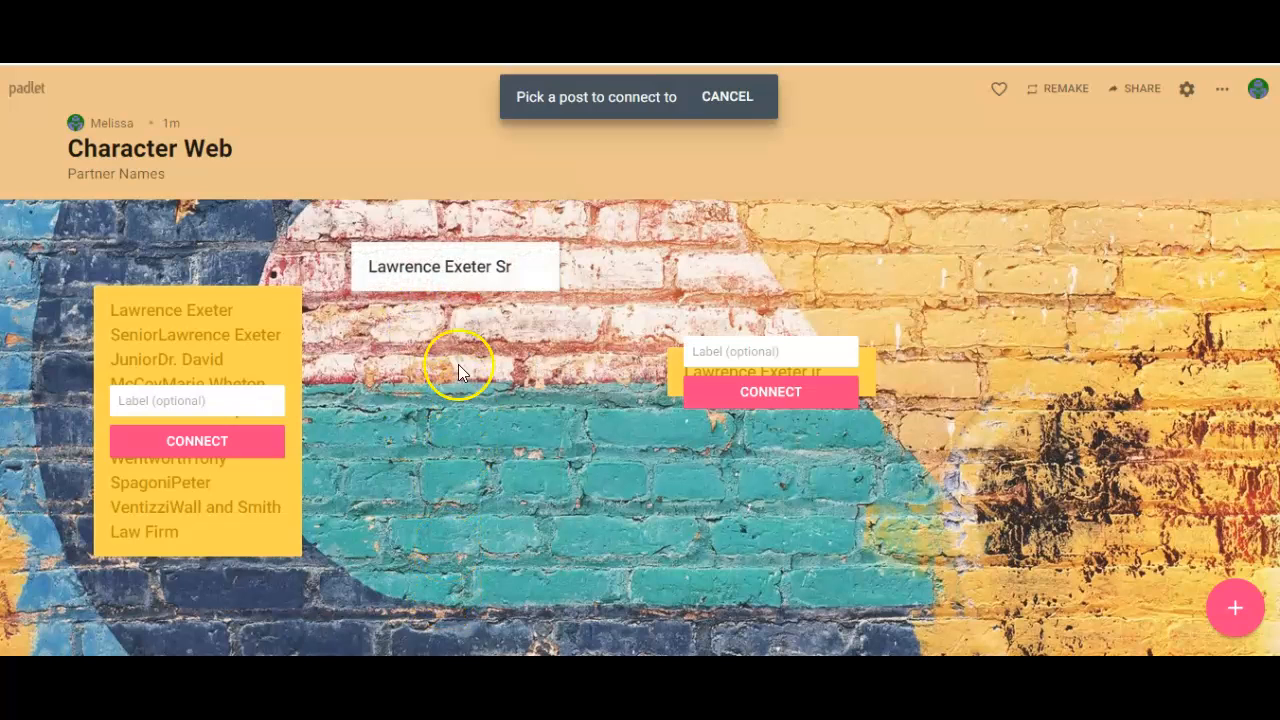
{"action": "mouse_move", "coordinate": [780, 430]}
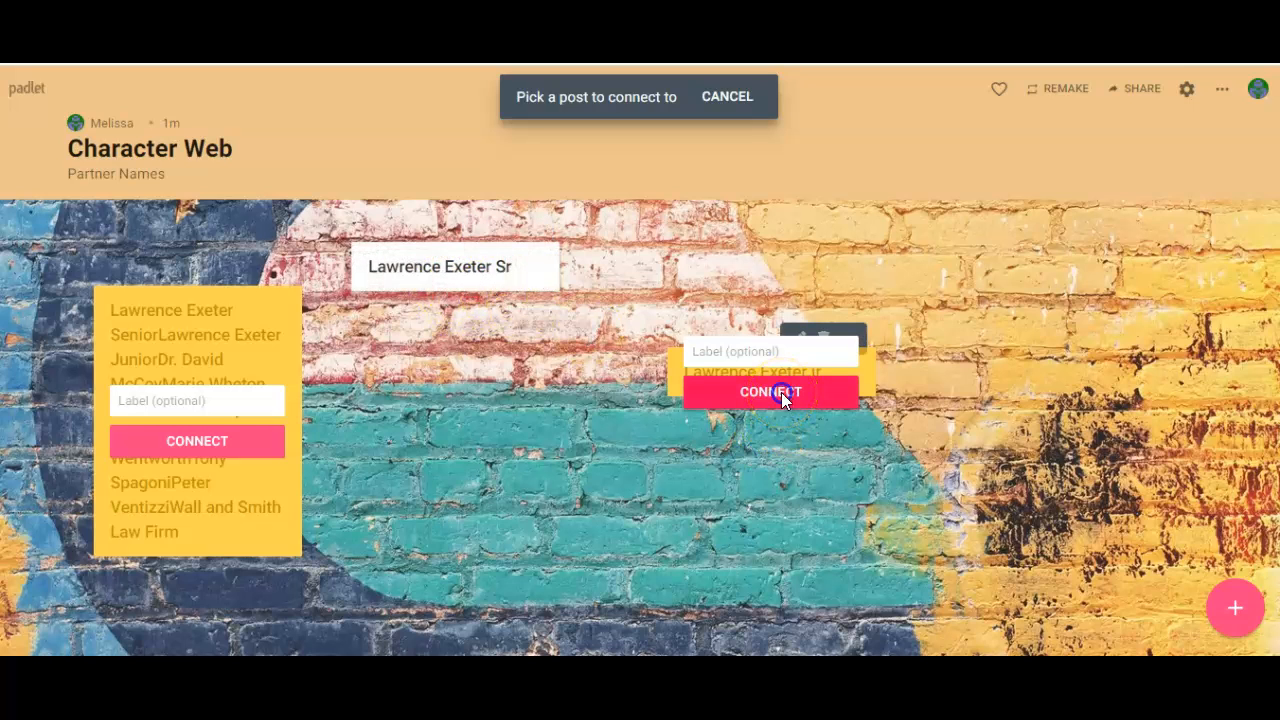
{"action": "left_click", "coordinate": [771, 391]}
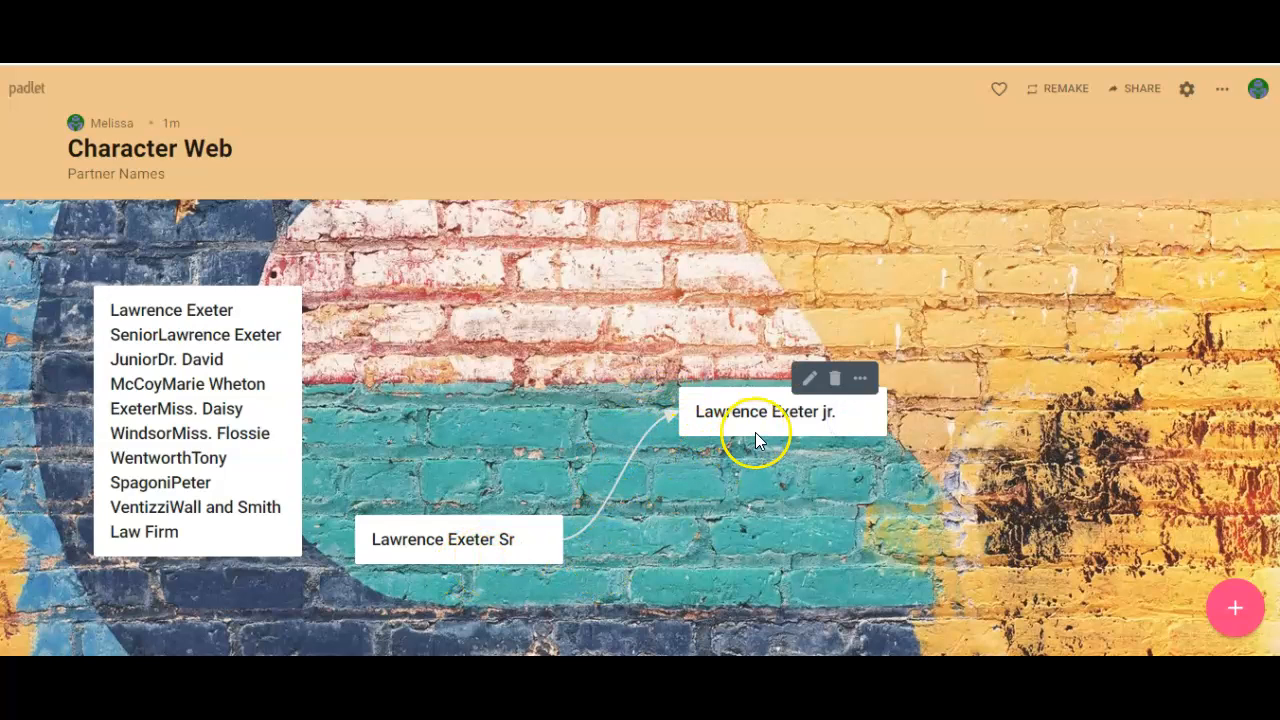
{"action": "mouse_move", "coordinate": [700, 540]}
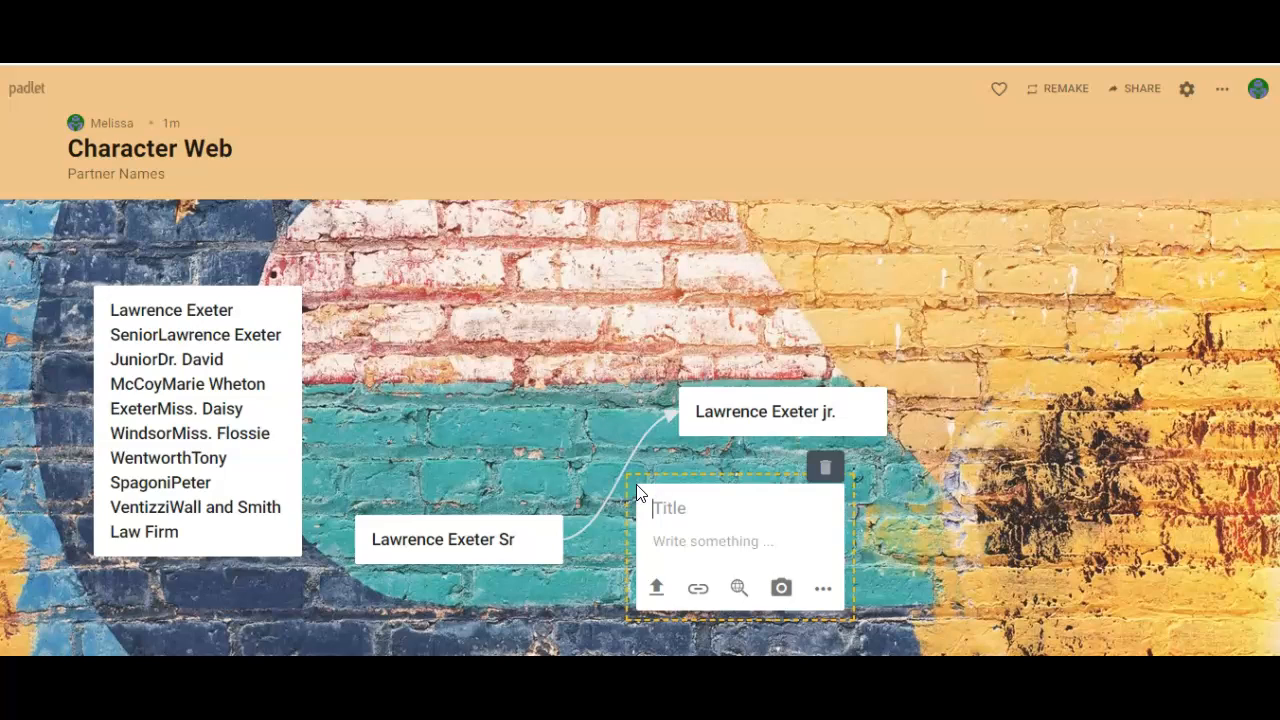
Step: Publish a 'Father and son' post, moving Sr to the top and it between
{"action": "type", "text": "Father and"}
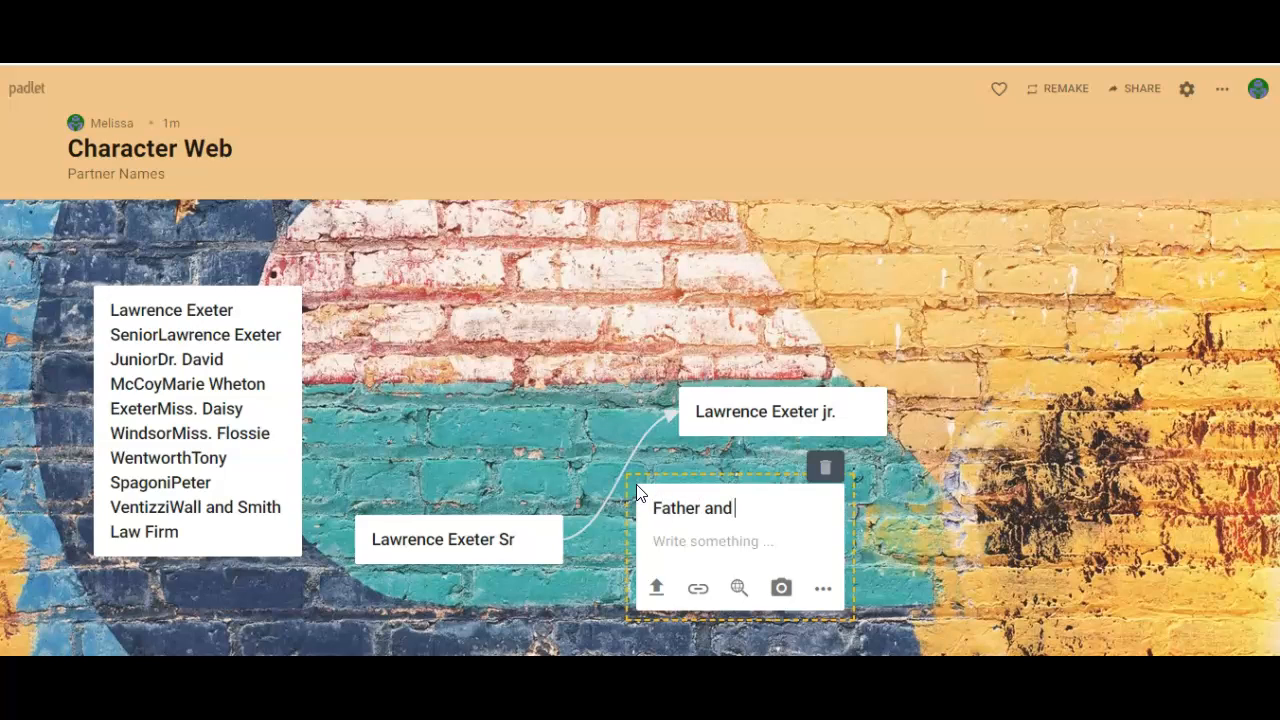
{"action": "type", "text": "son"}
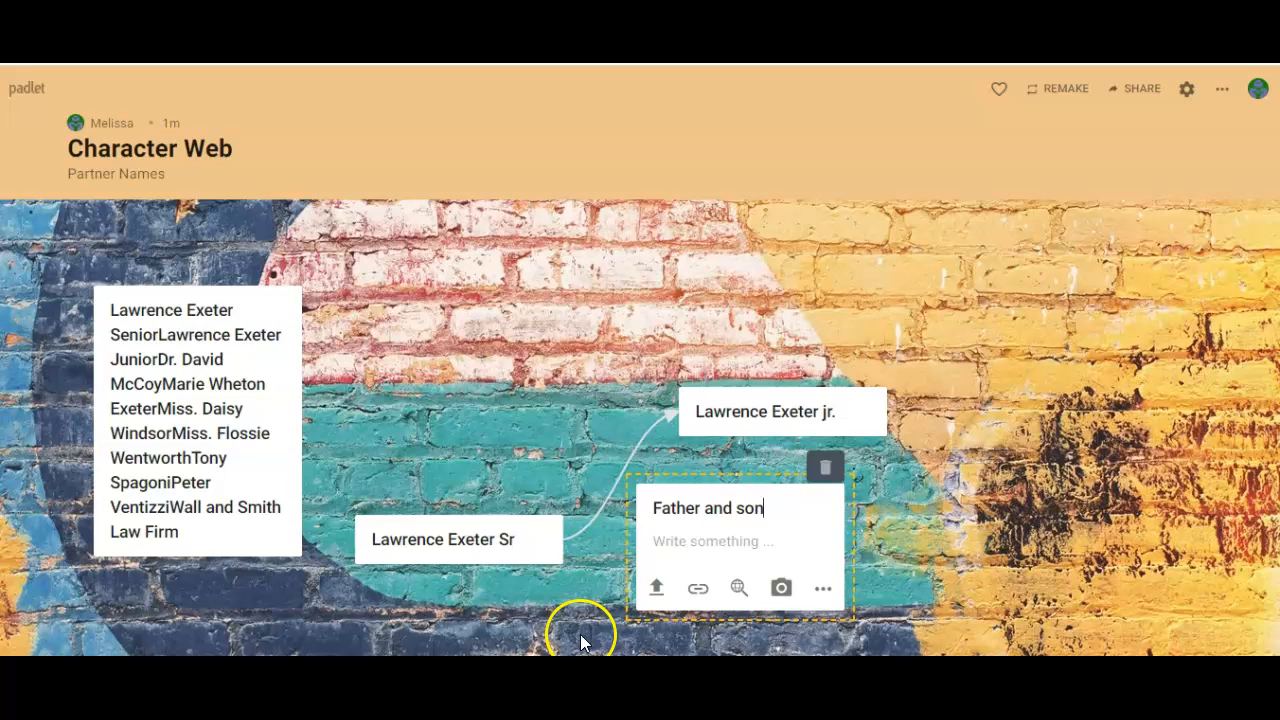
{"action": "left_click", "coordinate": [808, 511]}
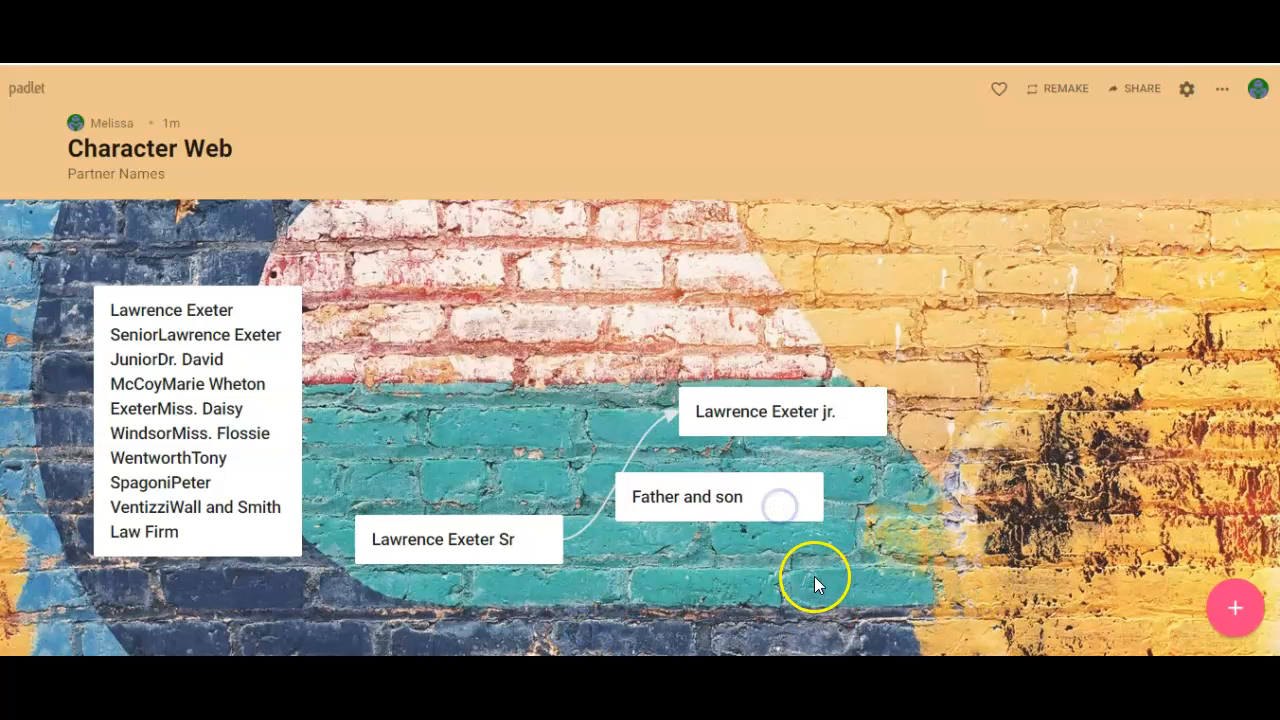
{"action": "left_click_drag", "start_coordinate": [458, 539], "coordinate": [455, 224]}
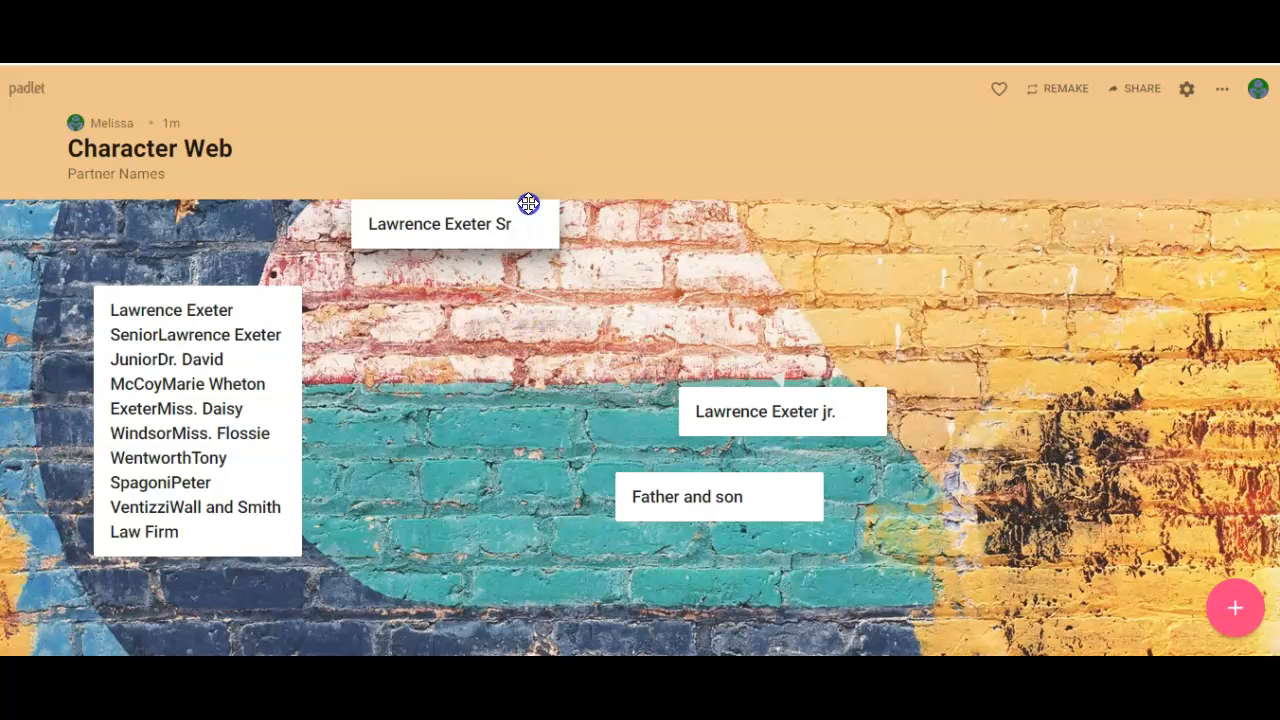
{"action": "left_click_drag", "start_coordinate": [718, 497], "coordinate": [640, 333]}
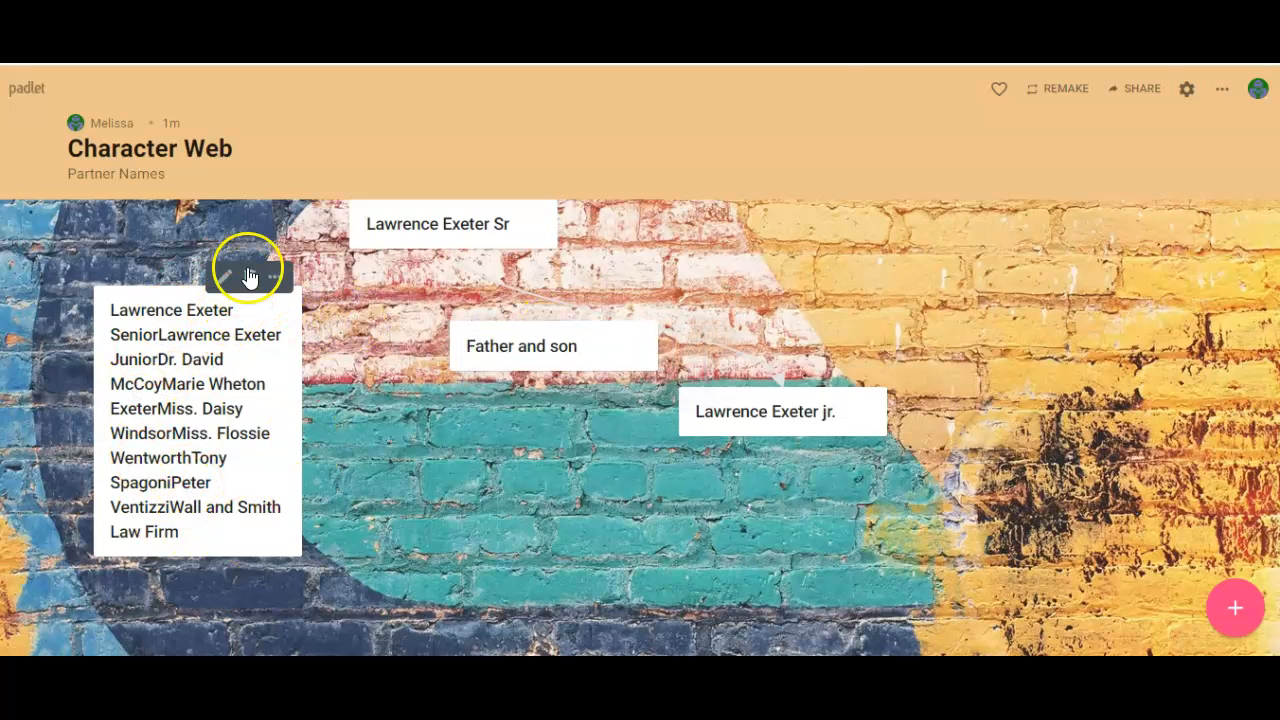
Step: Delete the character-names post and open the jr. post for editing
{"action": "left_click", "coordinate": [249, 277]}
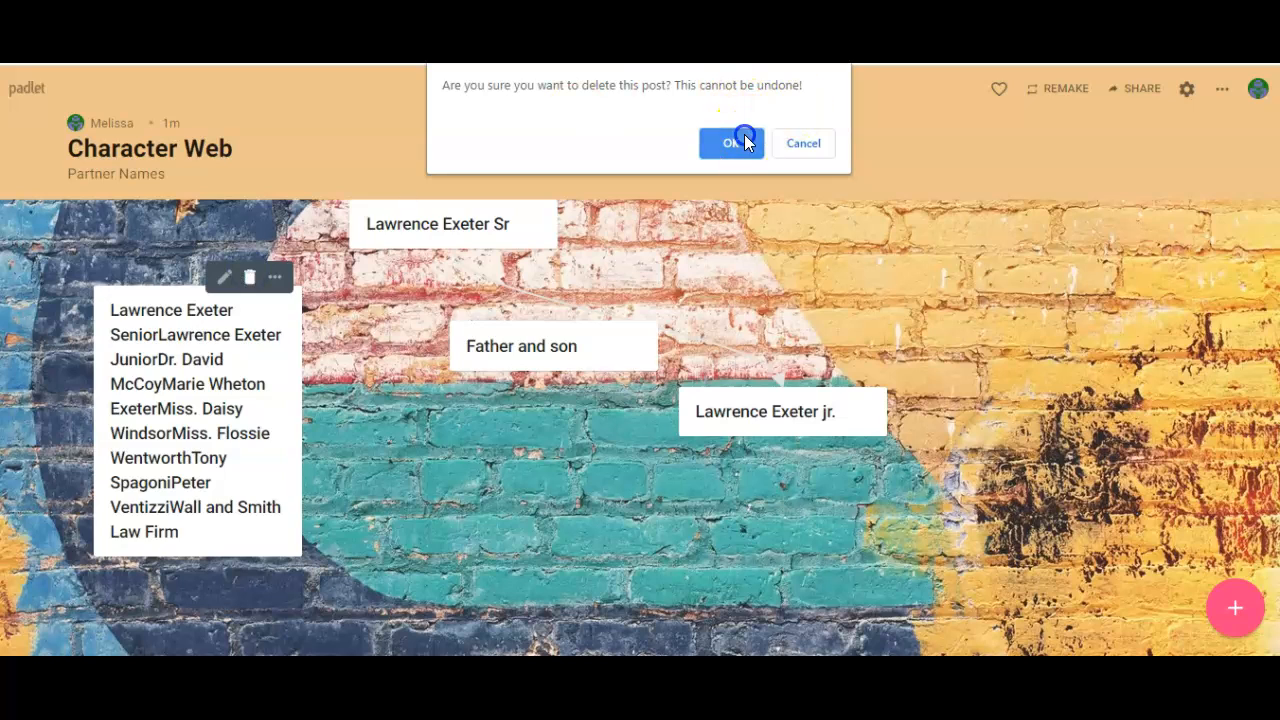
{"action": "left_click", "coordinate": [731, 142]}
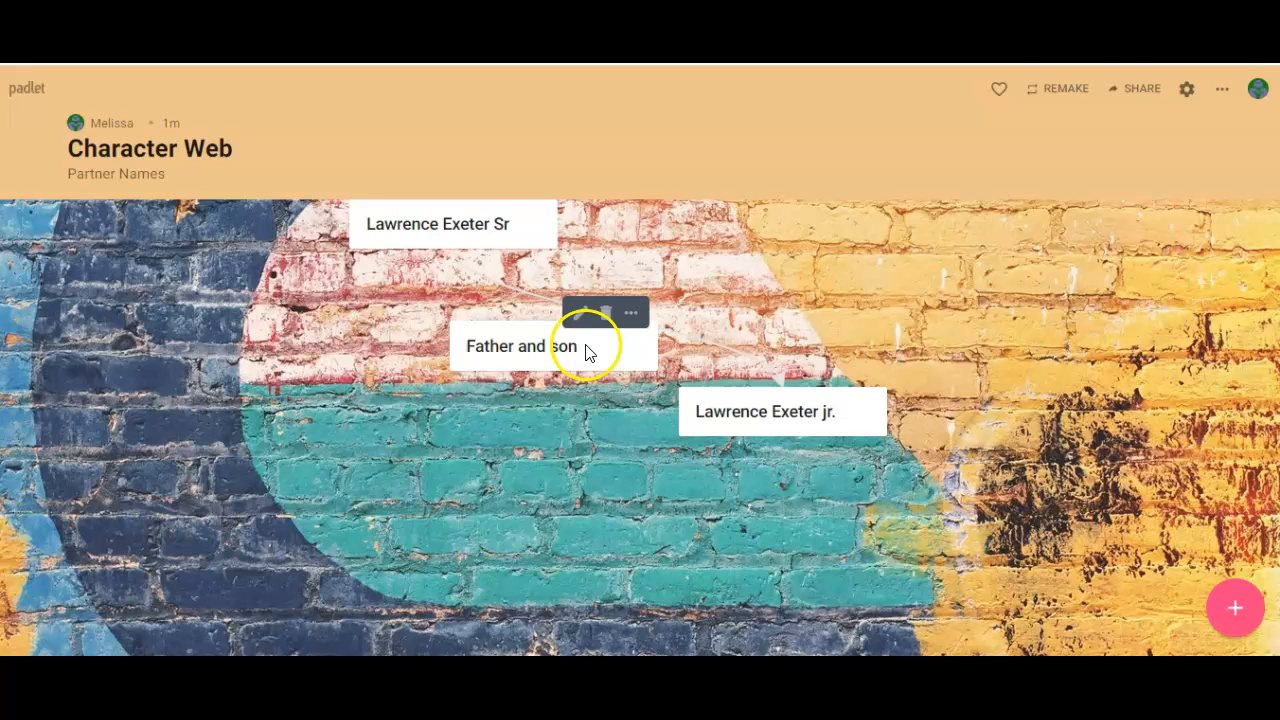
{"action": "left_click", "coordinate": [605, 312]}
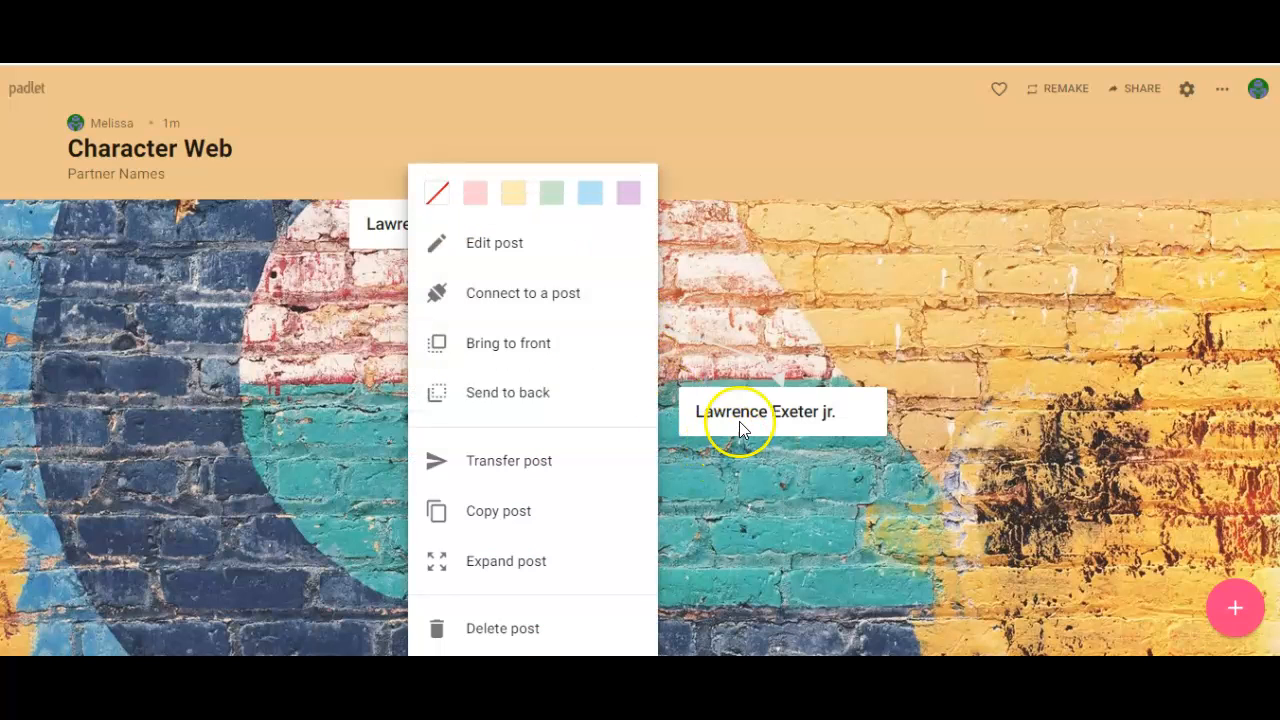
{"action": "left_click", "coordinate": [494, 242]}
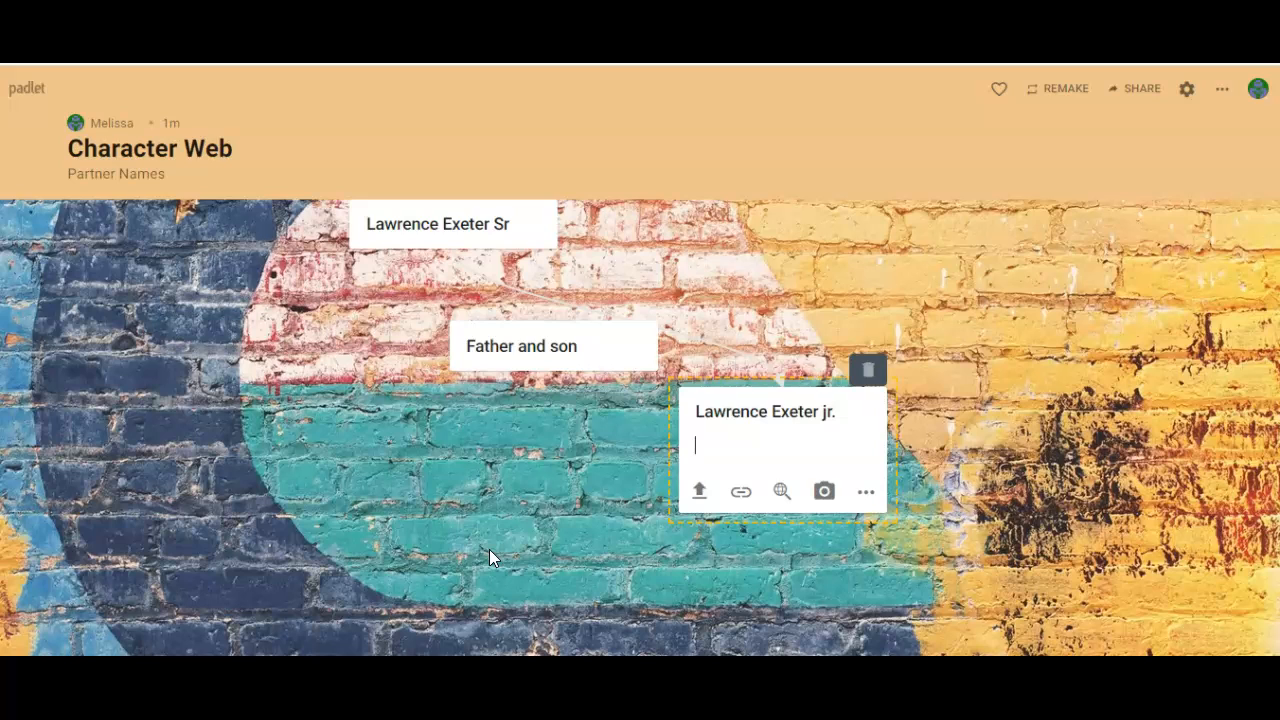
{"action": "mouse_move", "coordinate": [1178, 150]}
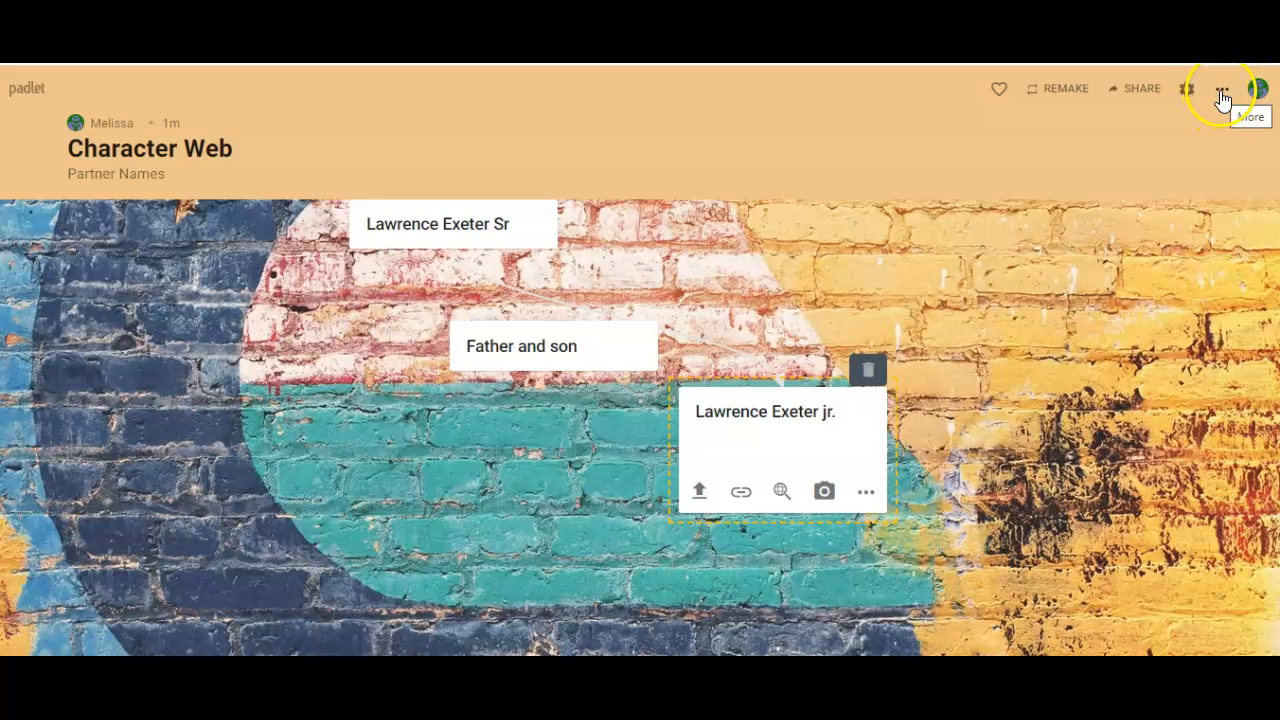
Step: Copy the Character Web padlet's share link and bring up its privacy settings
{"action": "left_click", "coordinate": [1222, 89]}
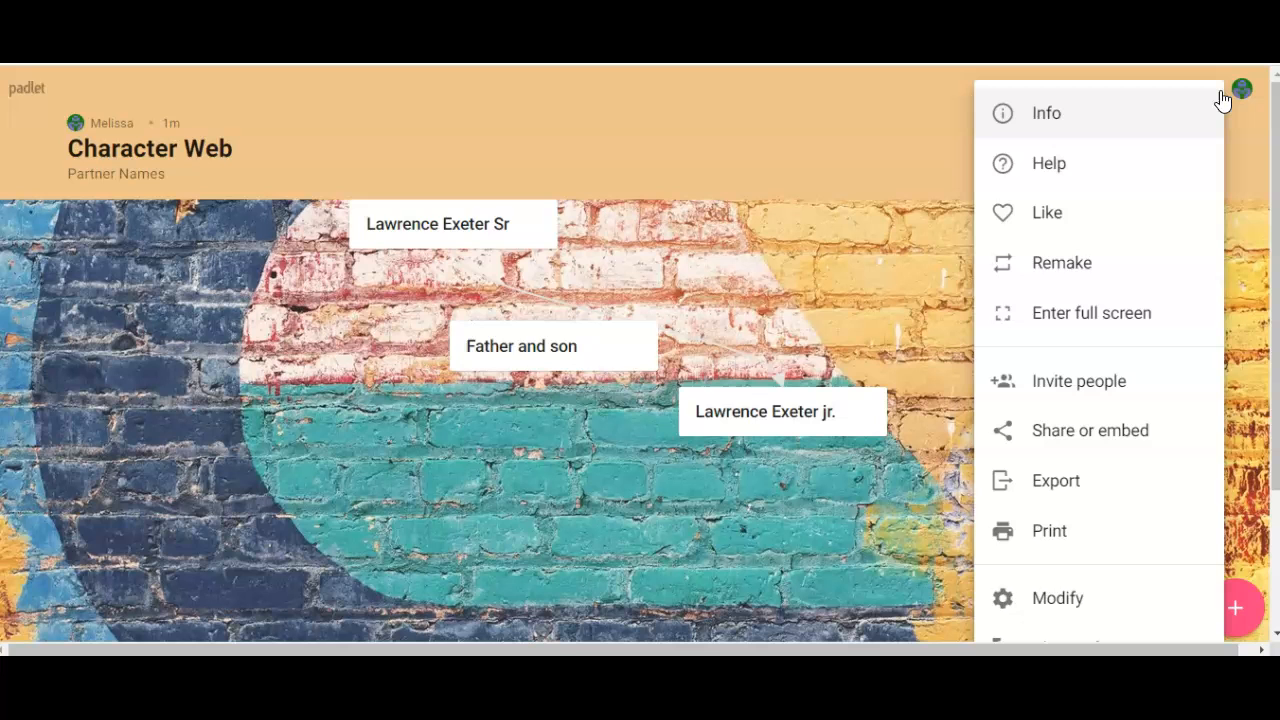
{"action": "mouse_move", "coordinate": [1190, 172]}
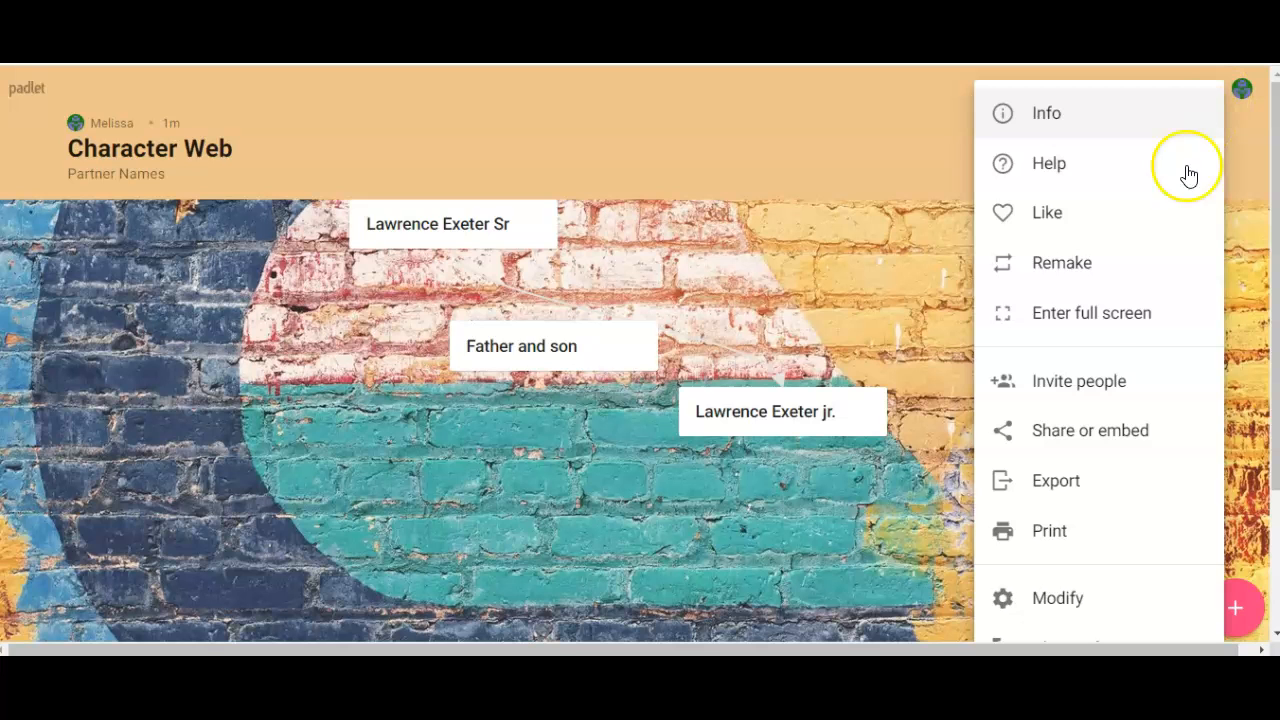
{"action": "mouse_move", "coordinate": [1075, 440]}
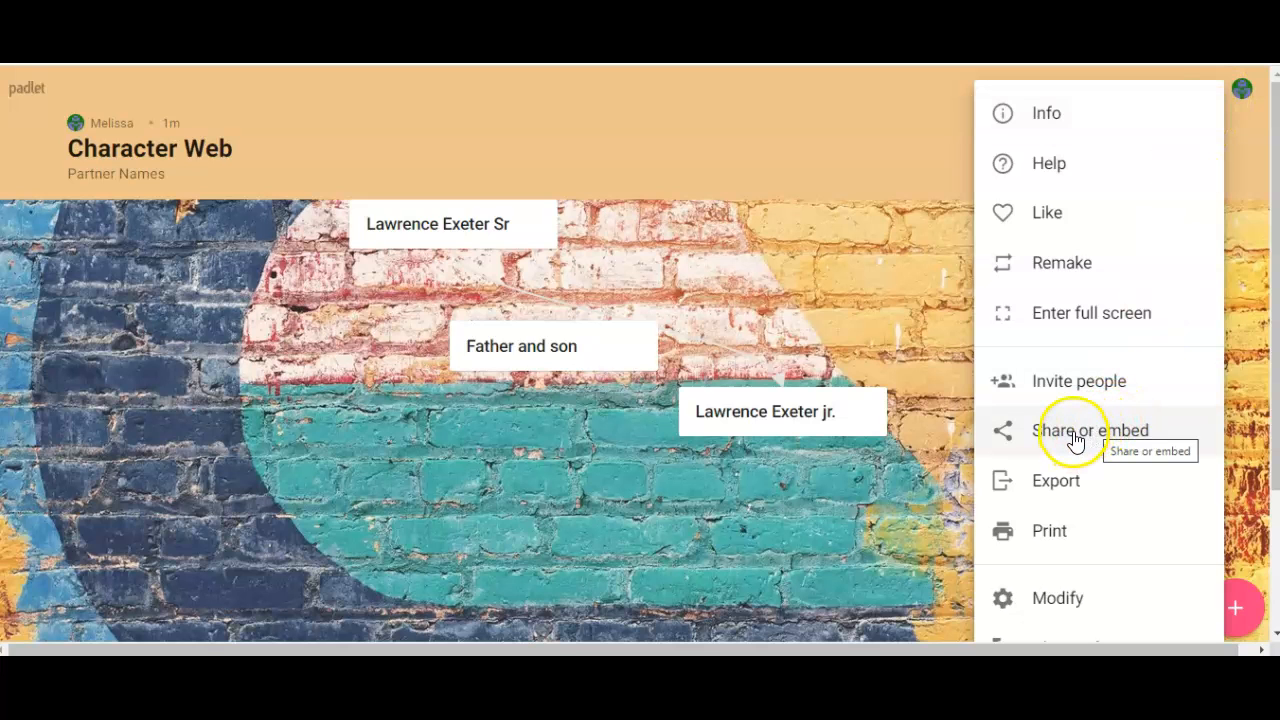
{"action": "left_click", "coordinate": [1092, 430]}
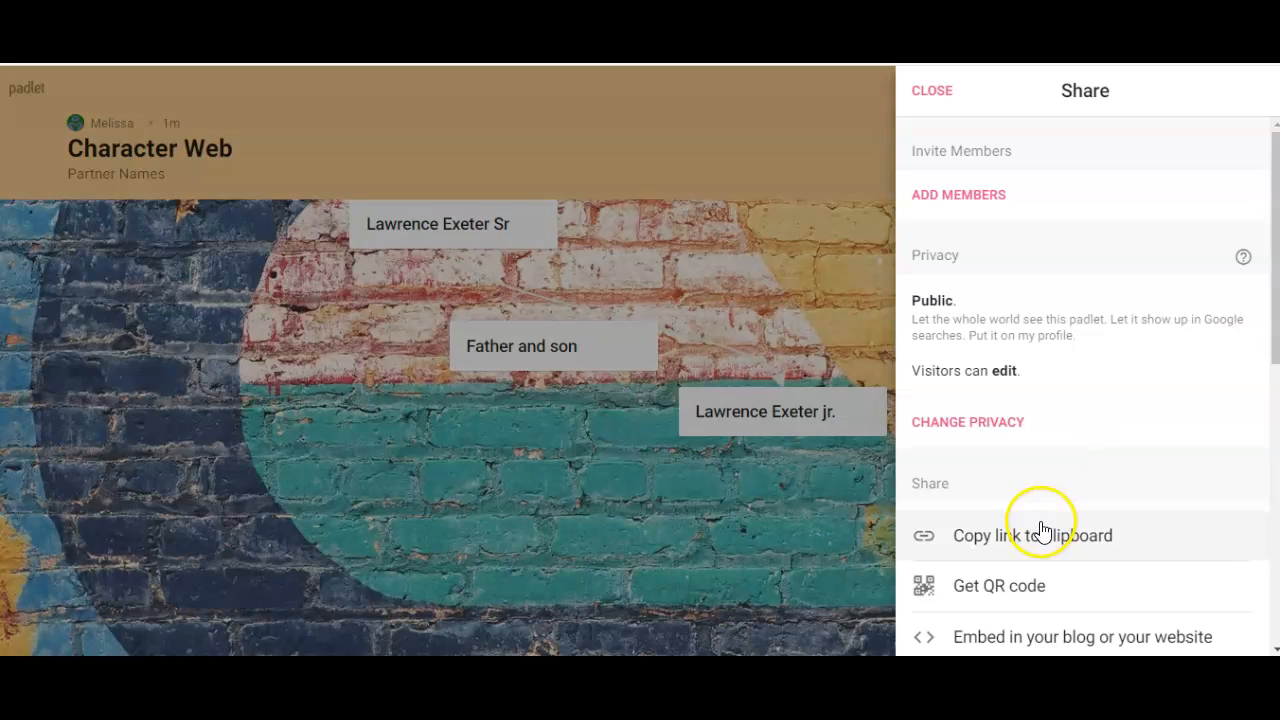
{"action": "left_click", "coordinate": [1032, 535]}
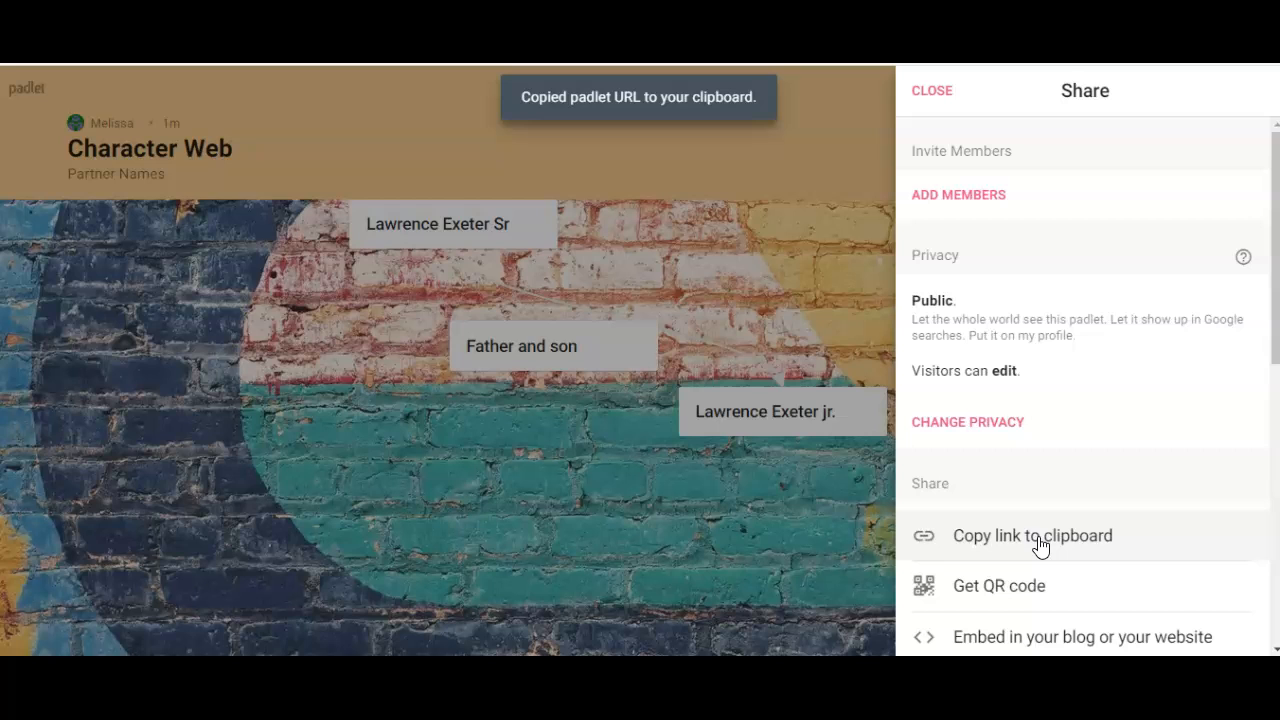
{"action": "mouse_move", "coordinate": [865, 135]}
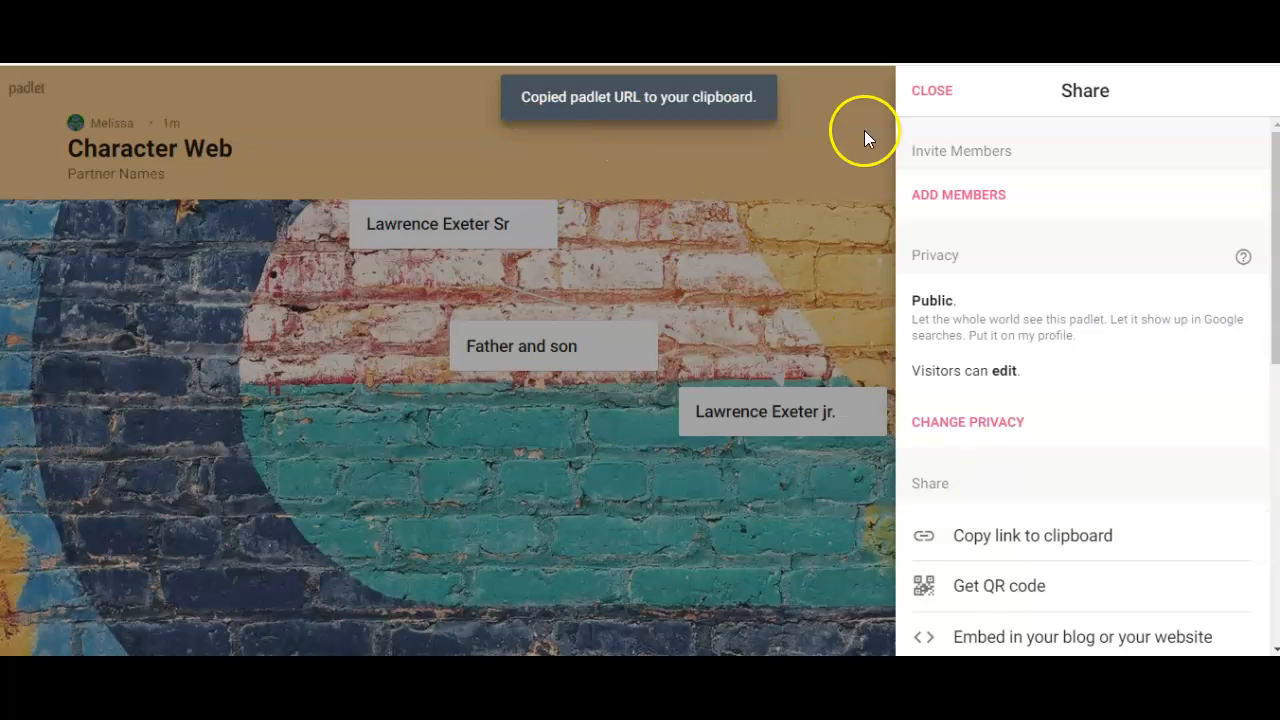
{"action": "mouse_move", "coordinate": [1135, 470]}
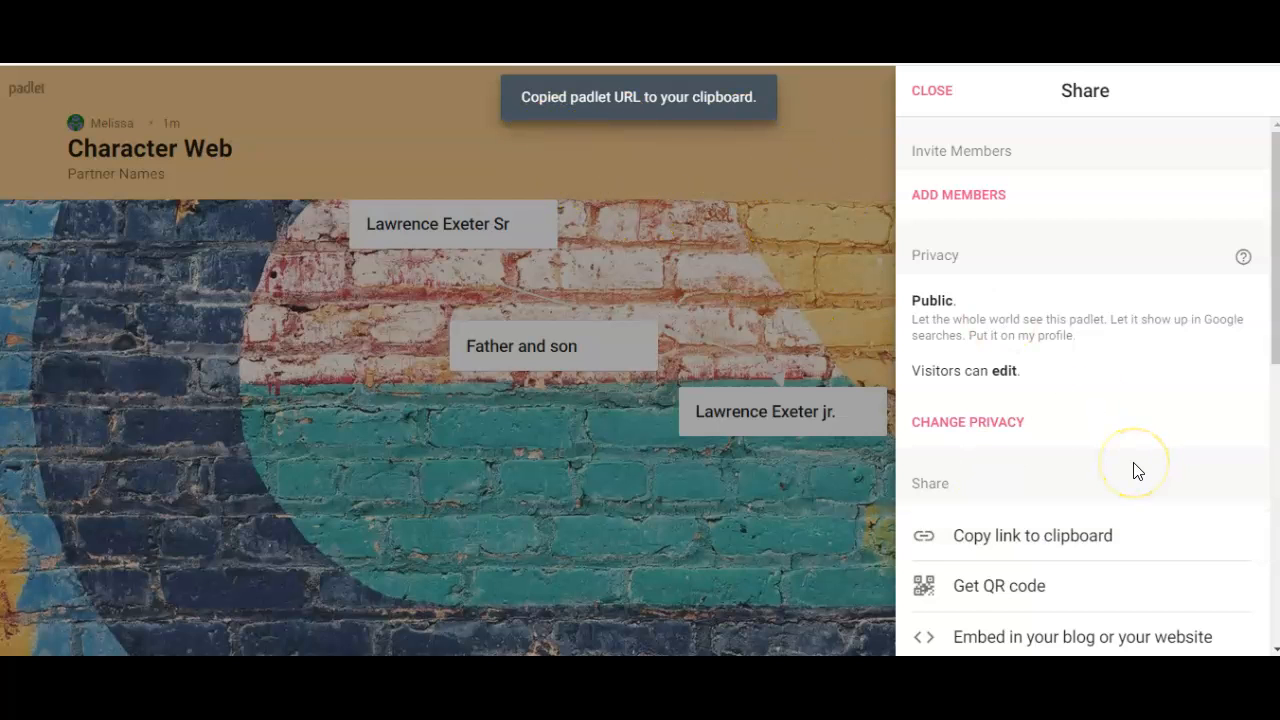
{"action": "left_click", "coordinate": [967, 421]}
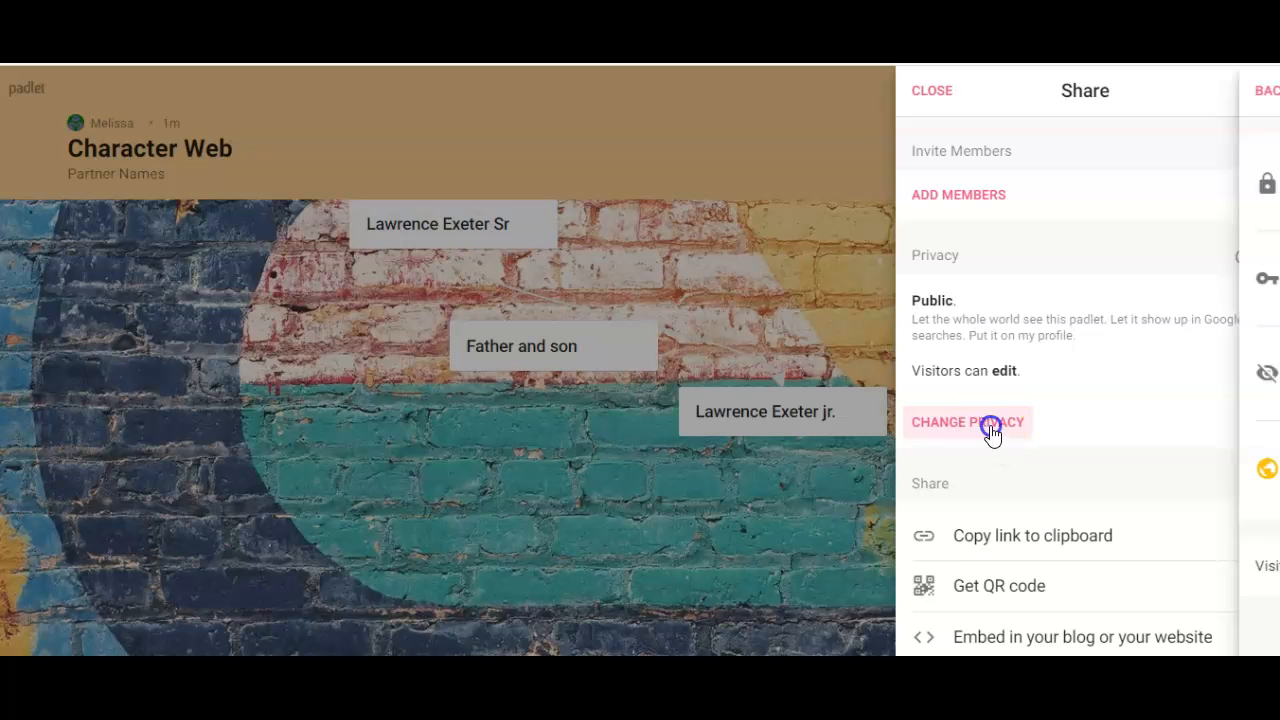
Step: Save Character Web's privacy as Secret with visitor permissions set to Can read
{"action": "left_click", "coordinate": [967, 421]}
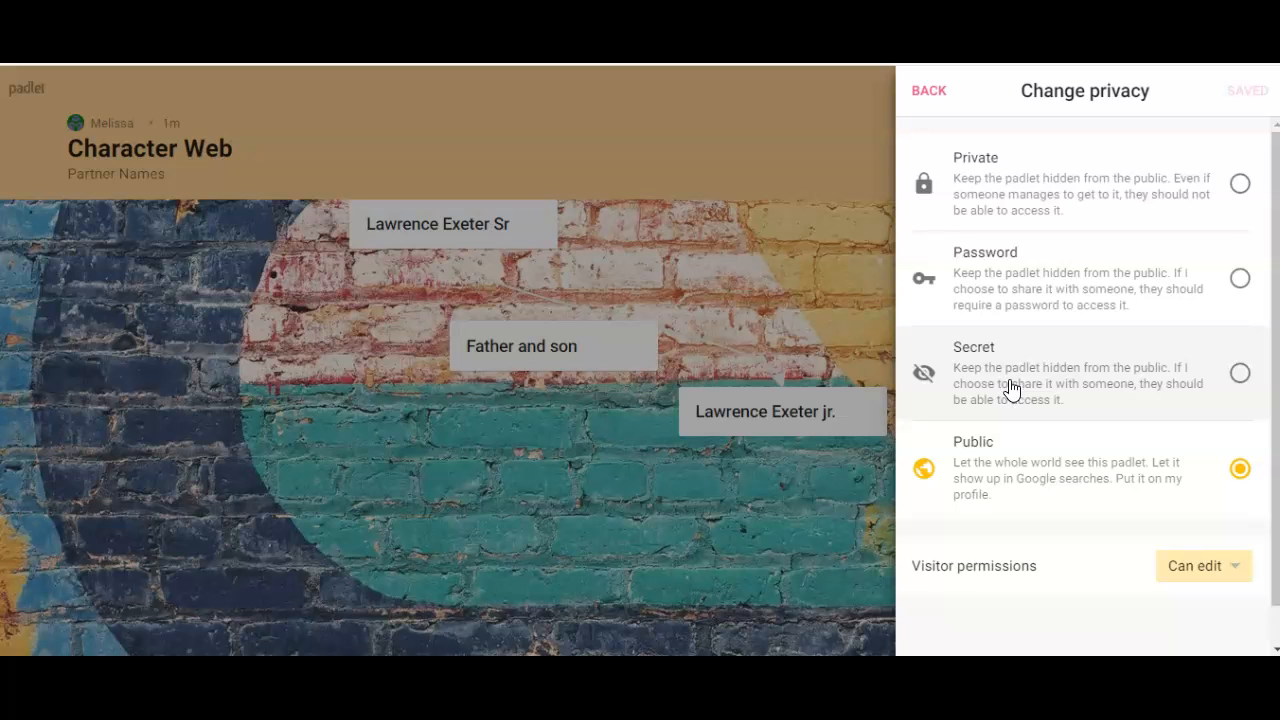
{"action": "left_click", "coordinate": [1240, 373]}
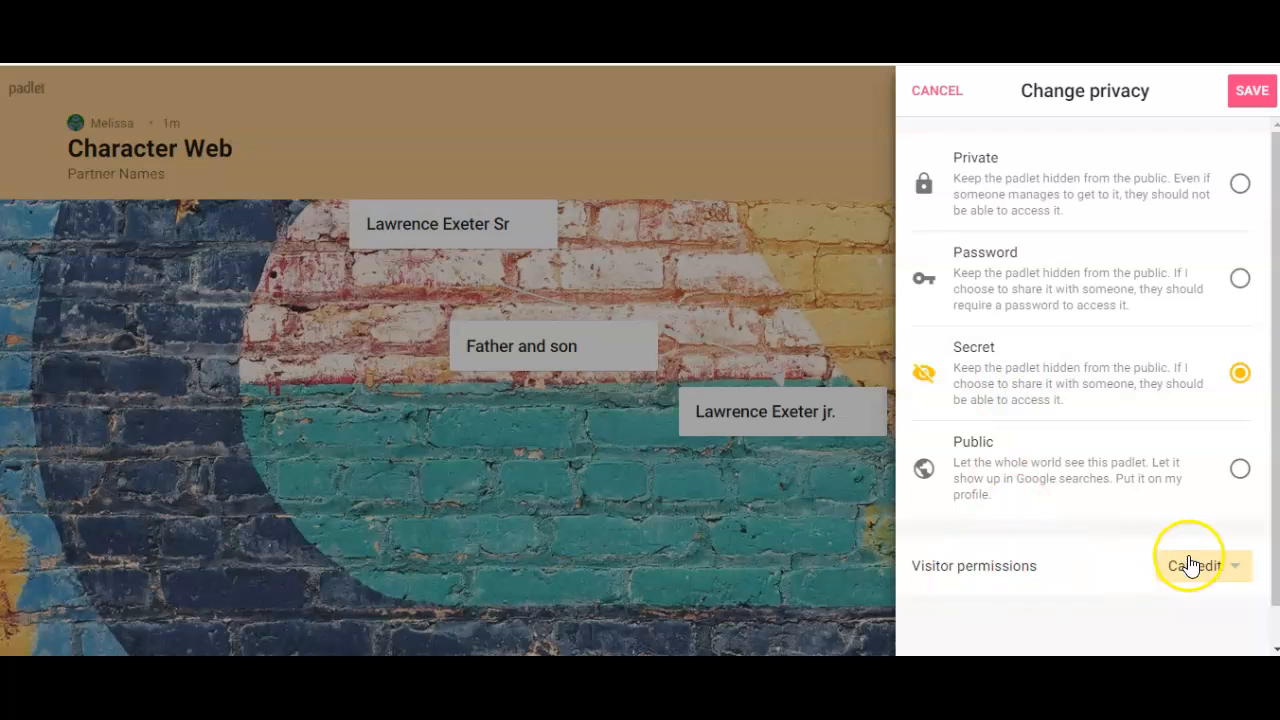
{"action": "left_click", "coordinate": [1194, 565]}
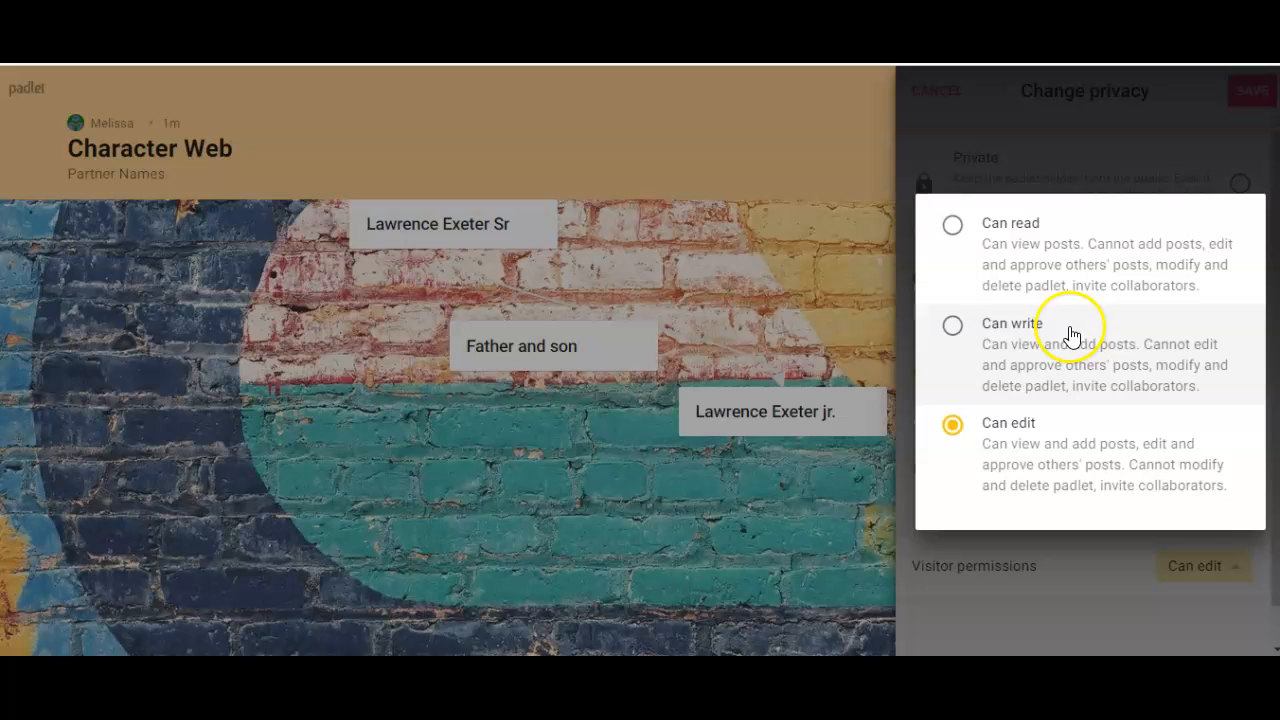
{"action": "left_click", "coordinate": [951, 223]}
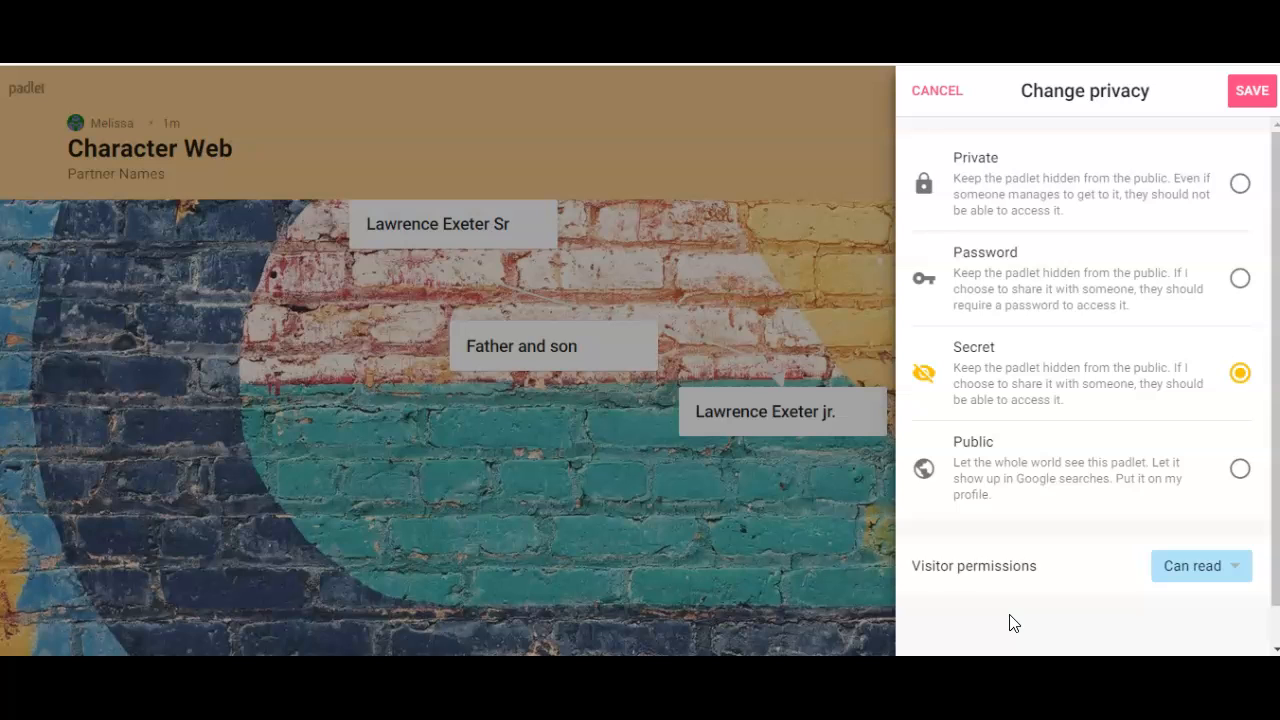
{"action": "left_click", "coordinate": [1251, 90]}
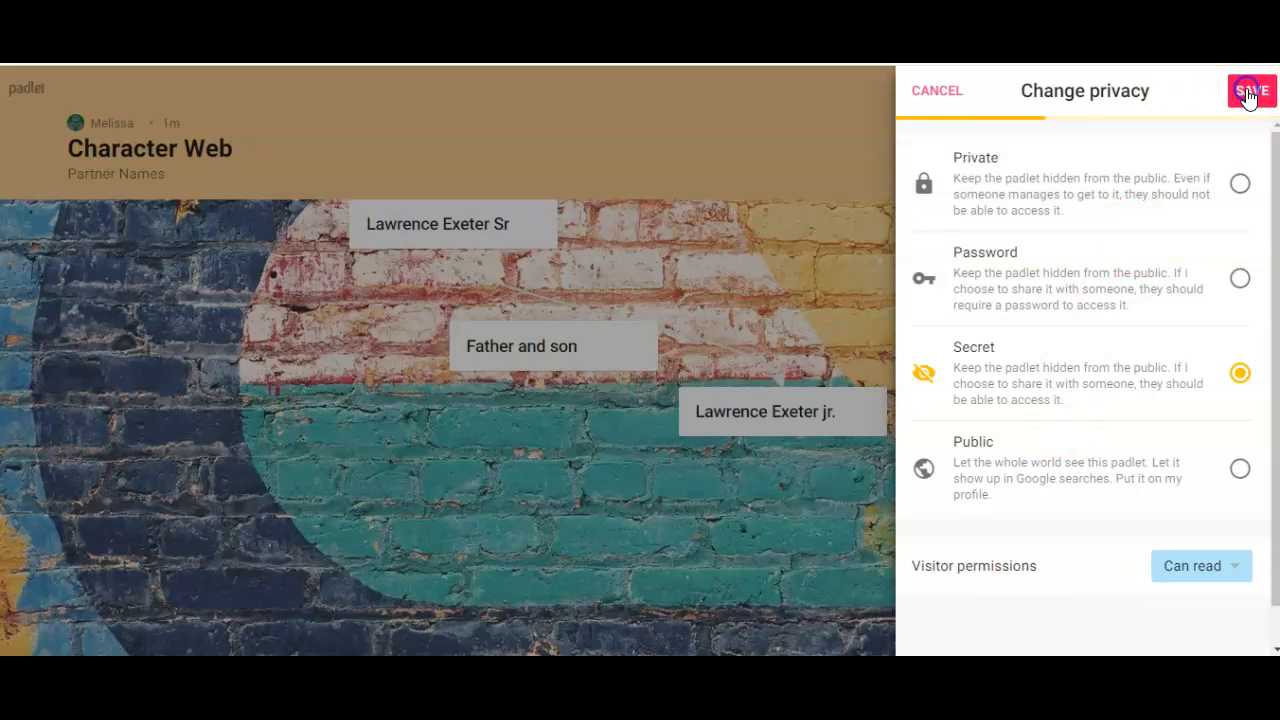
{"action": "left_click", "coordinate": [1251, 90]}
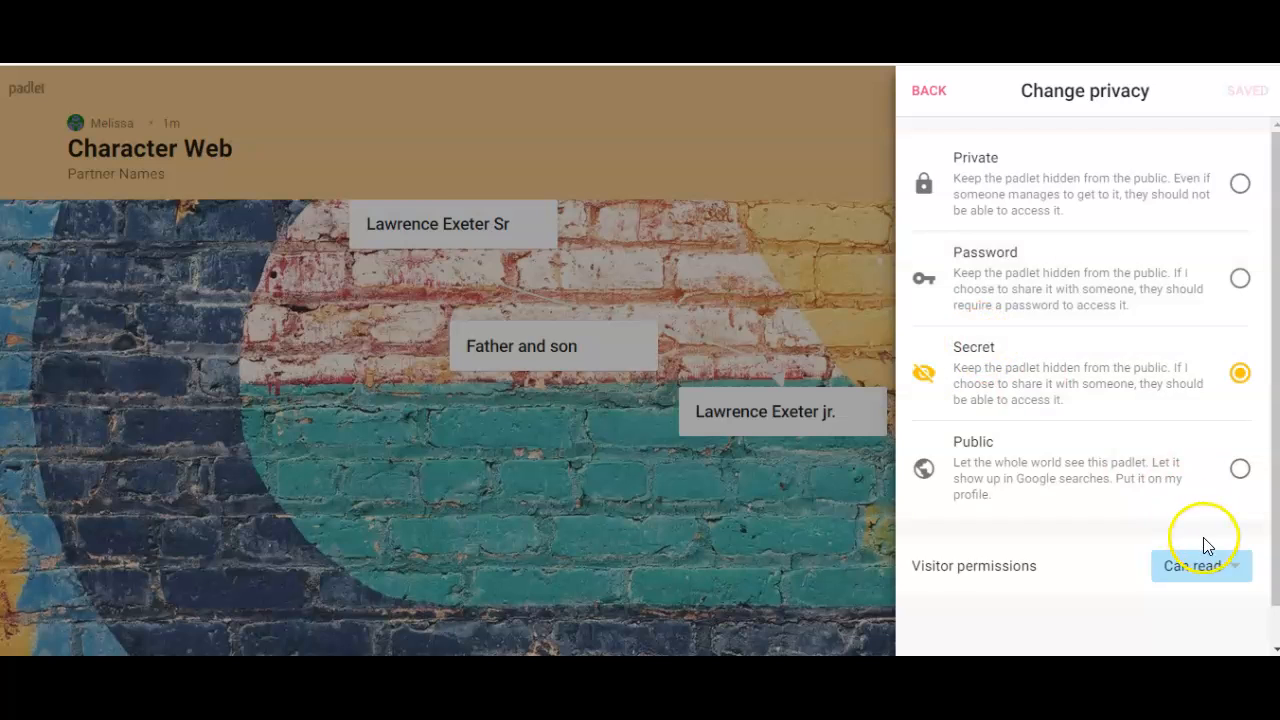
{"action": "mouse_move", "coordinate": [1160, 557]}
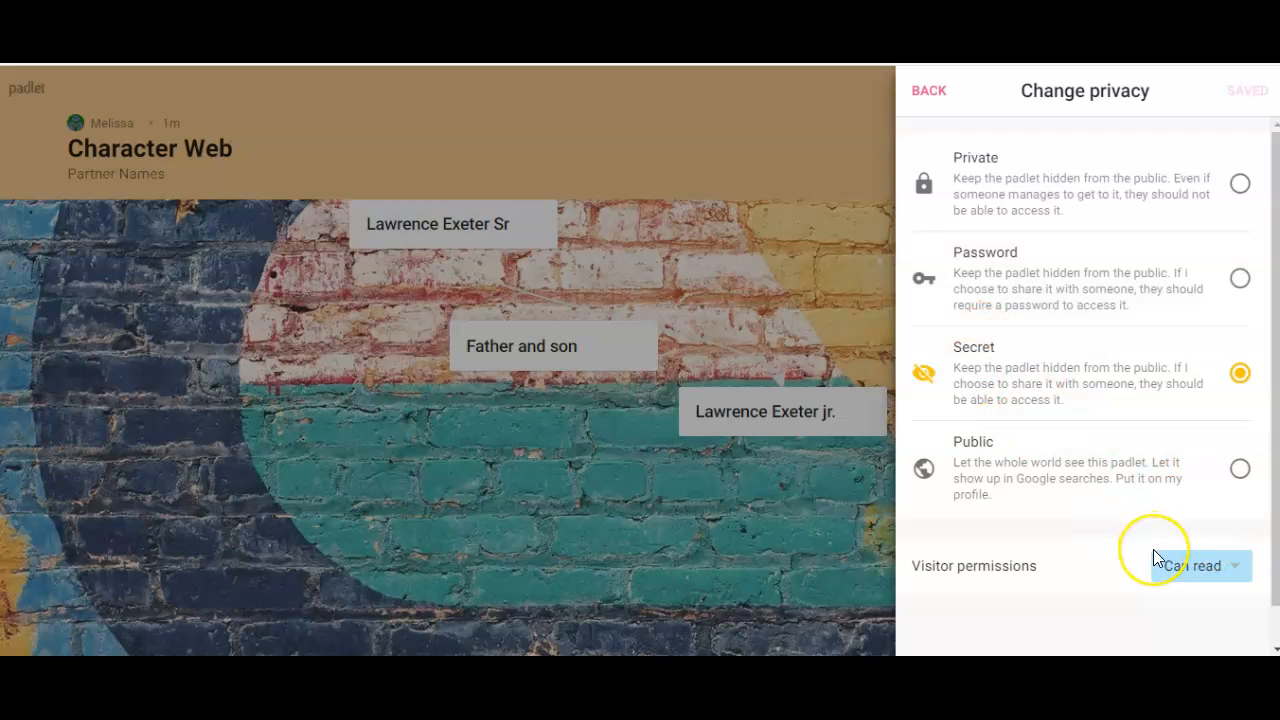